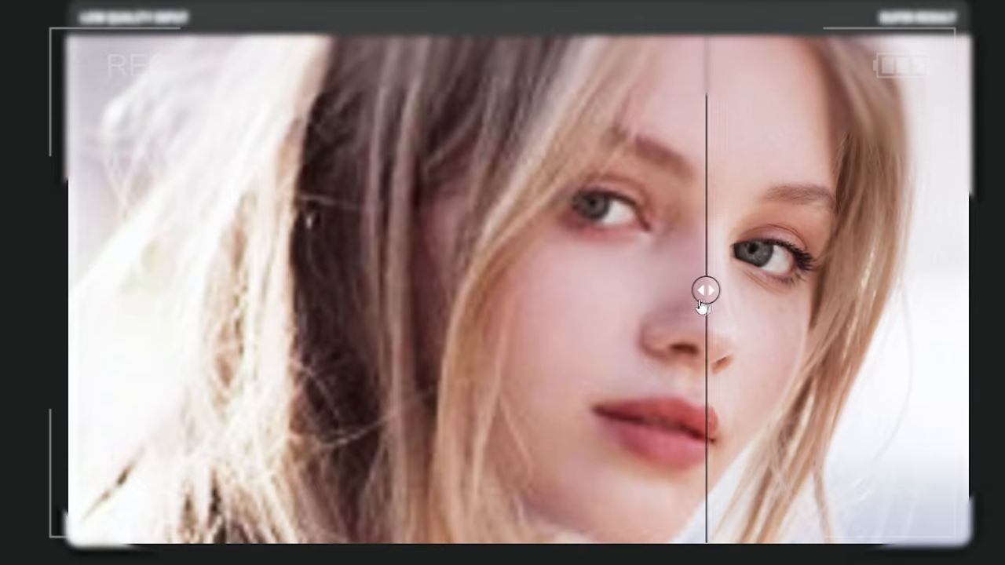
Compare the blurry and restored face halves, then browse Level4 XL's example images
left_click_drag(705, 289, 275, 289)
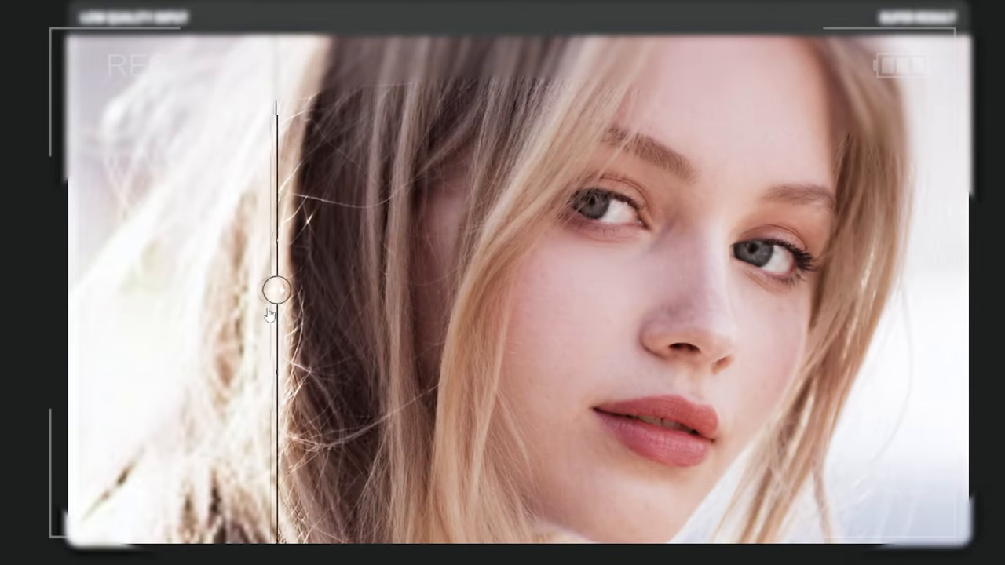
left_click_drag(276, 290, 75, 290)
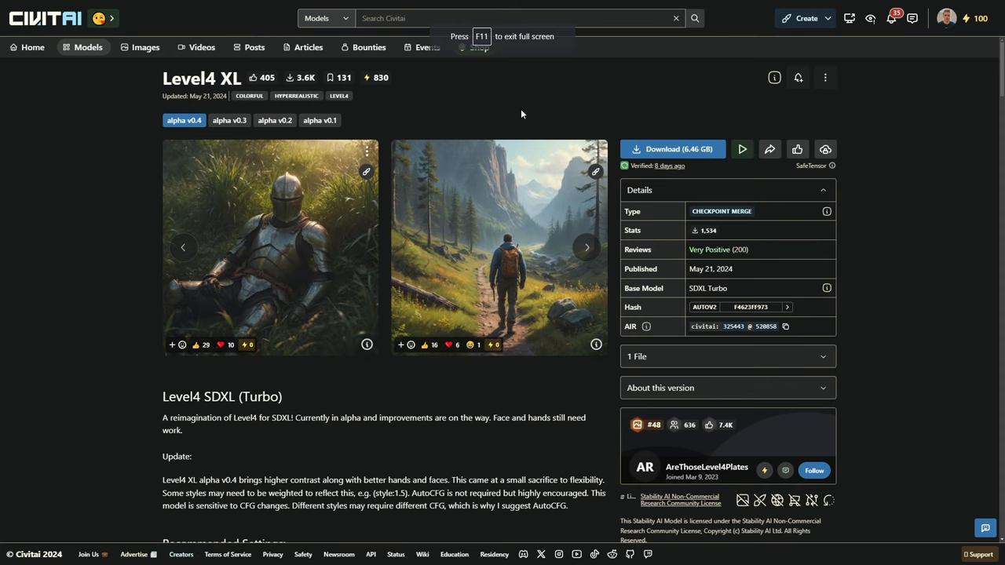
mouse_move(586, 251)
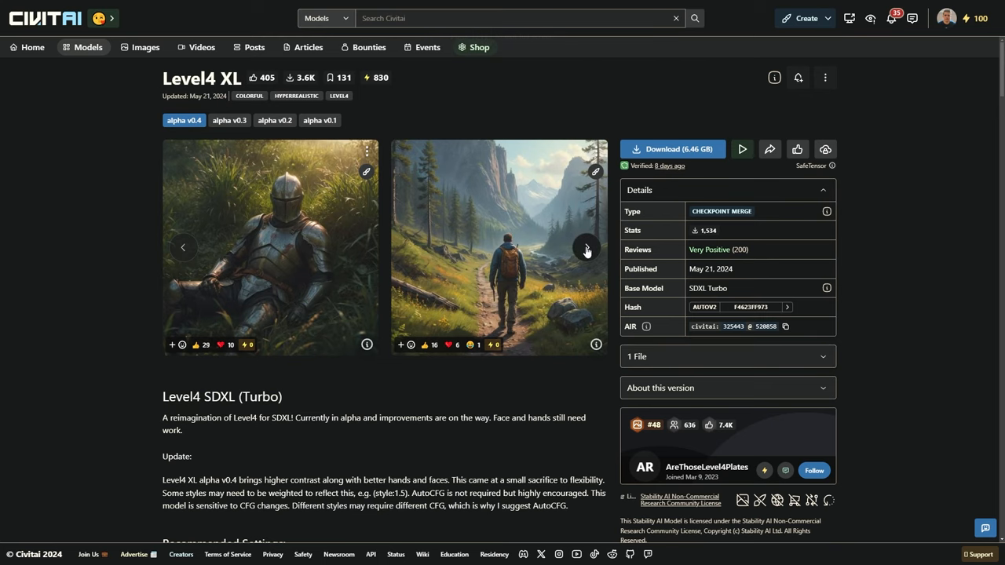
left_click(586, 247)
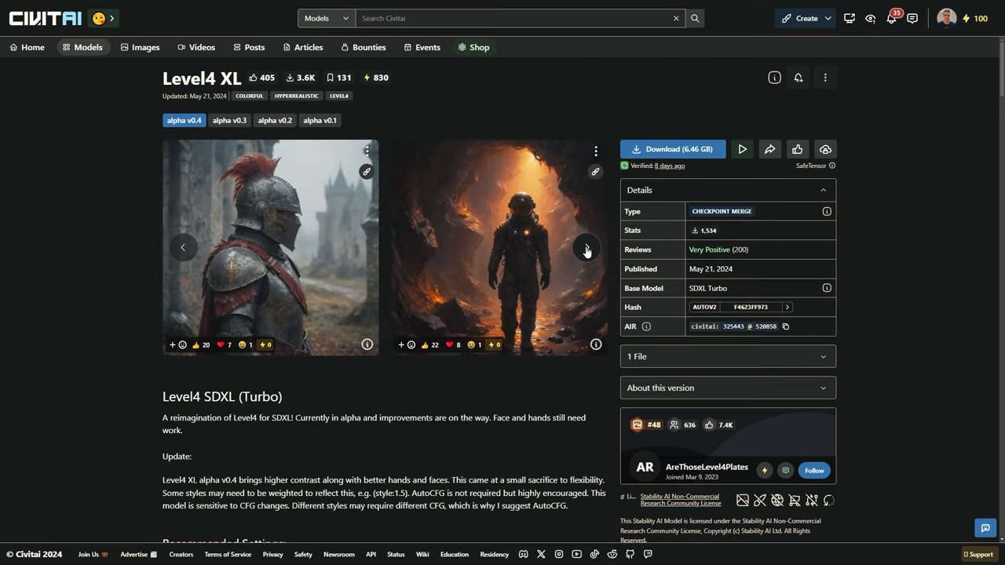
left_click(586, 247)
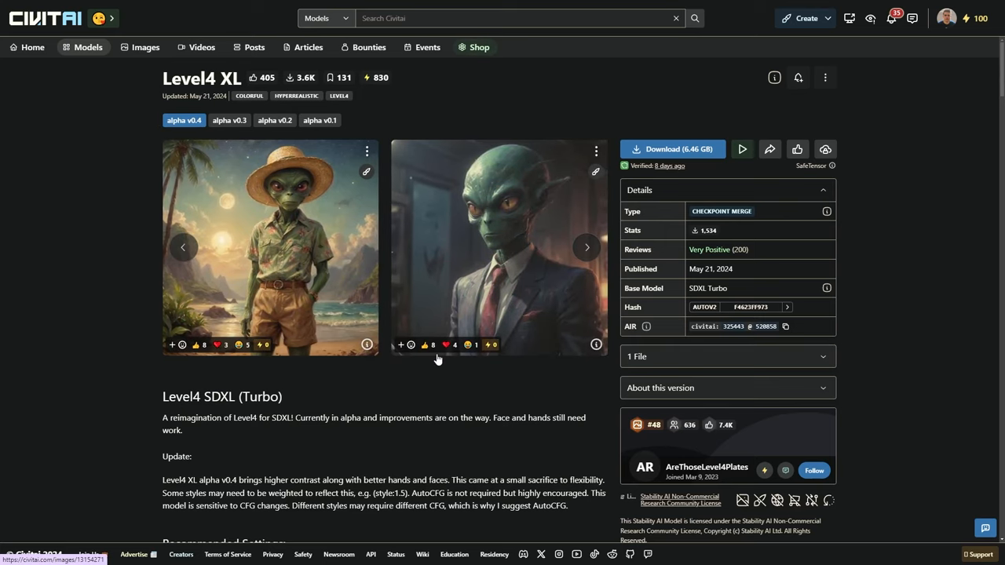
mouse_move(936, 116)
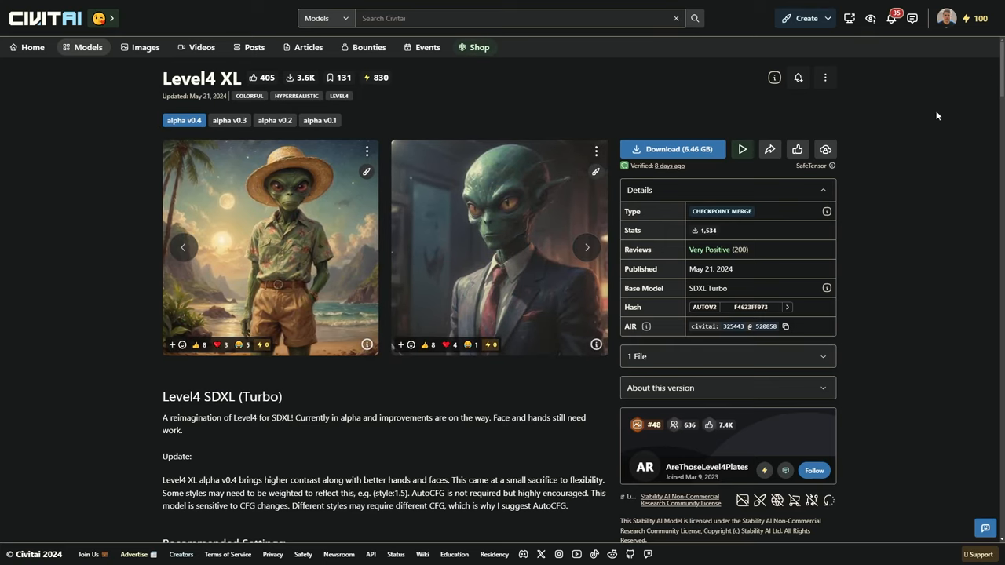
Scroll to the recommended settings: steps 8–16, CFG 1–3, DPM++ SDE Karras
scroll("down", 3)
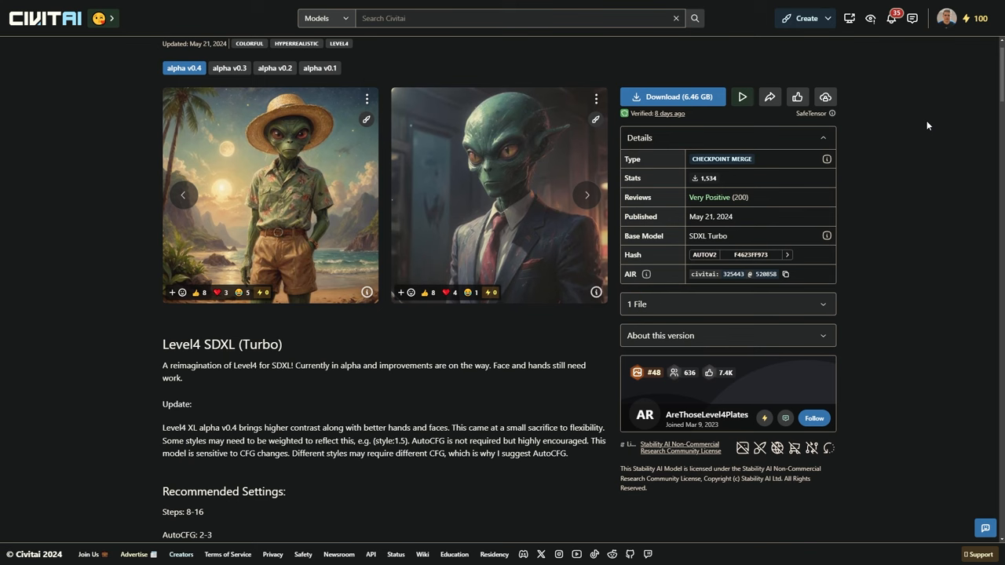
scroll("down", 3)
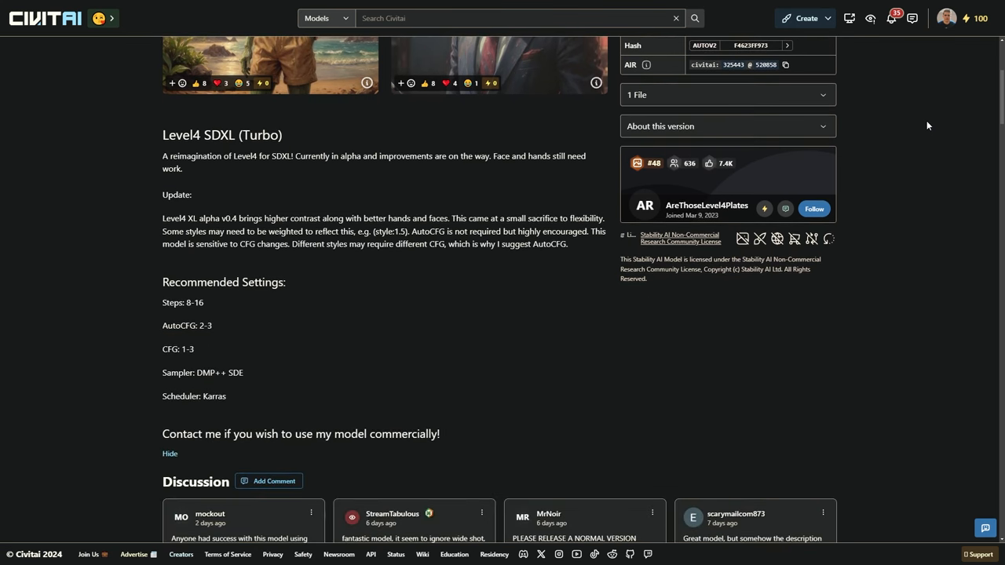
mouse_move(248, 305)
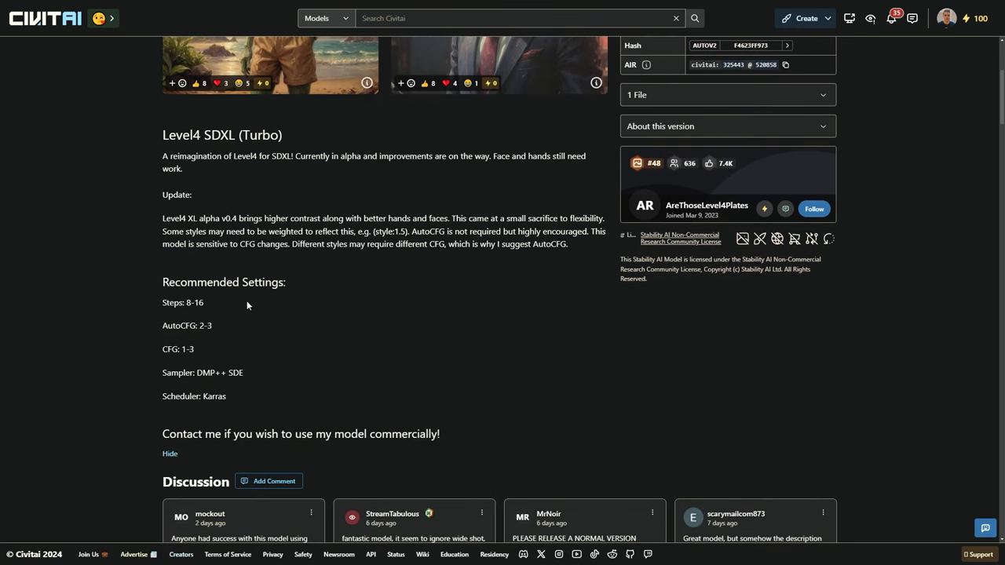
double_click(193, 302)
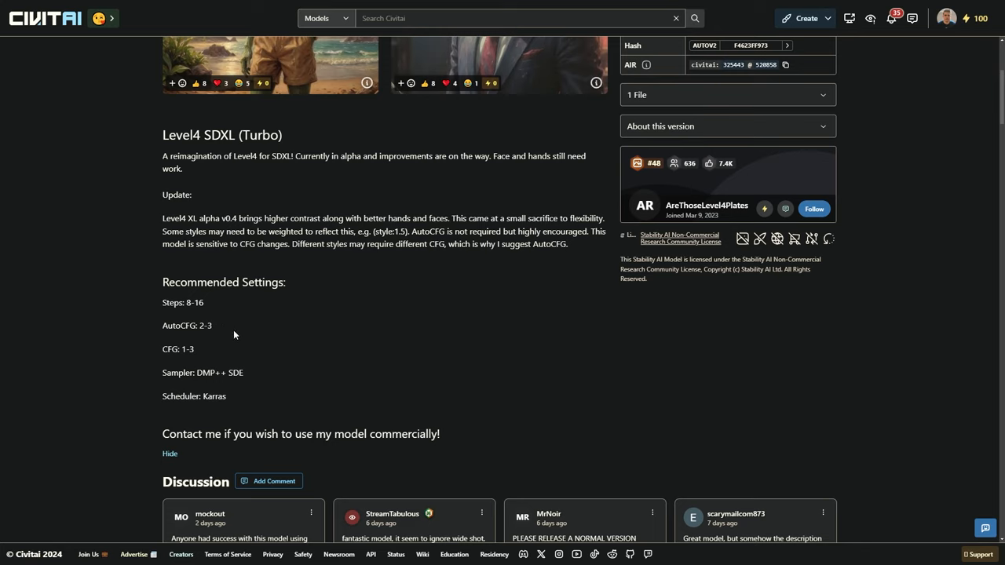
mouse_move(221, 351)
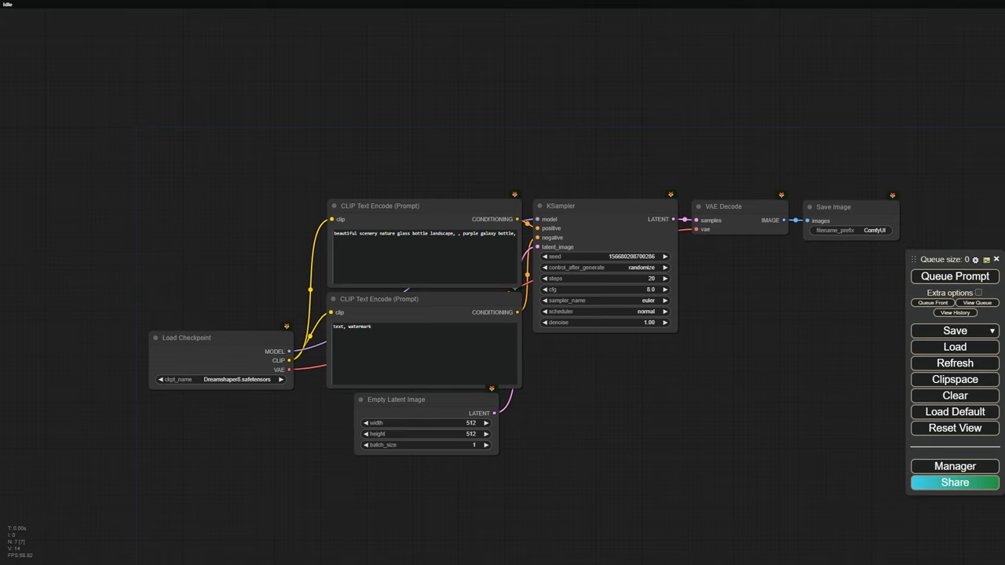
Edit the negative prompt and load the level4XL_alphaV03 checkpoint
left_click(414, 336)
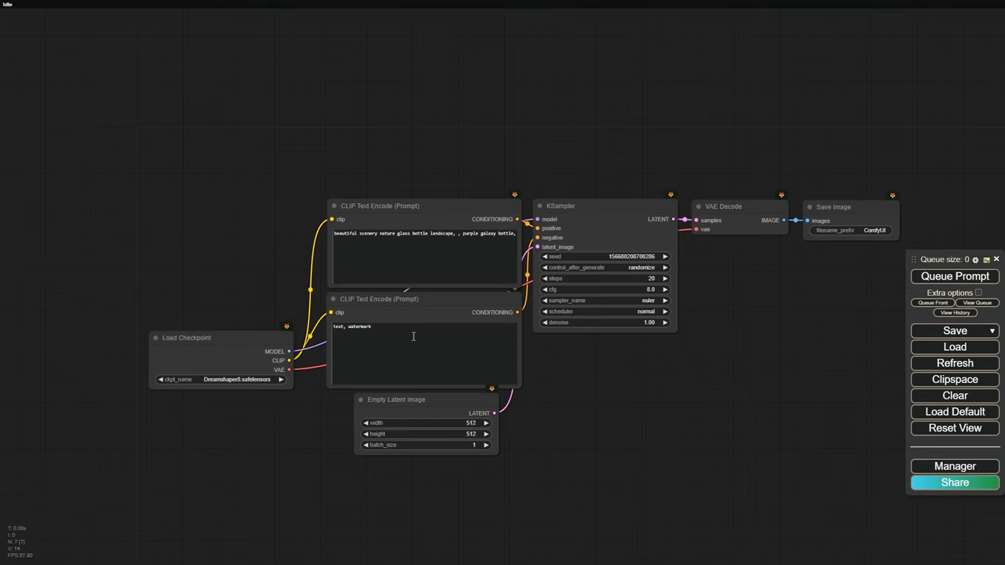
mouse_move(328, 293)
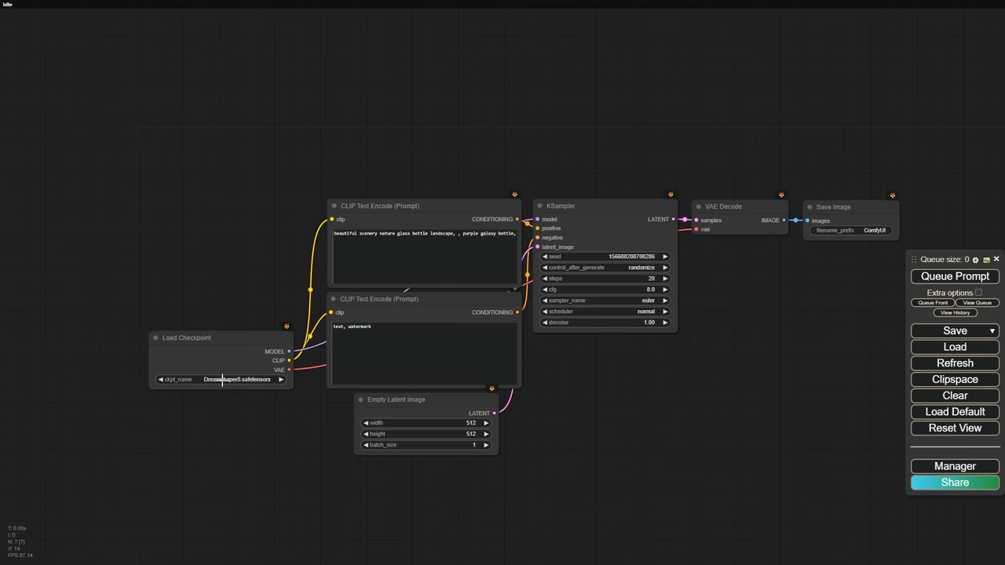
left_click(236, 379)
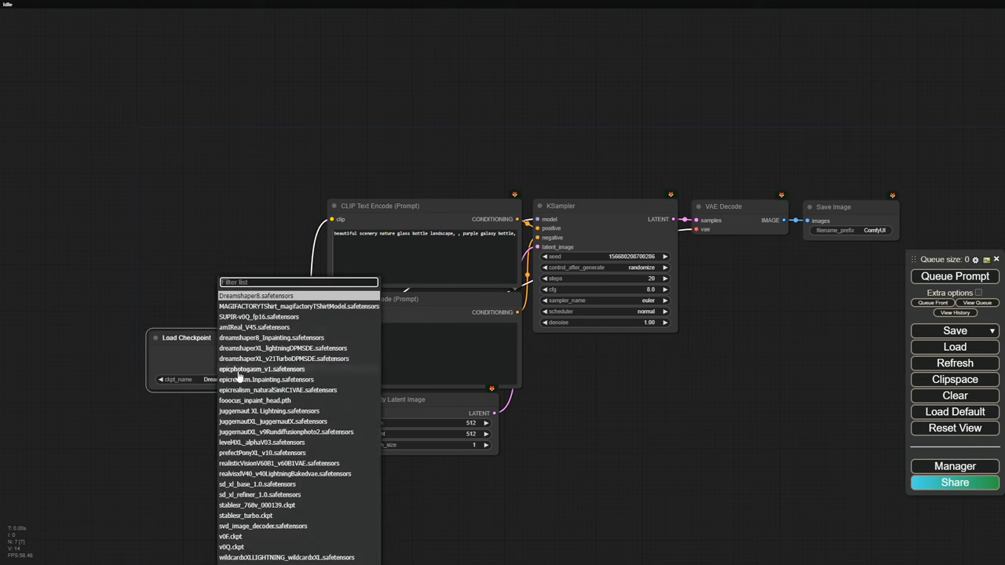
left_click(262, 442)
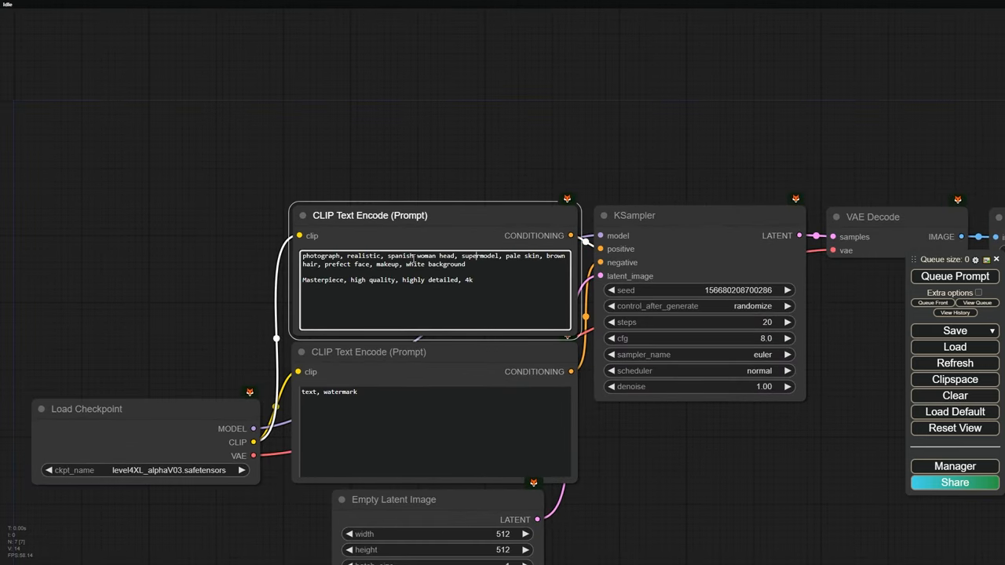
Add '25yo' to the positive prompt; set 832×1216, fixed seed and dpmpp_sde sampler
double_click(399, 256)
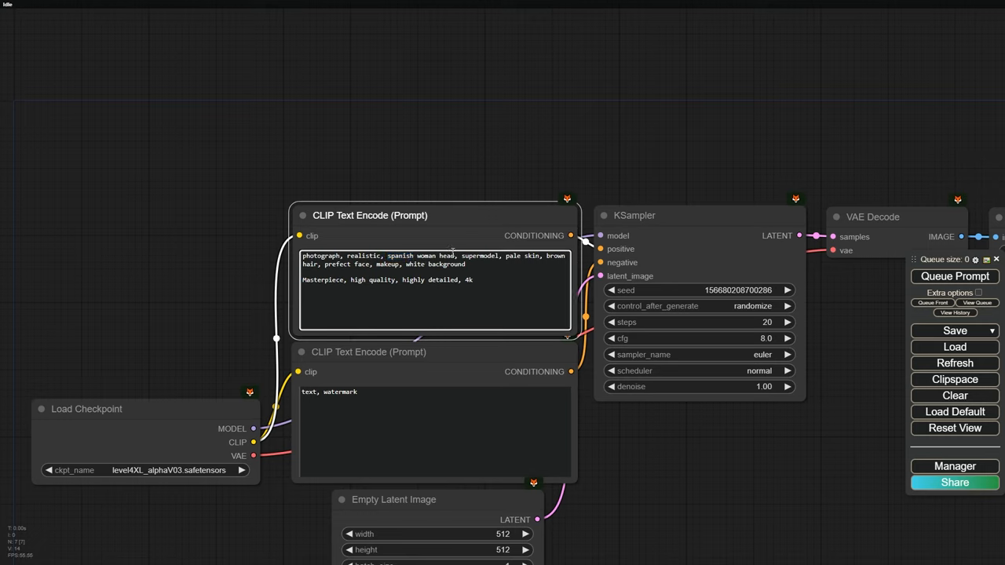
type("25yo")
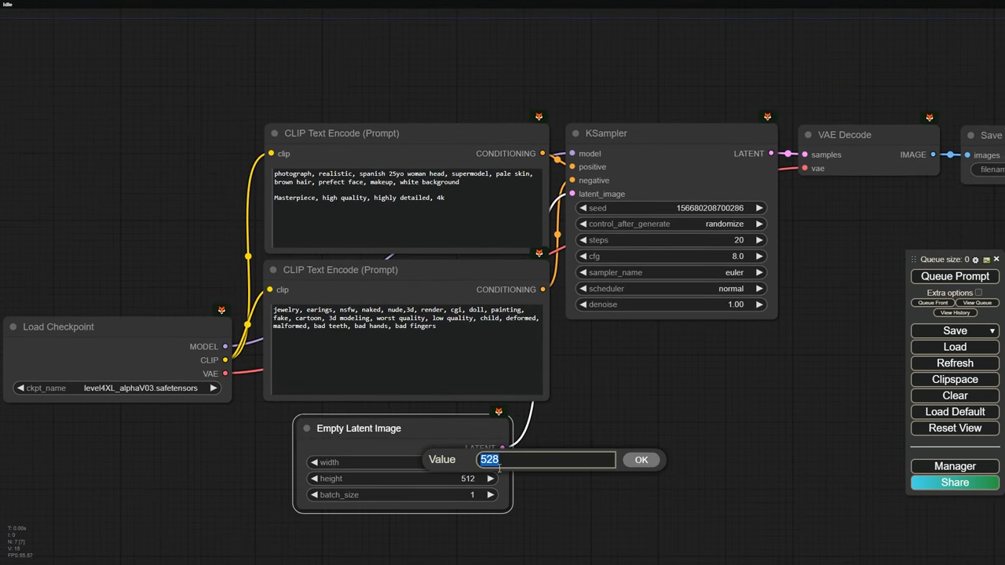
type("83")
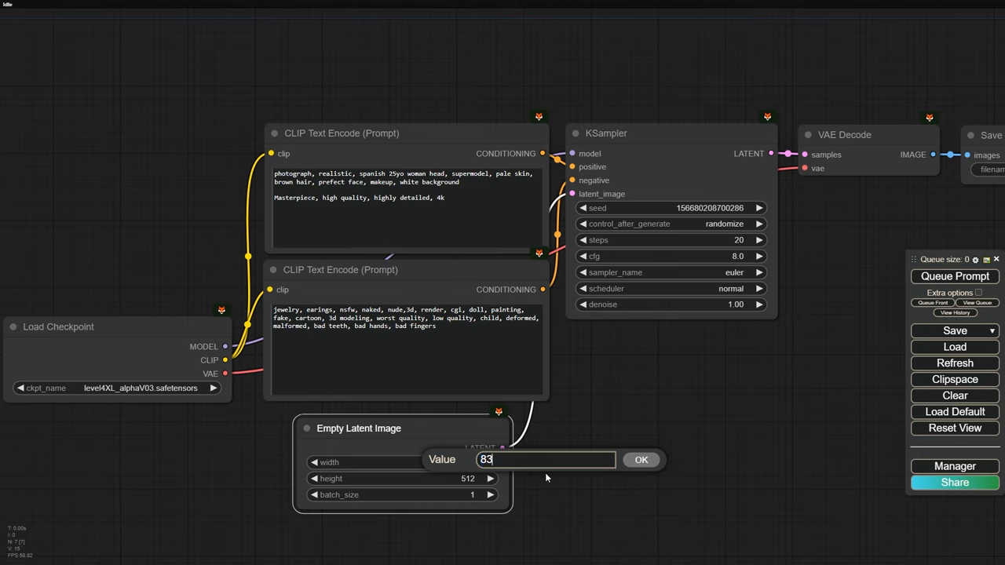
left_click(641, 459)
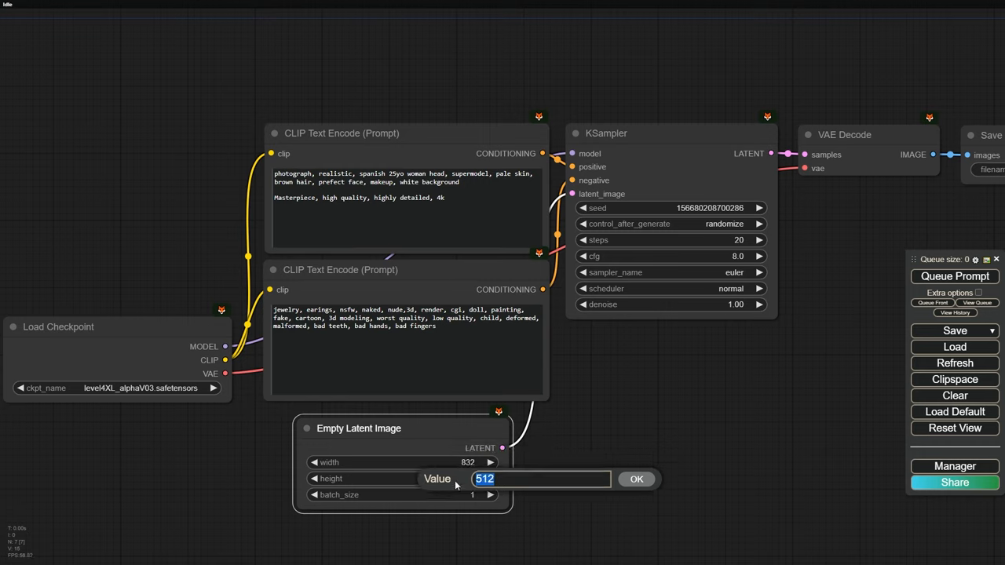
left_click(636, 478)
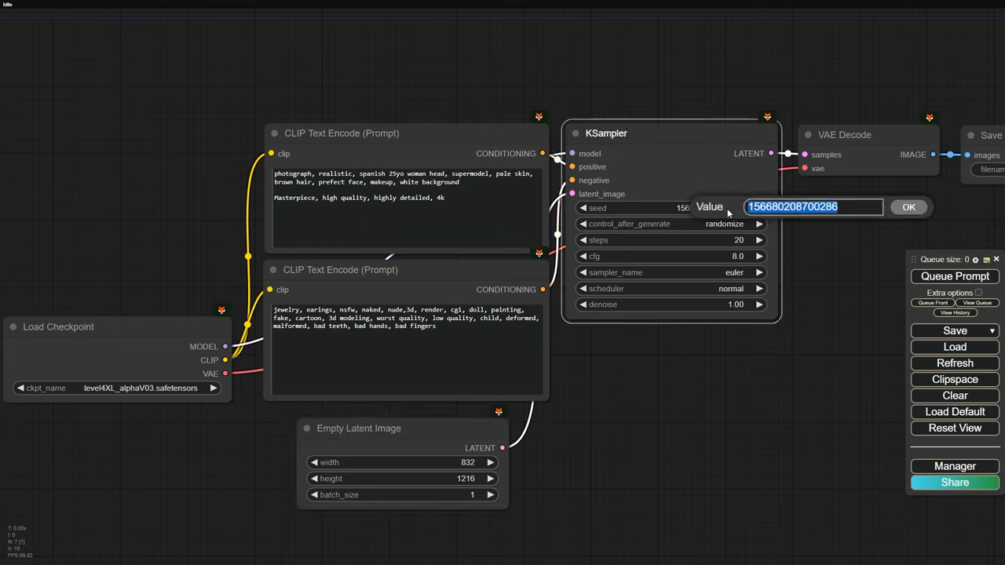
left_click(908, 207)
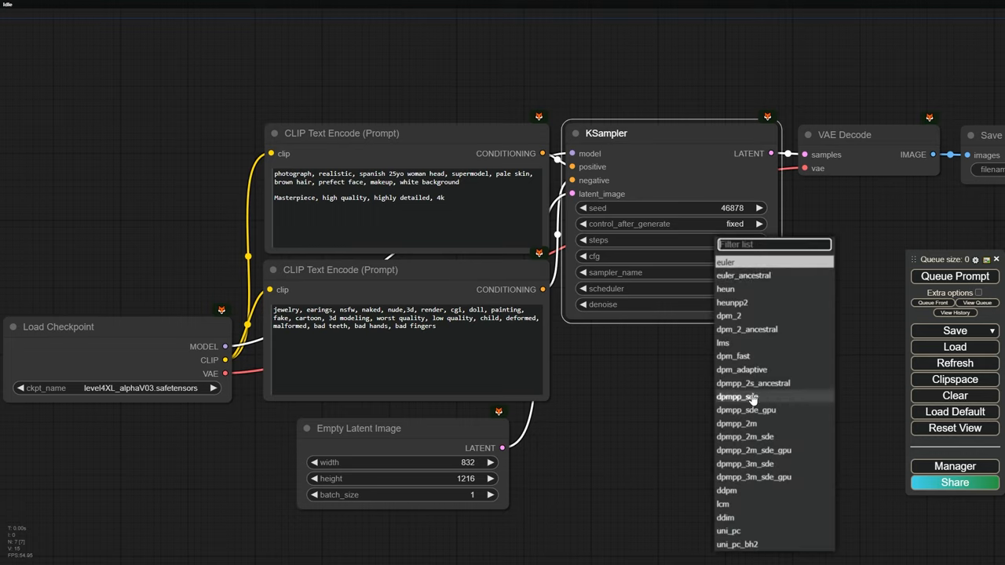
left_click(737, 397)
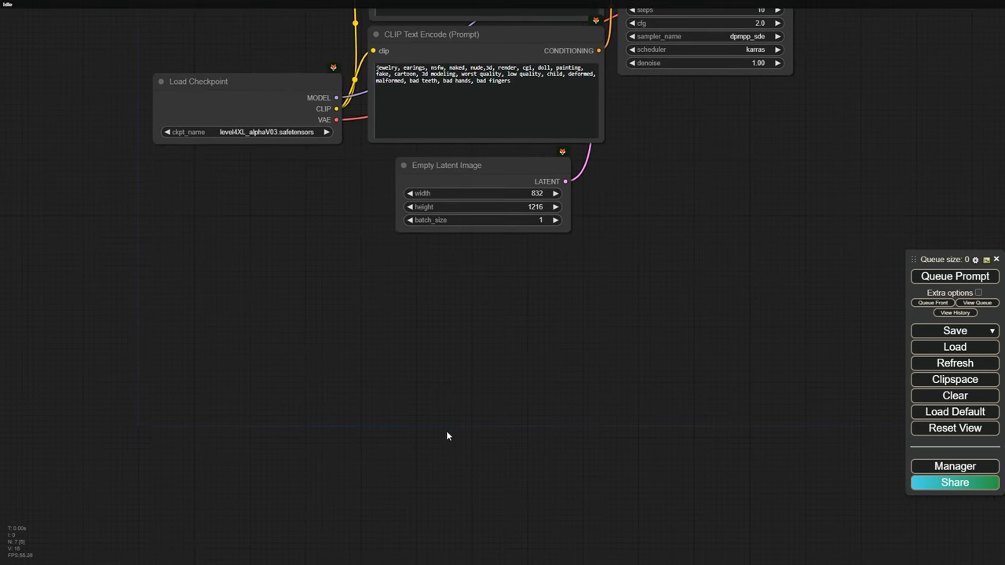
Add Depth Anything, a Load Image source and a depth-map Preview Image node
type("depth a")
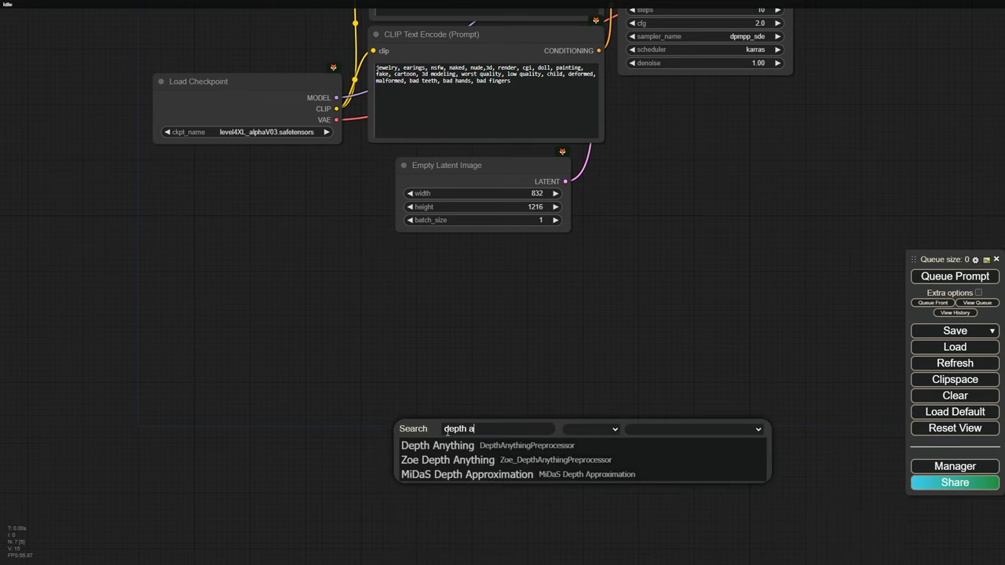
left_click(438, 446)
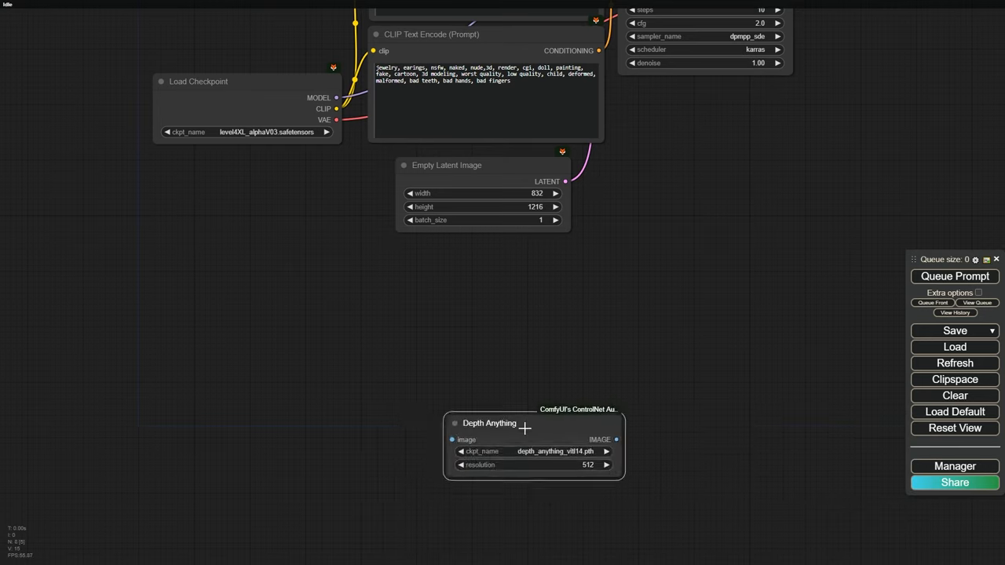
left_click_drag(525, 428, 473, 404)
type("lo")
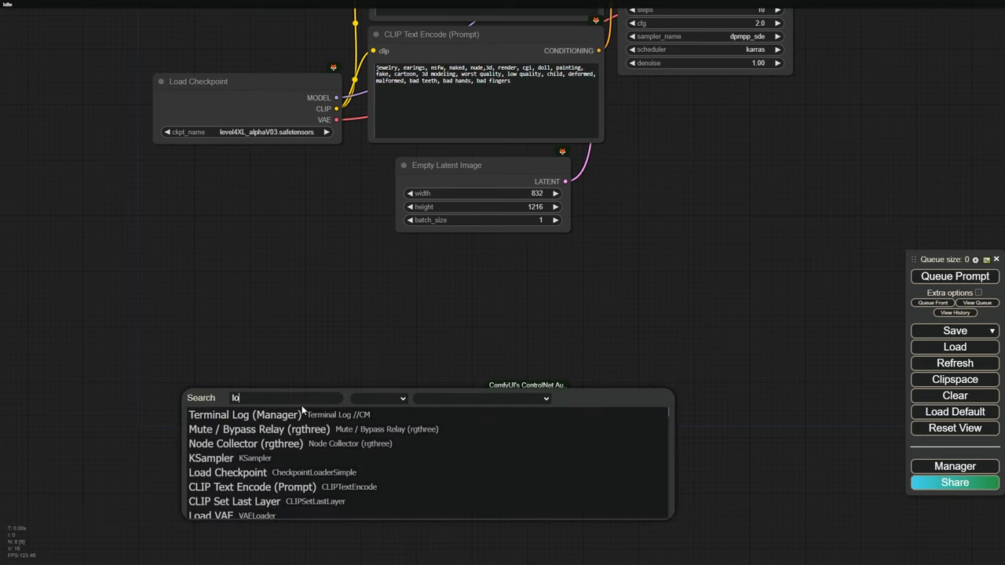
left_click(228, 472)
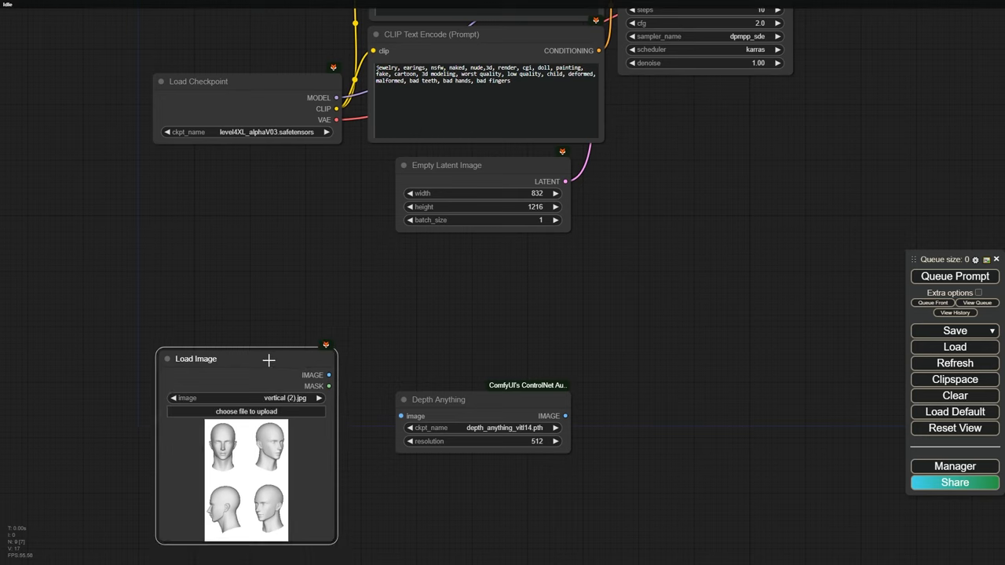
left_click_drag(328, 375, 345, 385)
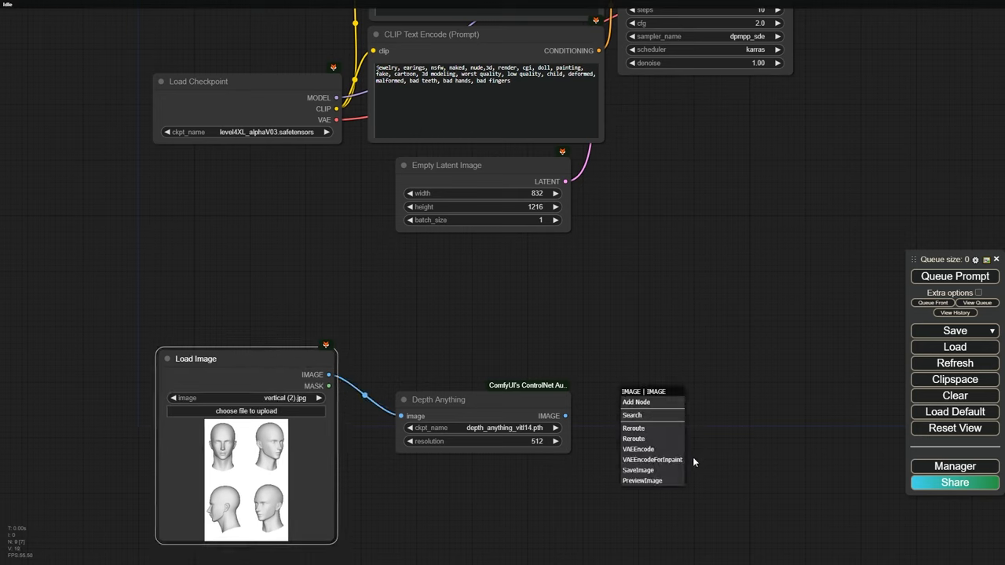
left_click(642, 480)
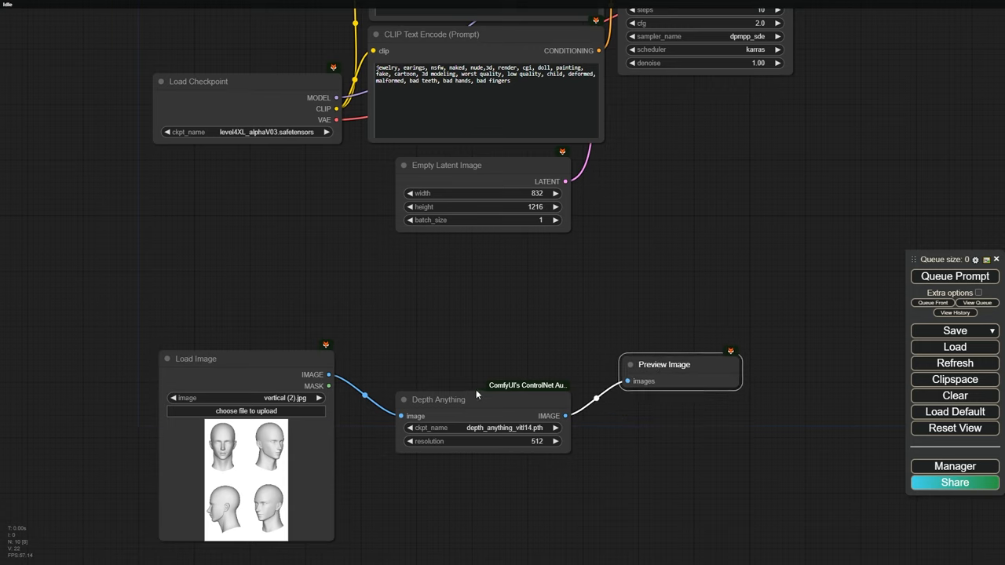
double_click(477, 396)
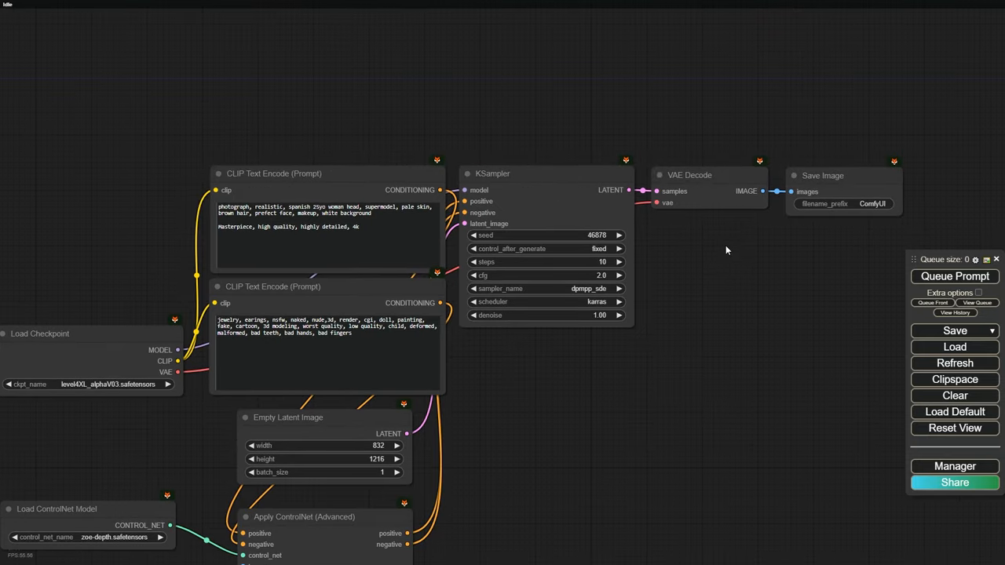
Queue the workflow to produce the depth map and four woman portraits
scroll("down", 3)
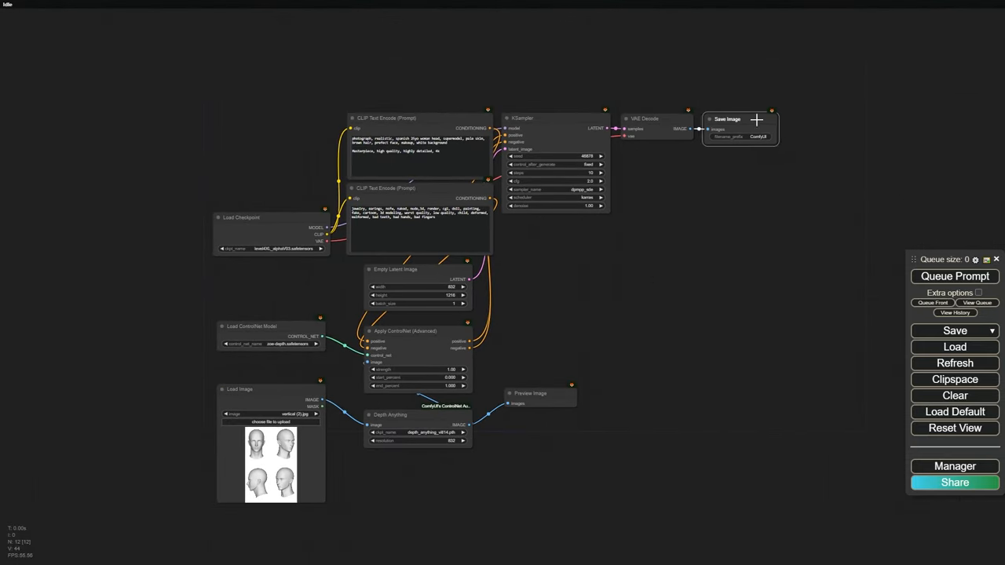
left_click(955, 276)
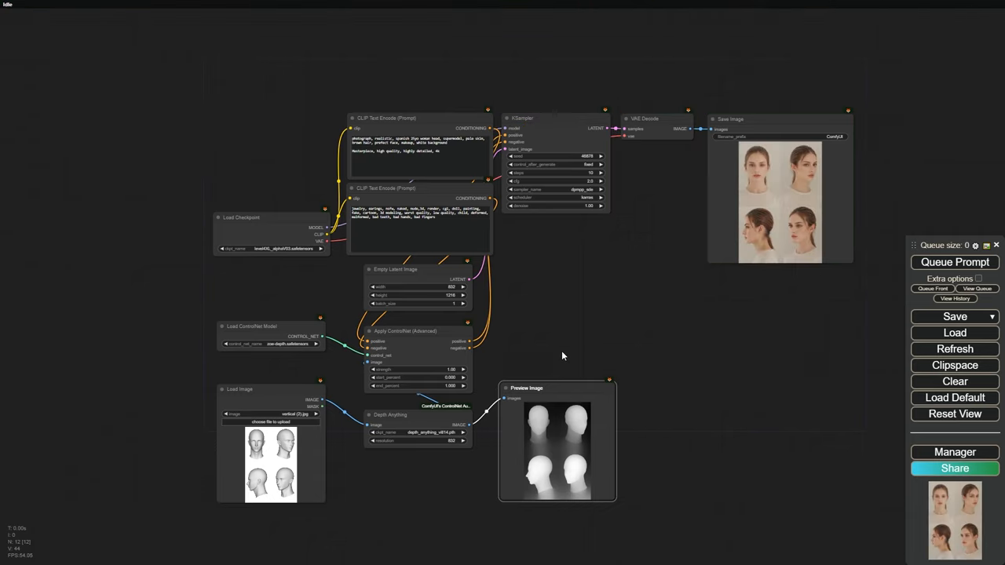
mouse_move(858, 176)
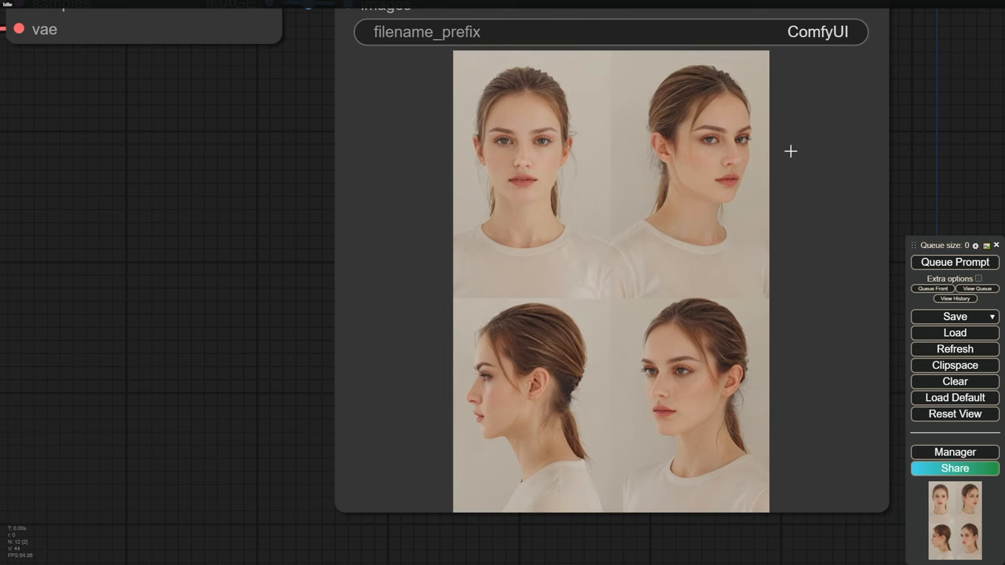
mouse_move(747, 145)
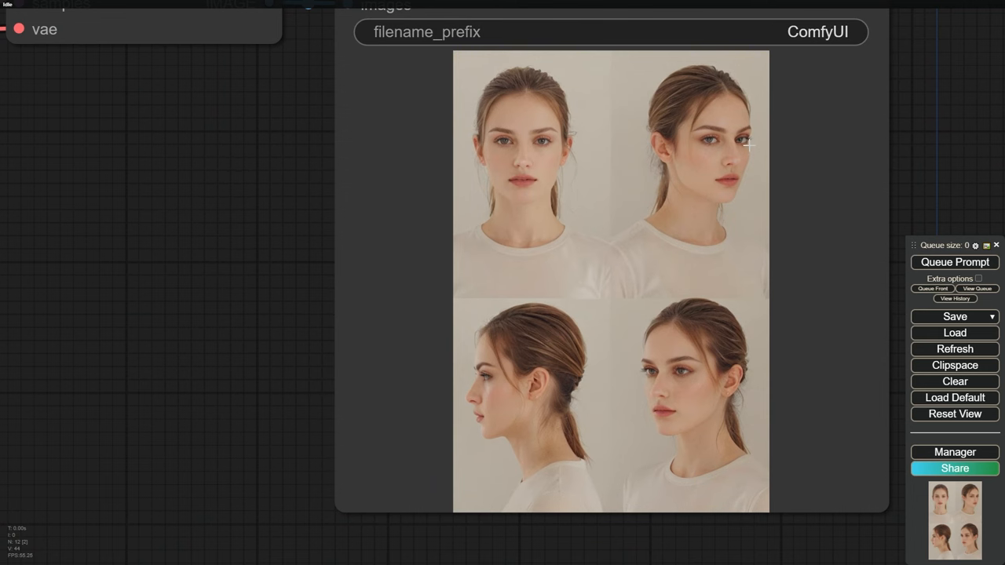
mouse_move(847, 123)
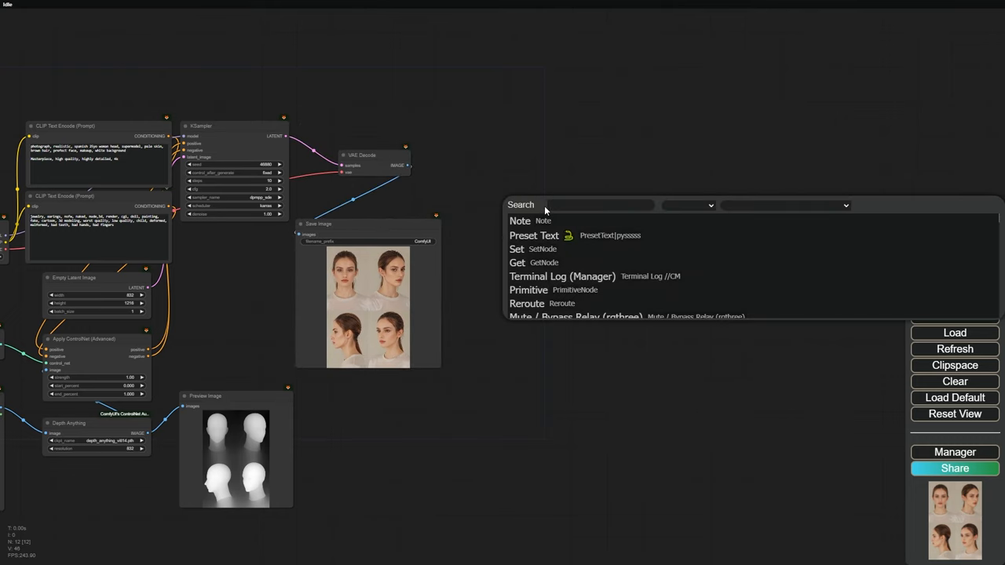
Search the node list for 'ulti' to find an upscaling node
type("ulti")
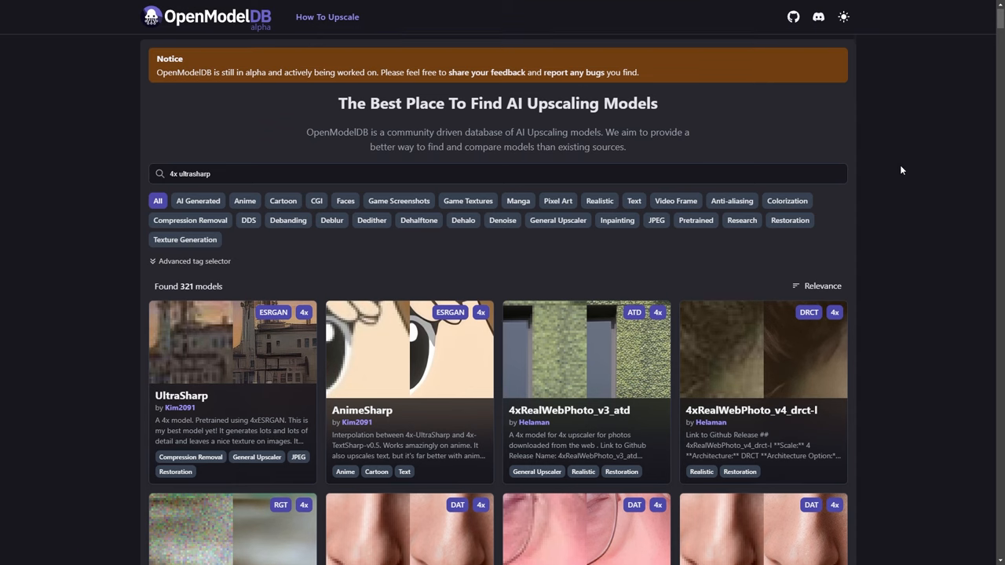
Scroll to 4xFFHQDAT and compare its original versus upscaled portrait sample
scroll("down", 3)
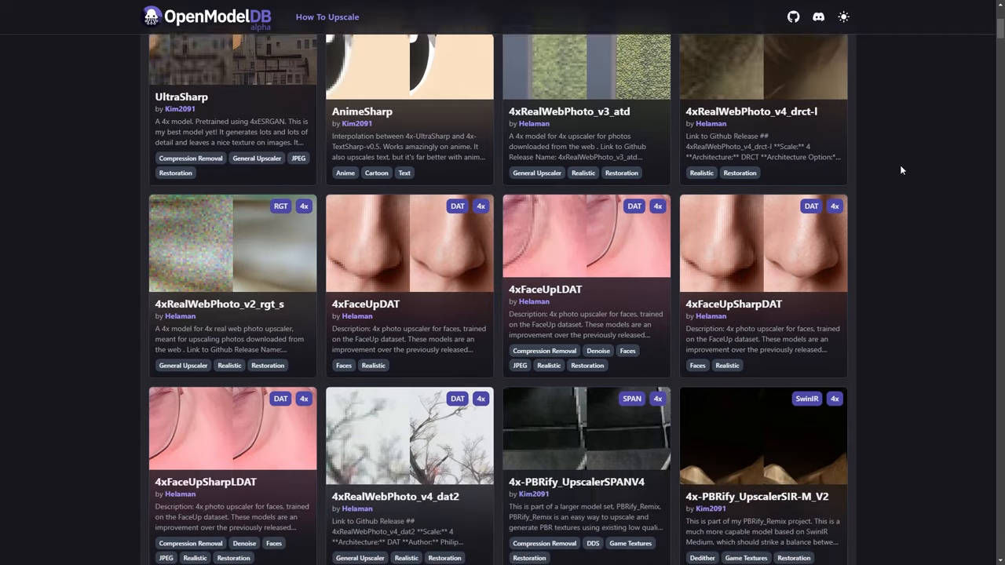
scroll("down", 3)
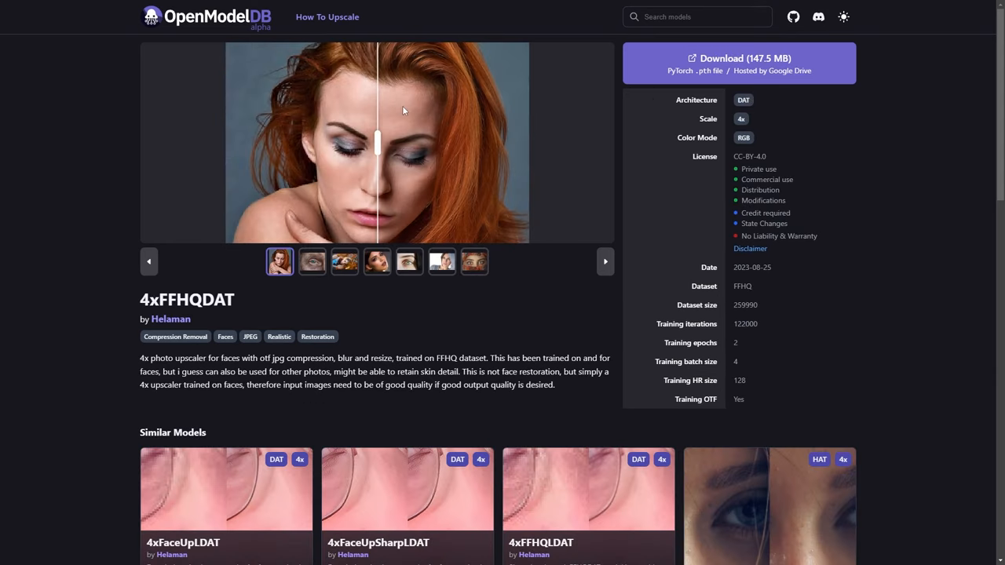
left_click_drag(377, 141, 435, 148)
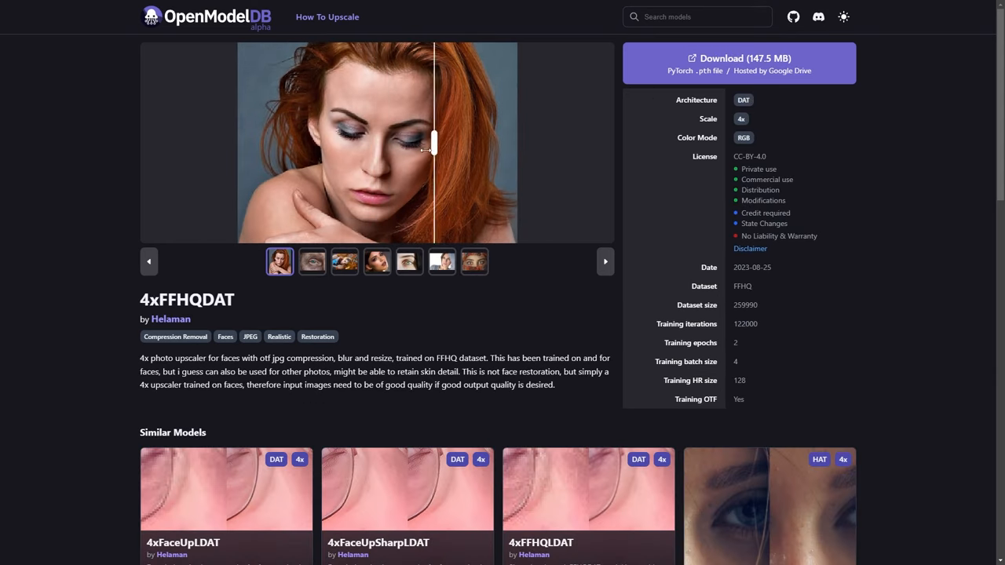
Compare 4xFFHQDAT's before-and-after results on the close-up face and eyes samples
left_click(377, 261)
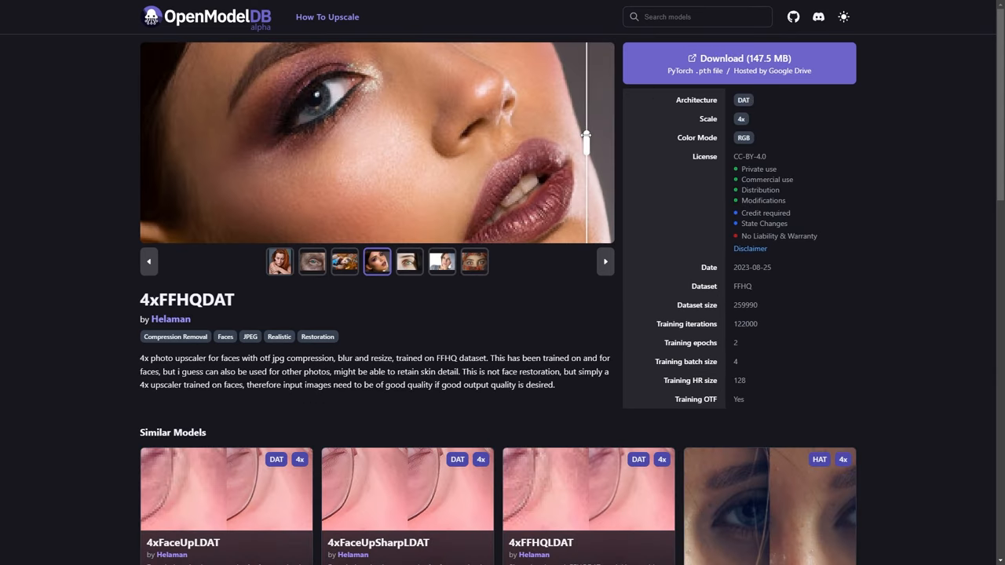
left_click_drag(586, 142, 259, 142)
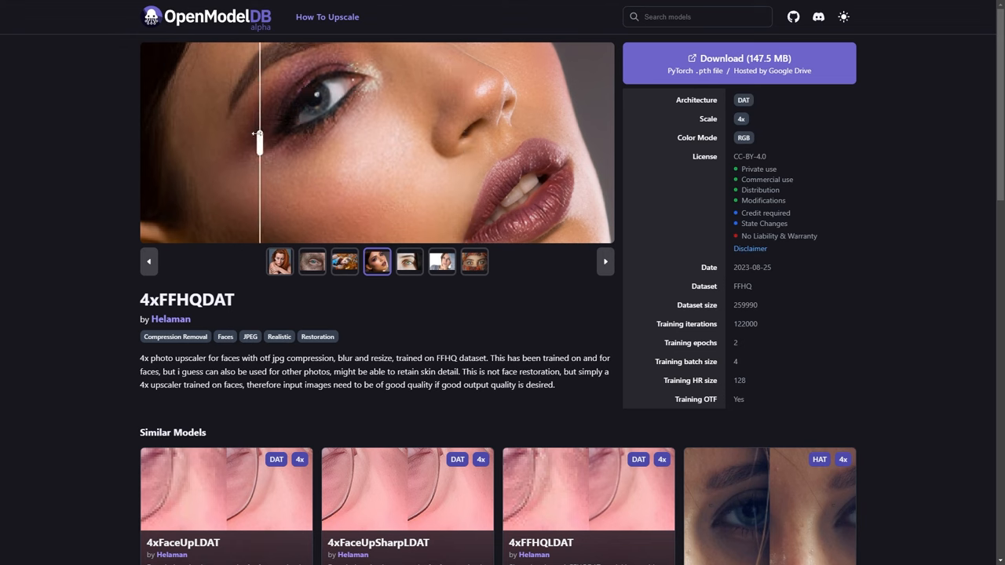
left_click(473, 261)
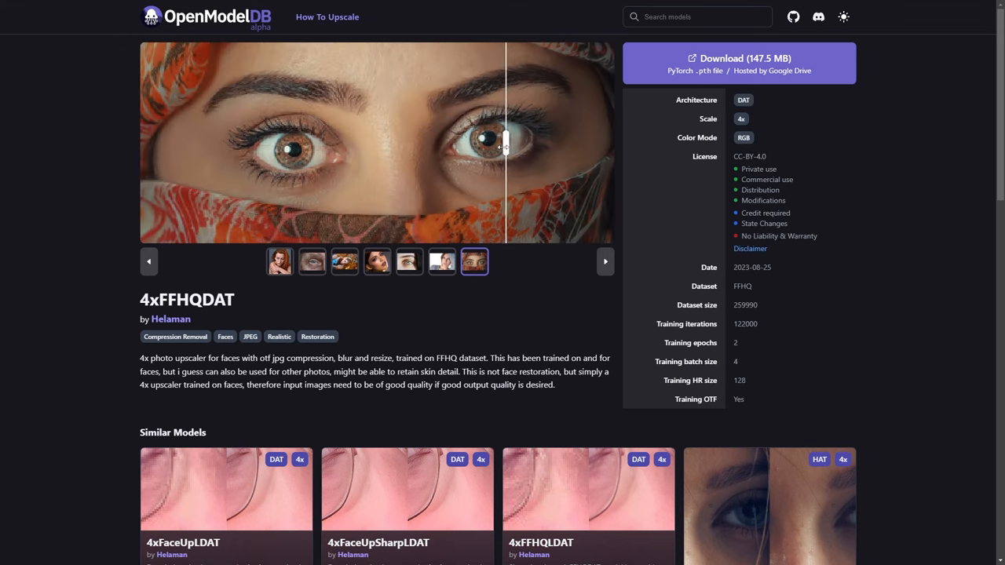
left_click_drag(507, 144, 189, 149)
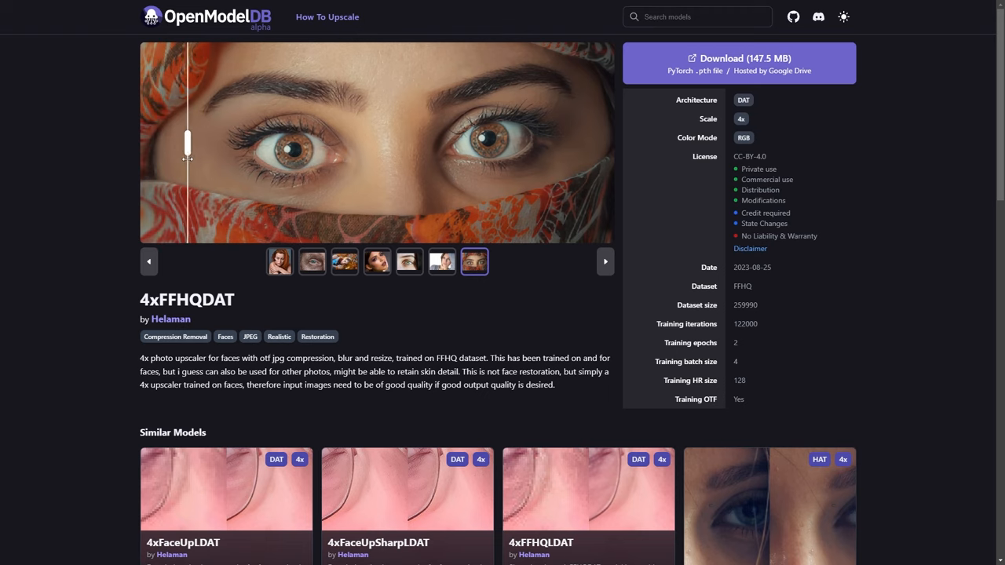
left_click(739, 58)
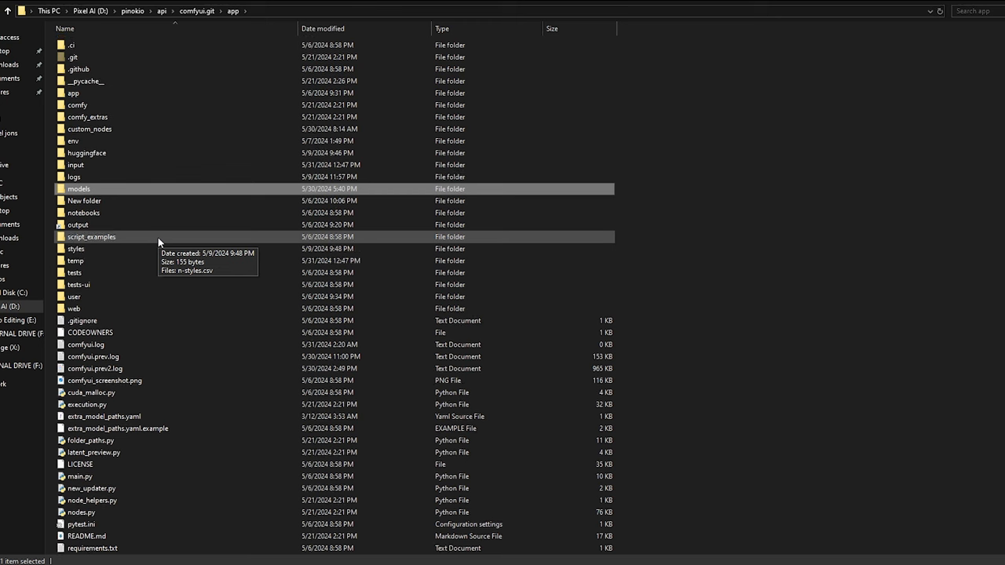
mouse_move(79, 191)
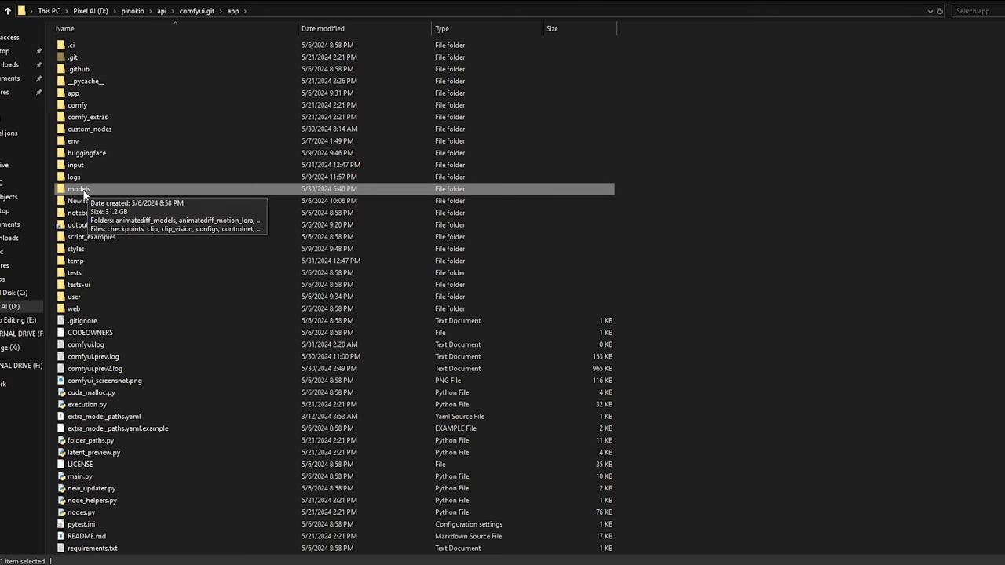
Open models, then upscale_models inside the ComfyUI app folder
double_click(77, 189)
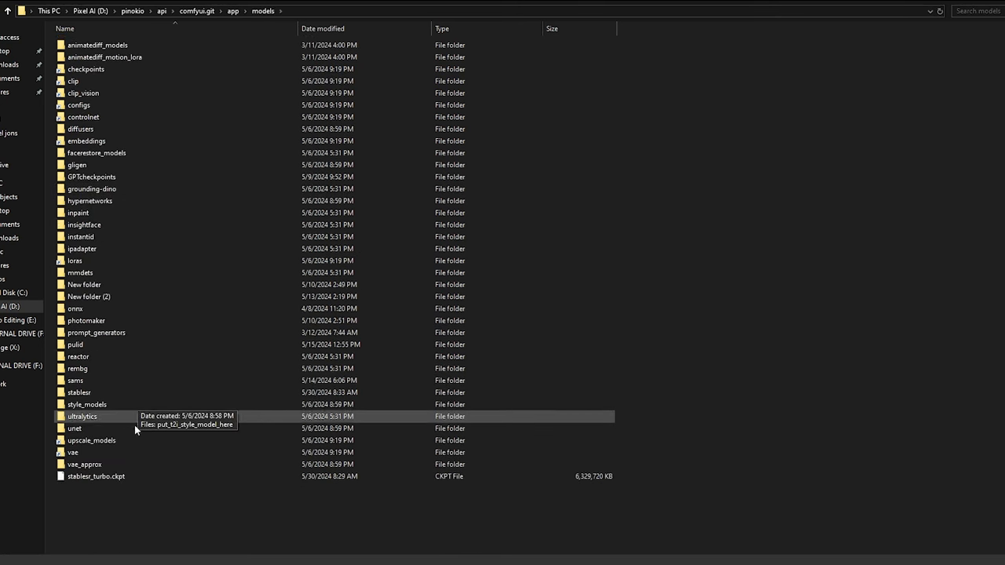
double_click(91, 440)
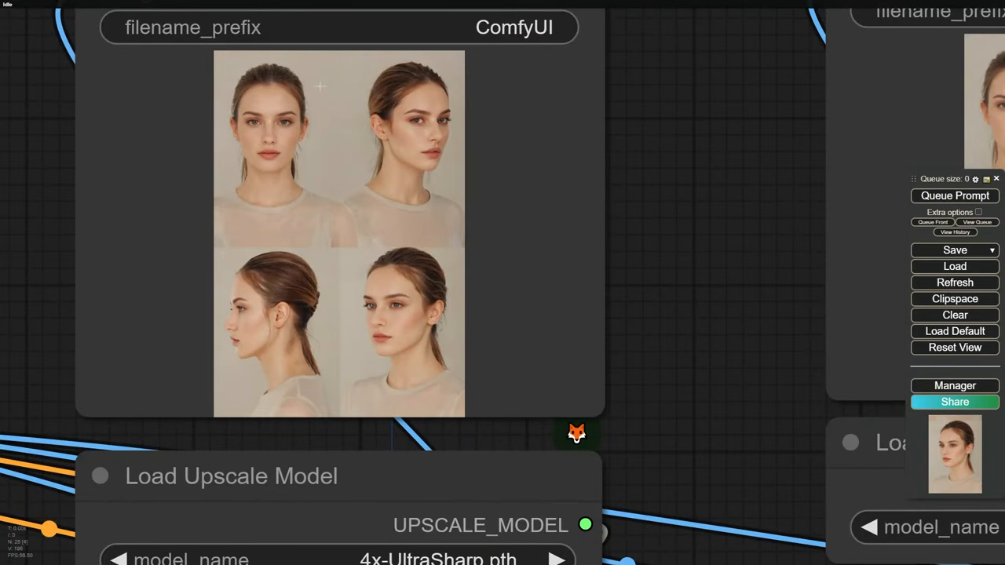
Scroll the ComfyUI canvas around the 4x-UltraSharp upscale stage
scroll("down", 3)
type("image cro")
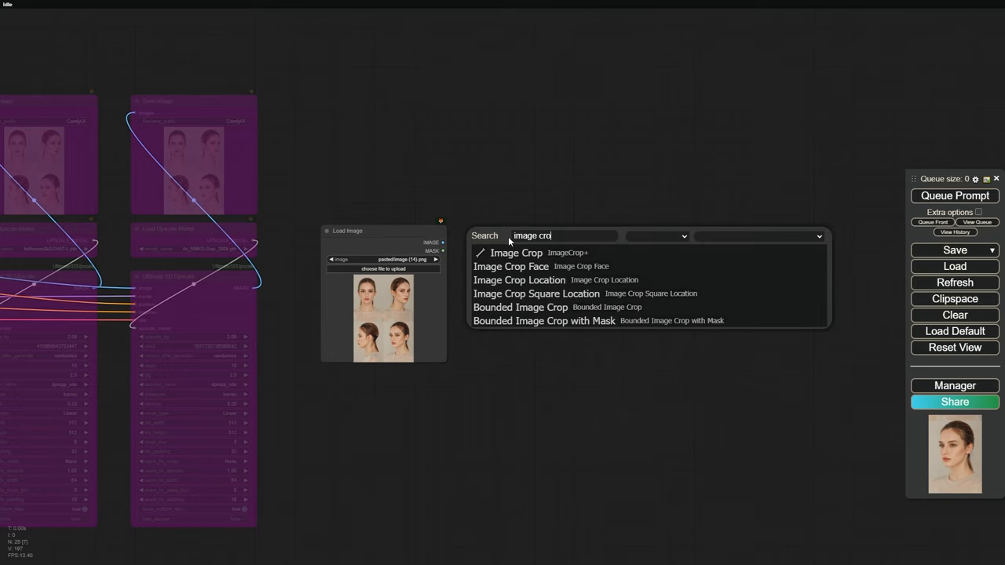
Add an Image Crop fed by Load Image, sized 832×1216 and anchored top-left
left_click(517, 252)
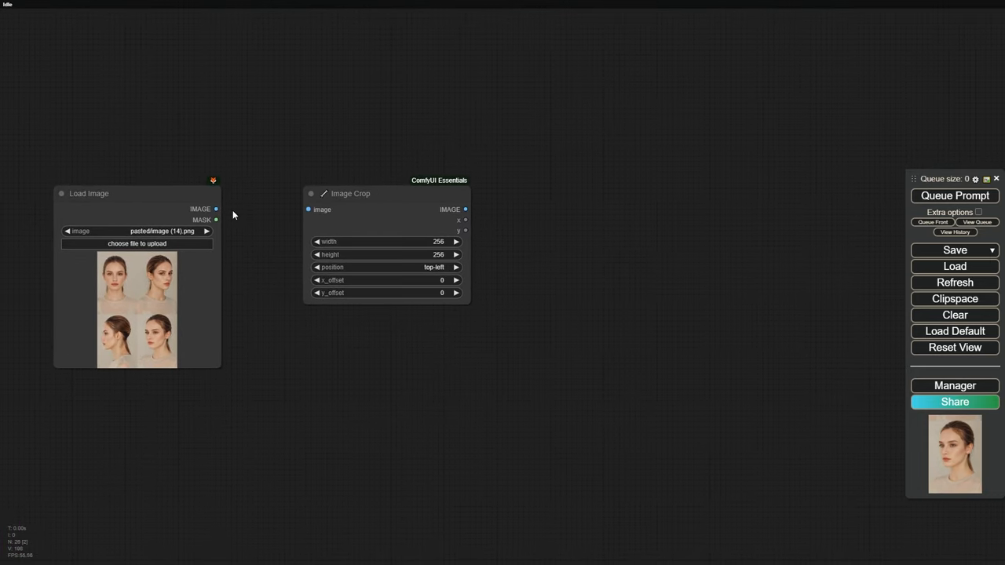
left_click_drag(217, 209, 308, 208)
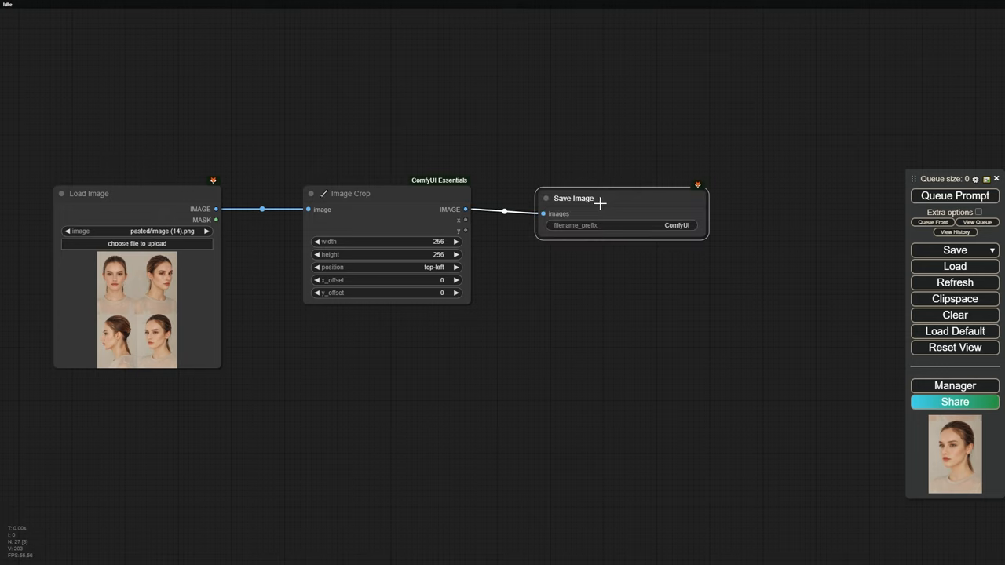
double_click(377, 241)
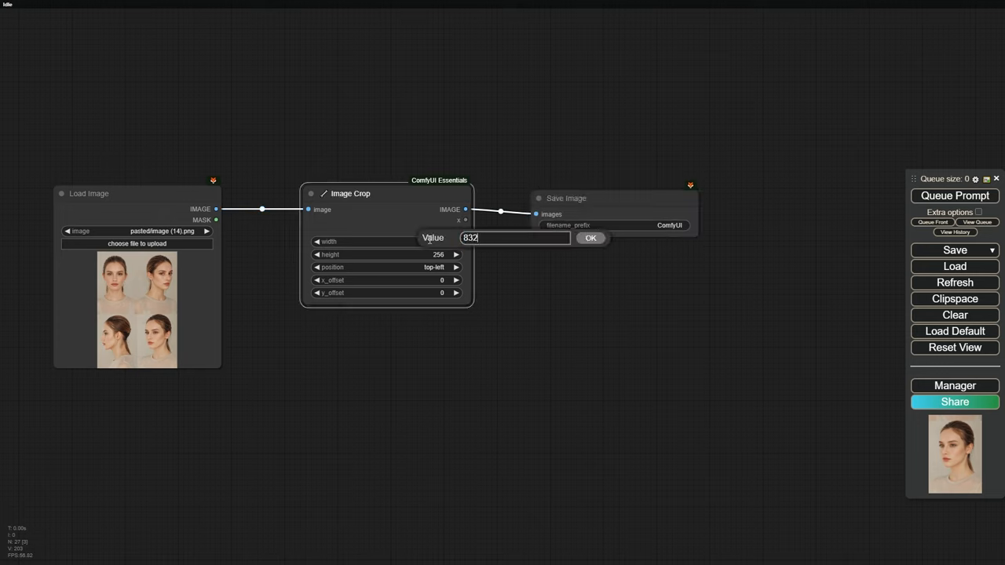
left_click(439, 254)
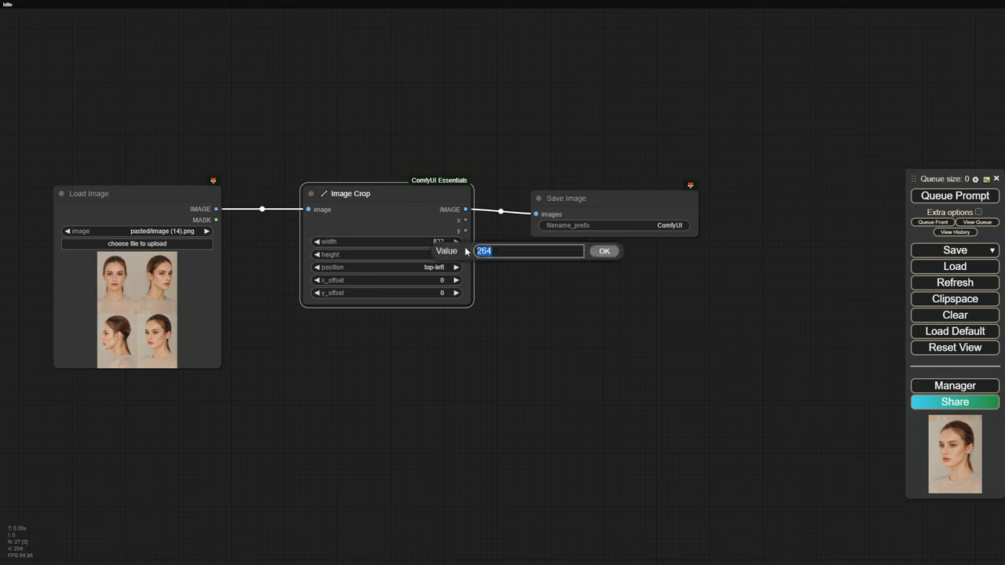
left_click(604, 251)
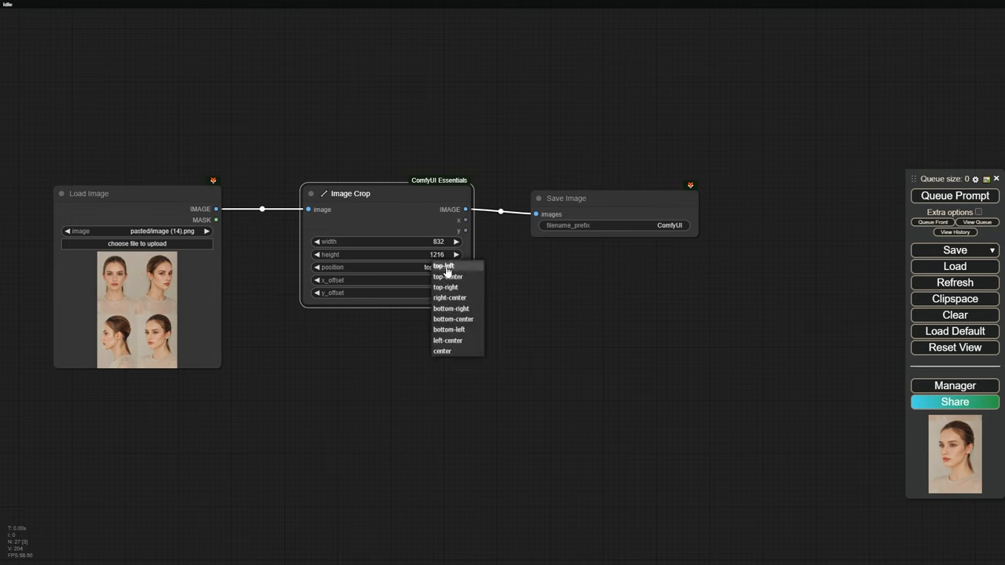
left_click(443, 266)
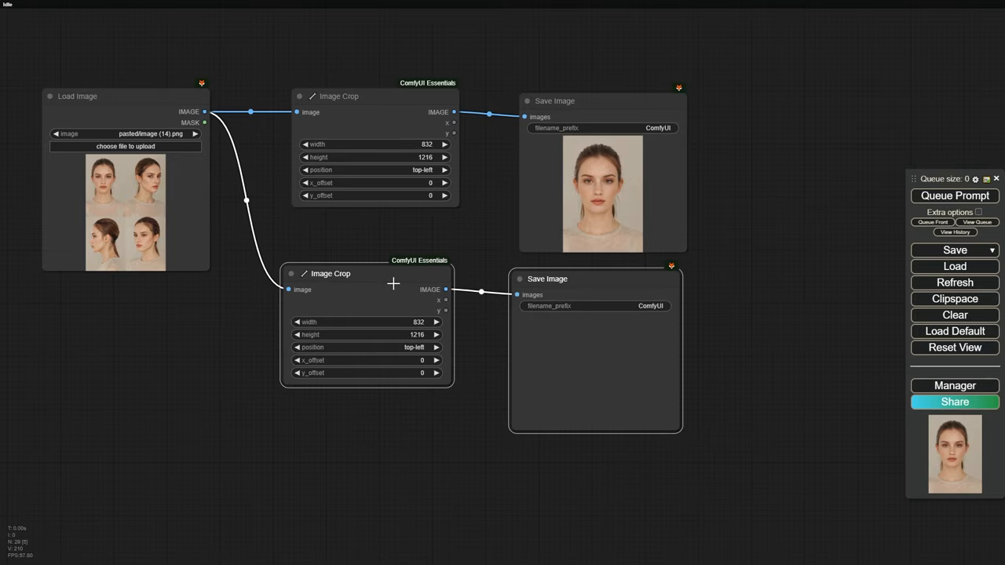
Paste linked crop copies and set them to top-right and bottom-left
key("ctrl+shift+v")
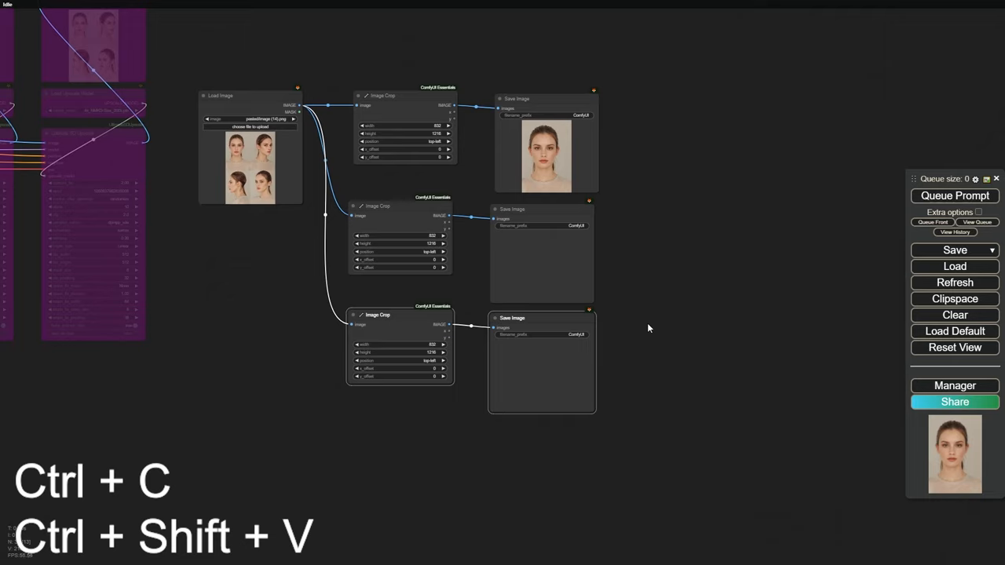
key("ctrl+shift+v")
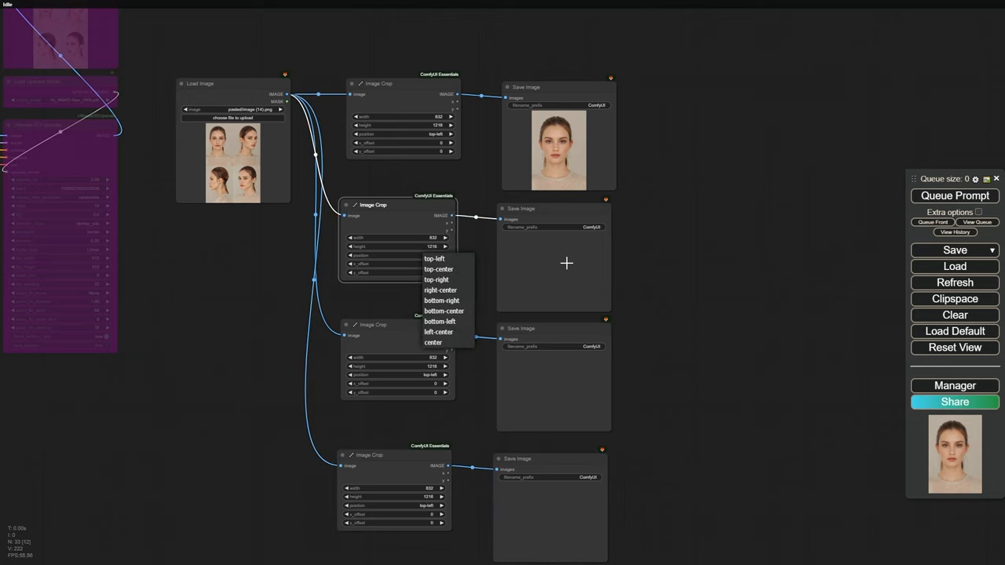
mouse_move(455, 280)
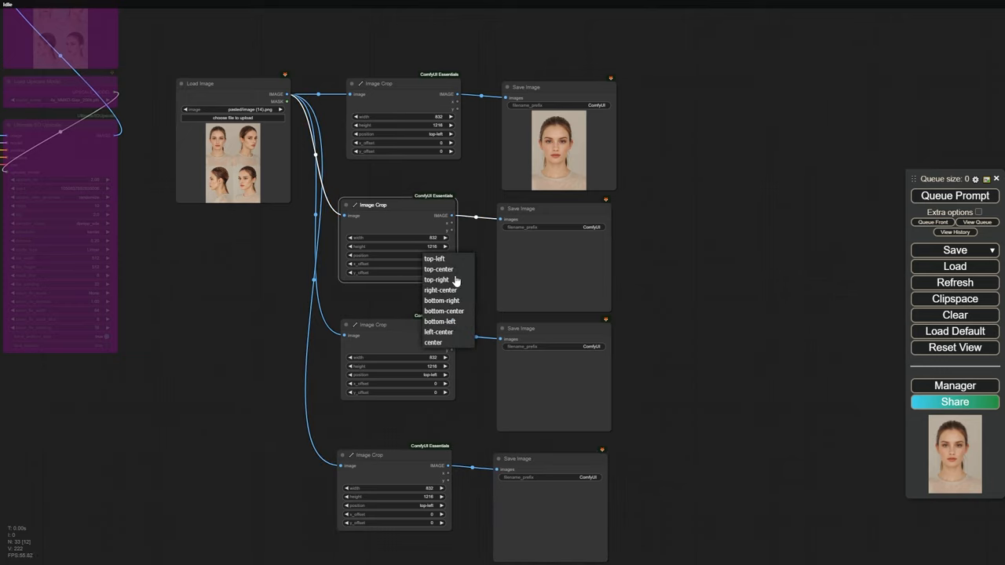
left_click(436, 279)
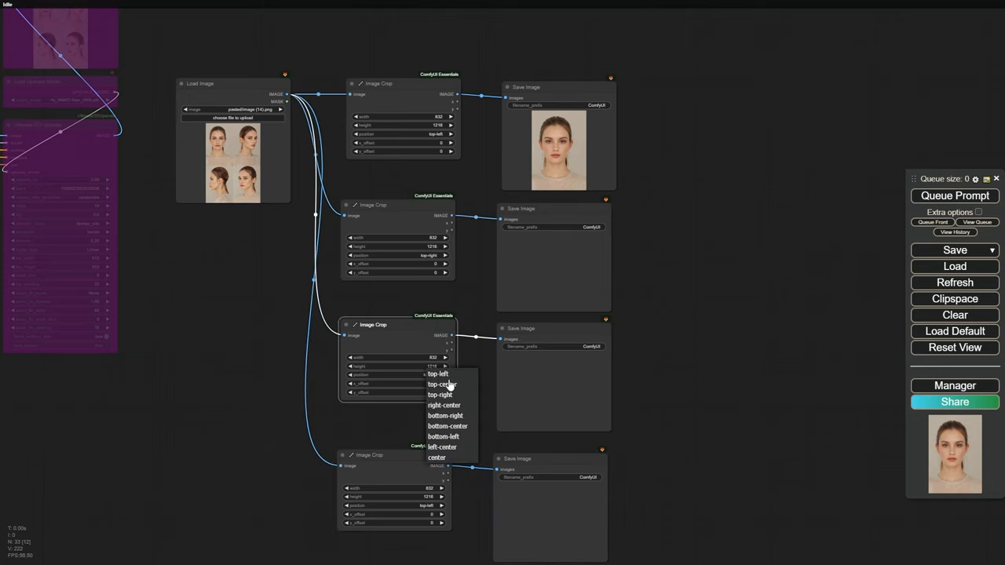
left_click(443, 436)
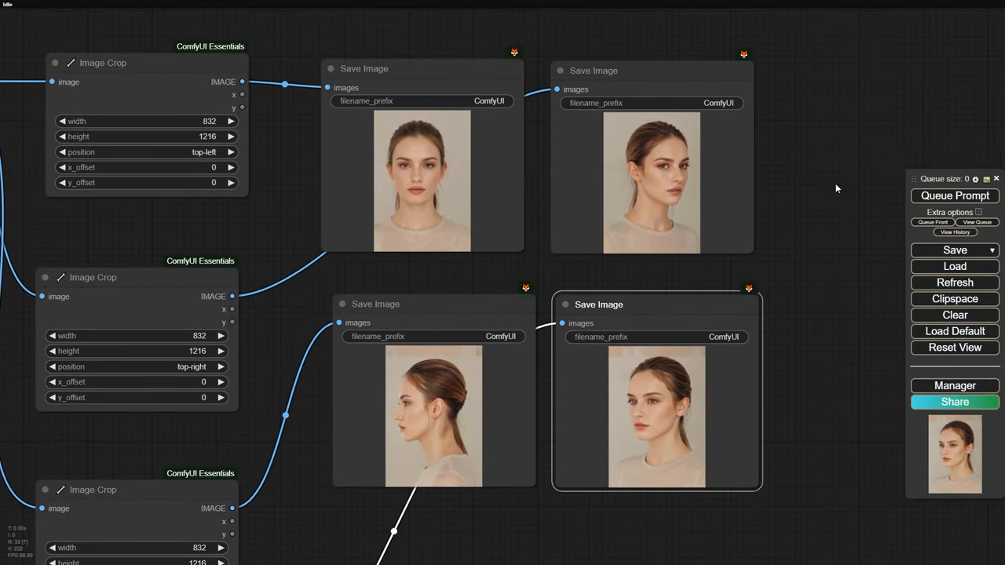
mouse_move(827, 155)
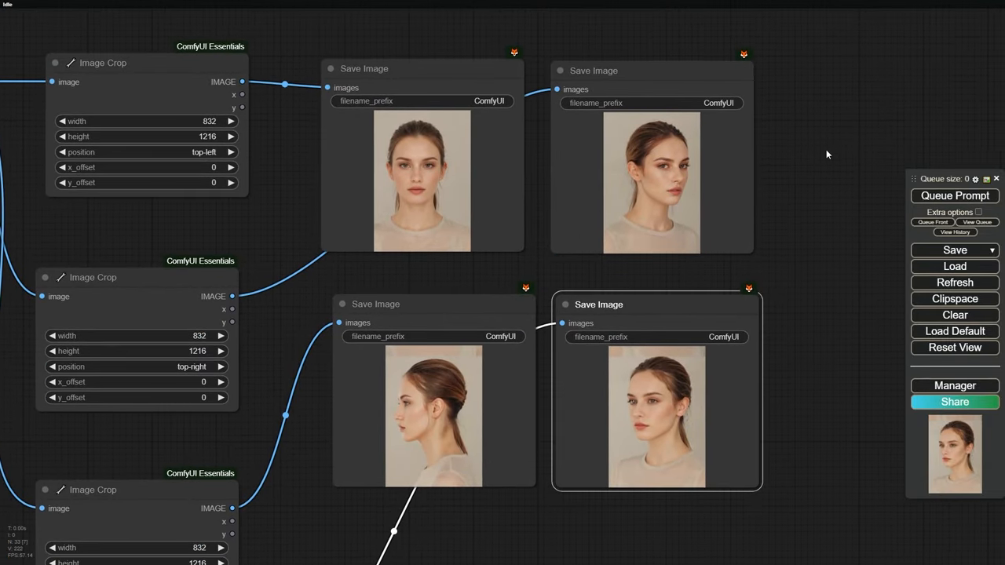
mouse_move(557, 155)
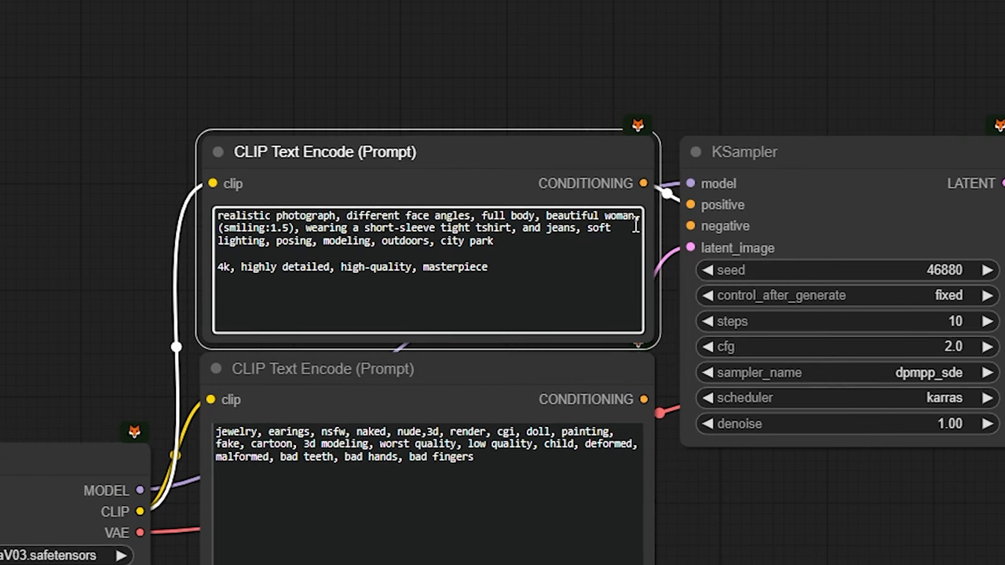
mouse_move(644, 235)
type("ipadapter")
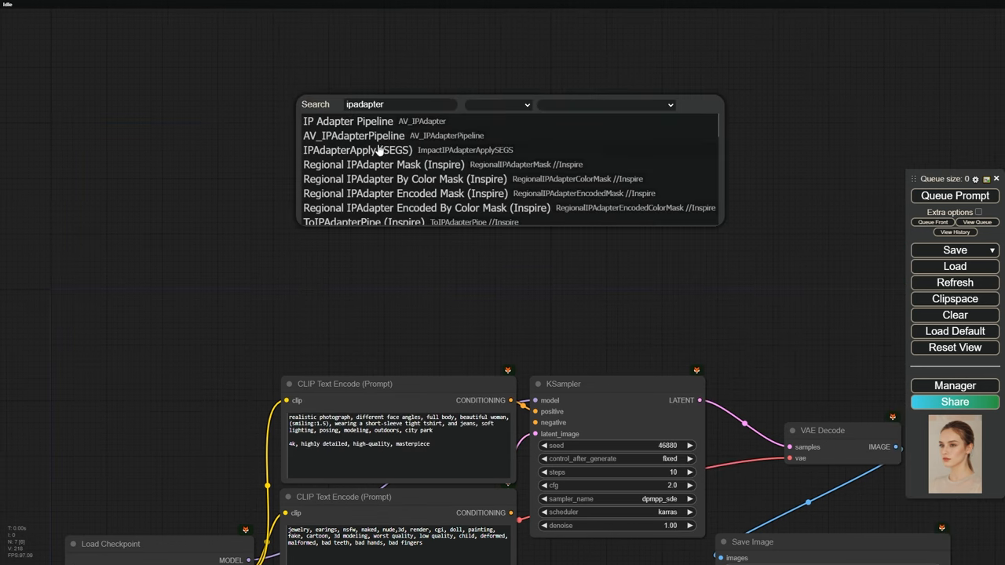
Add a PLUS FACE IPAdapter fed by Load Image Batch From Dir at X:\StuffFaces, then queue
left_click(330, 123)
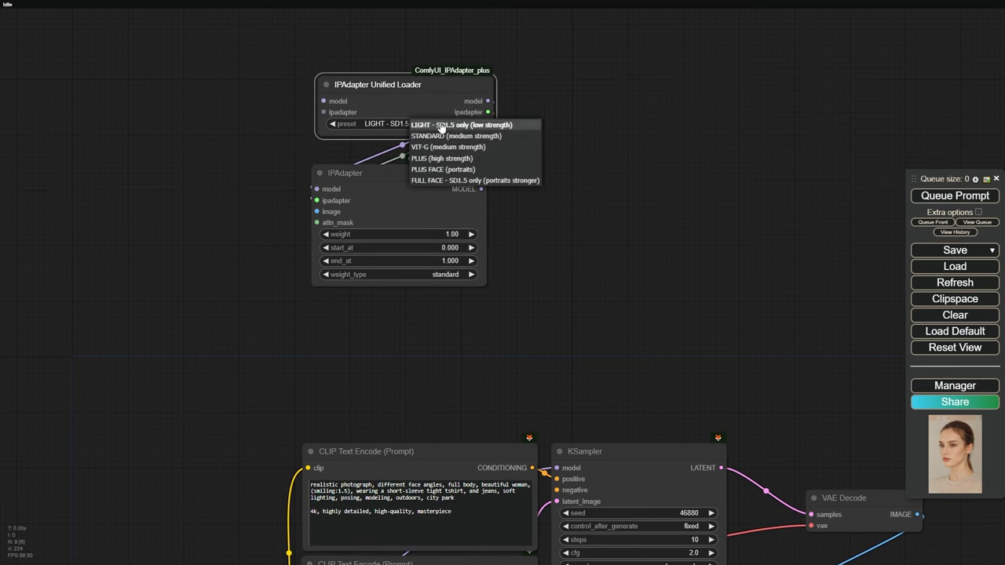
left_click(443, 169)
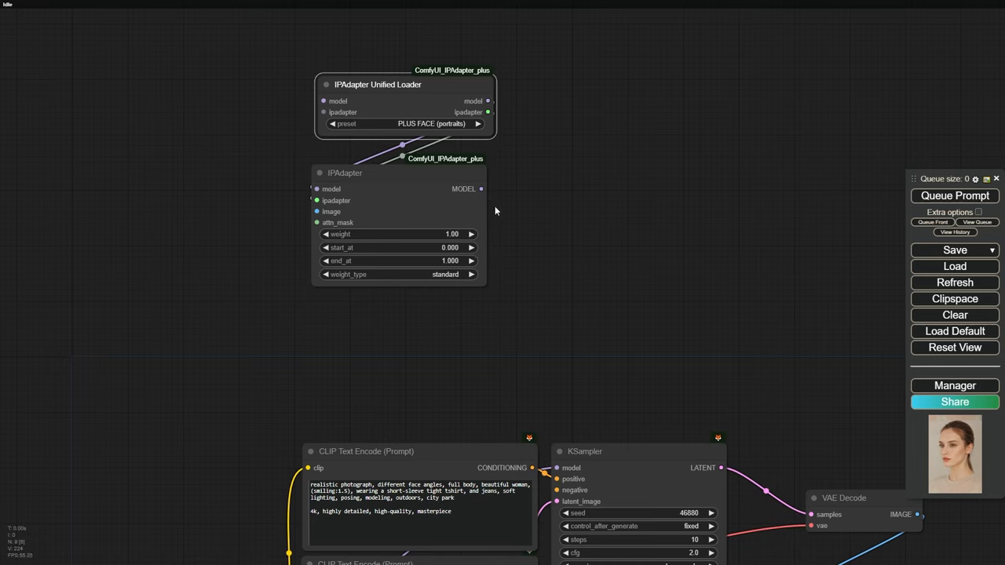
double_click(452, 234)
type("load image bat")
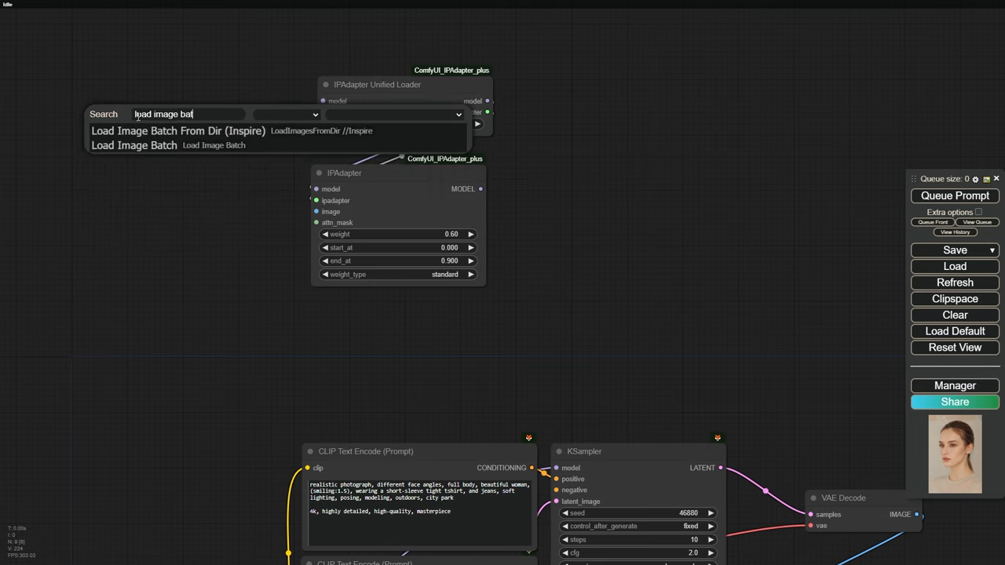
left_click(178, 130)
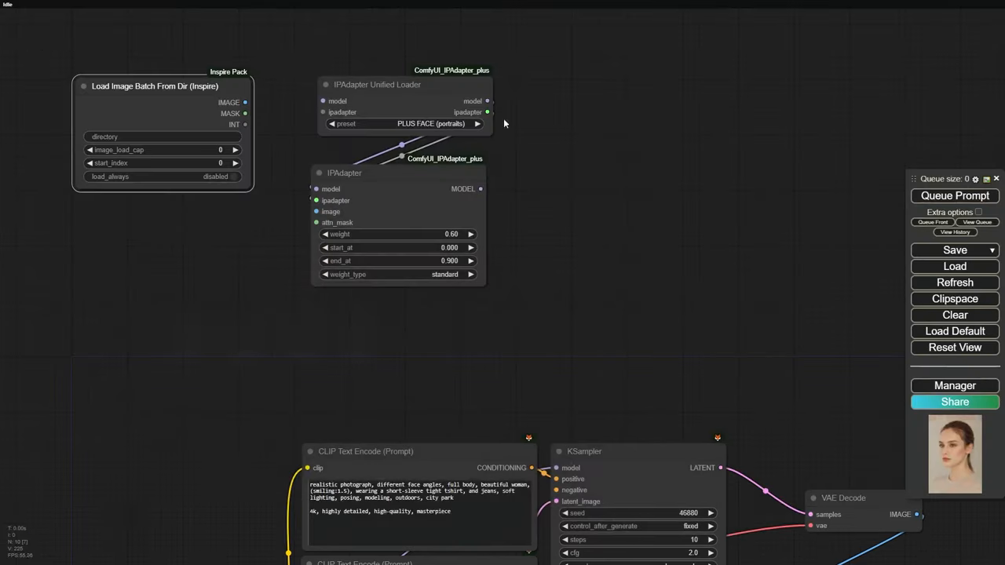
type("X:\\StuffFaces")
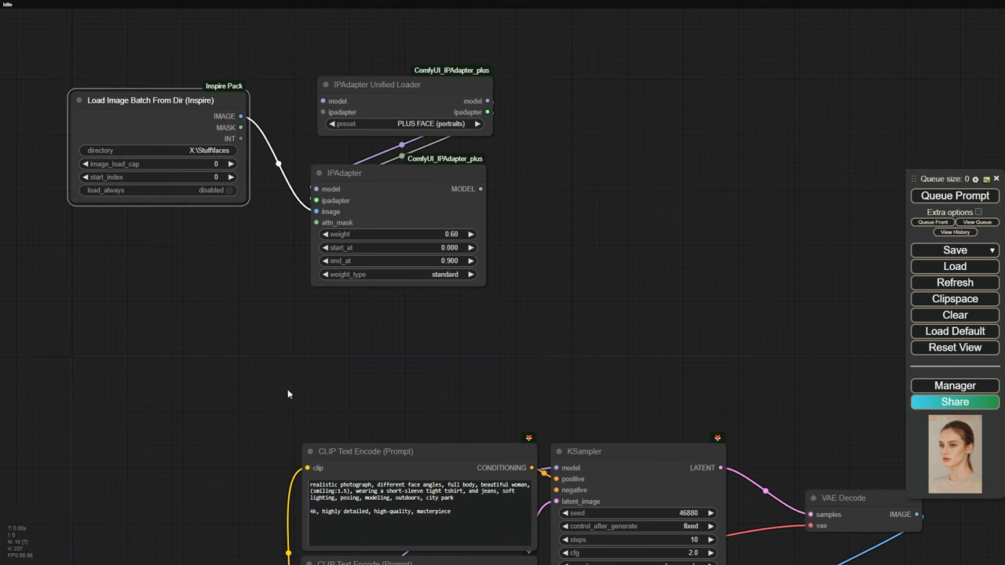
scroll("down", 3)
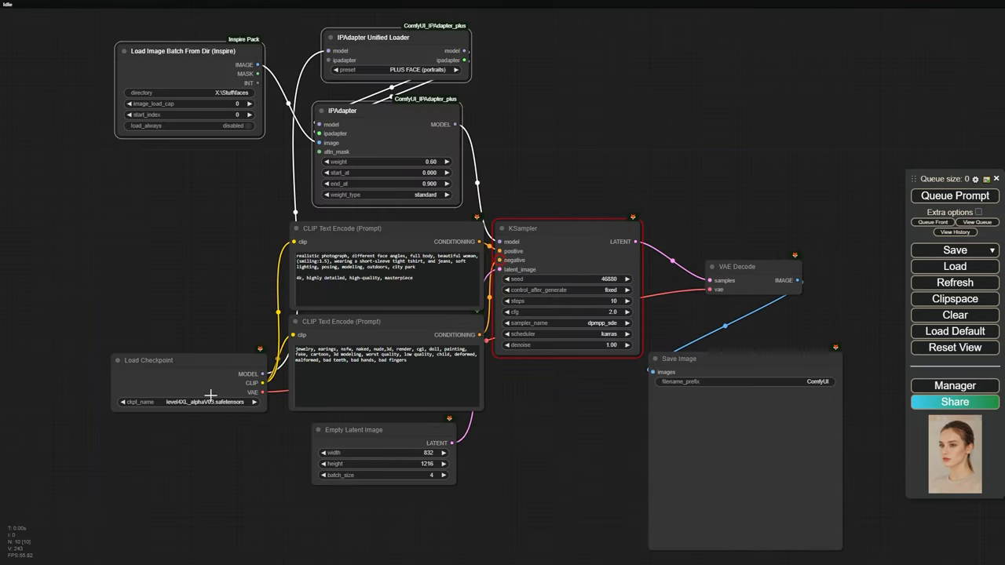
left_click(954, 196)
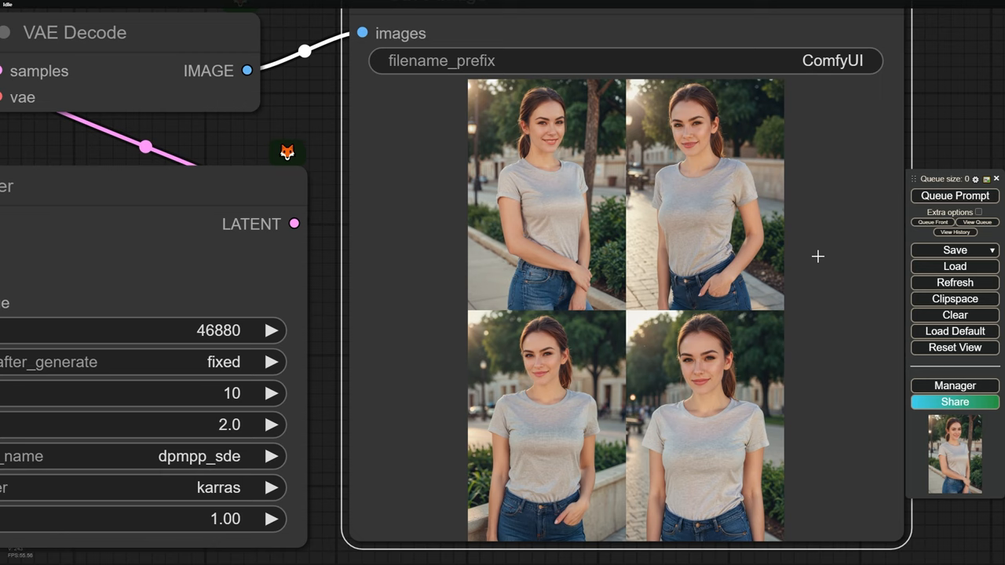
mouse_move(799, 190)
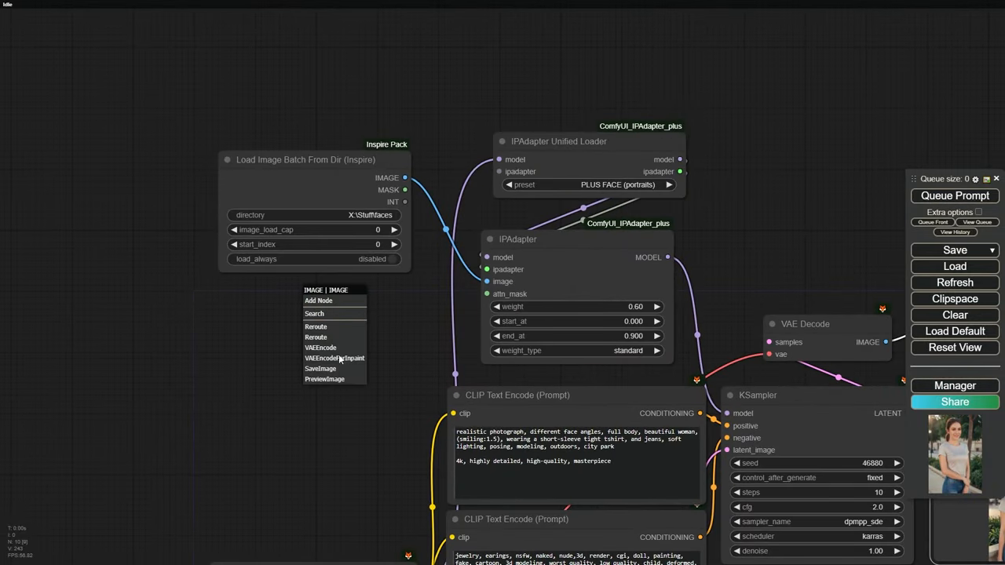
Add a PreviewImage of the loaded faces, set IPAdapter weight 0.8, and rerun the prompt
left_click(324, 379)
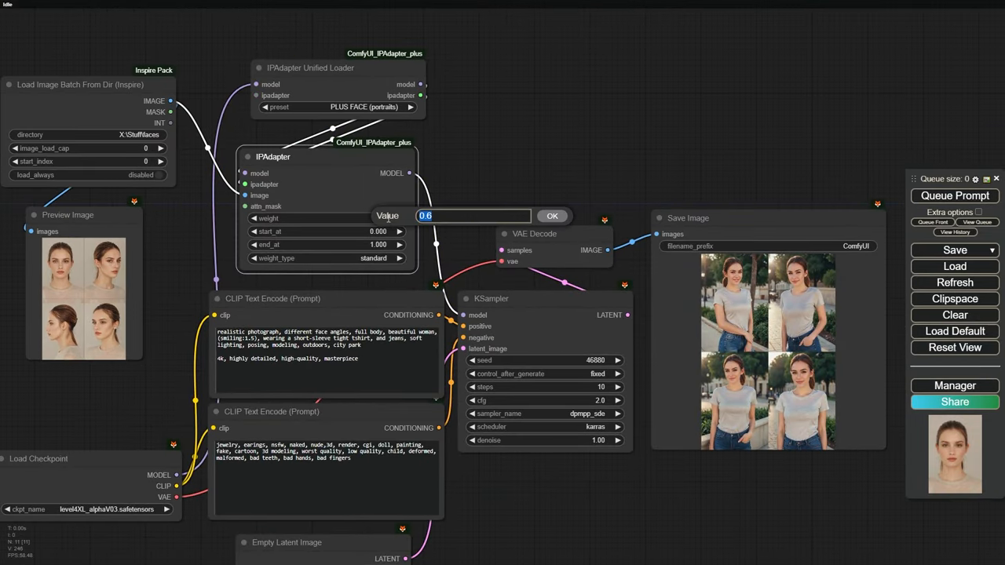
left_click(552, 215)
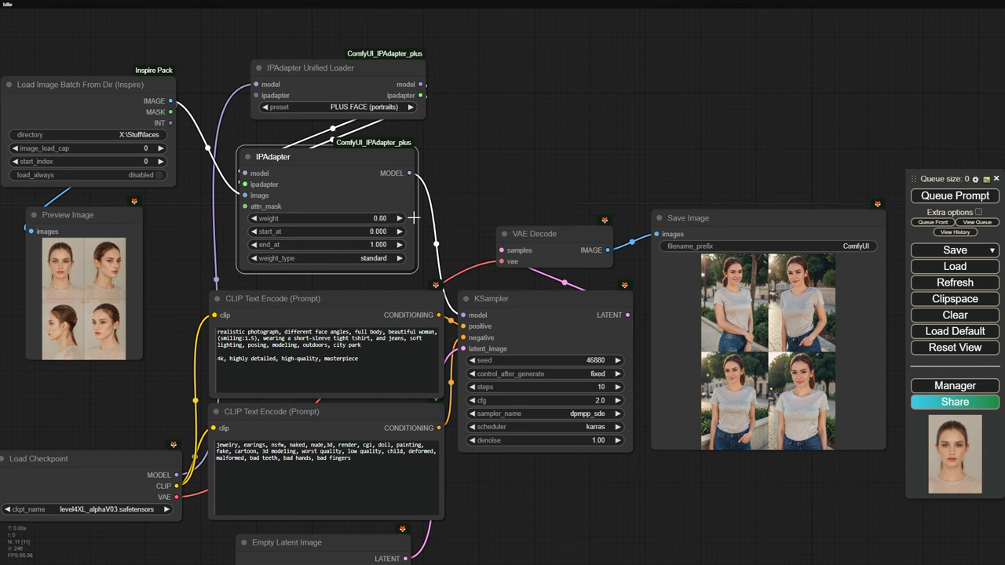
left_click(954, 196)
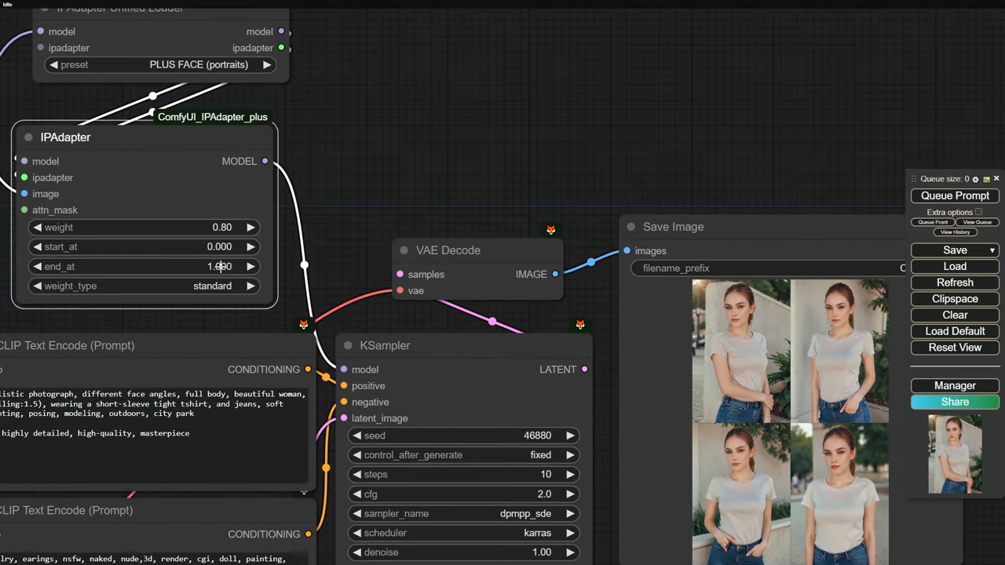
Add IPAdapter Unified Loader FaceID and IPAdapter FaceID nodes using the FACEID PLUS V2 preset
left_click(36, 266)
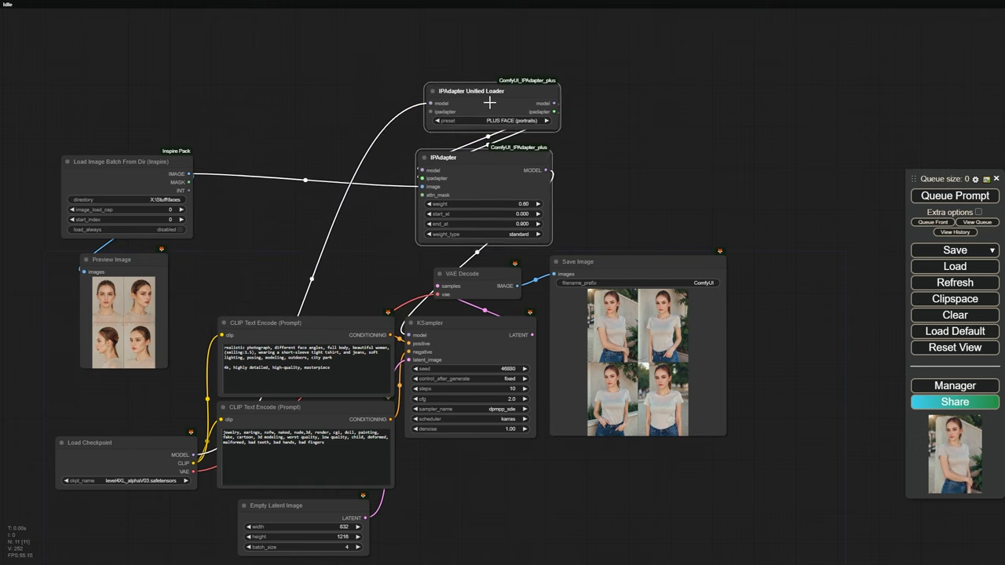
double_click(487, 102)
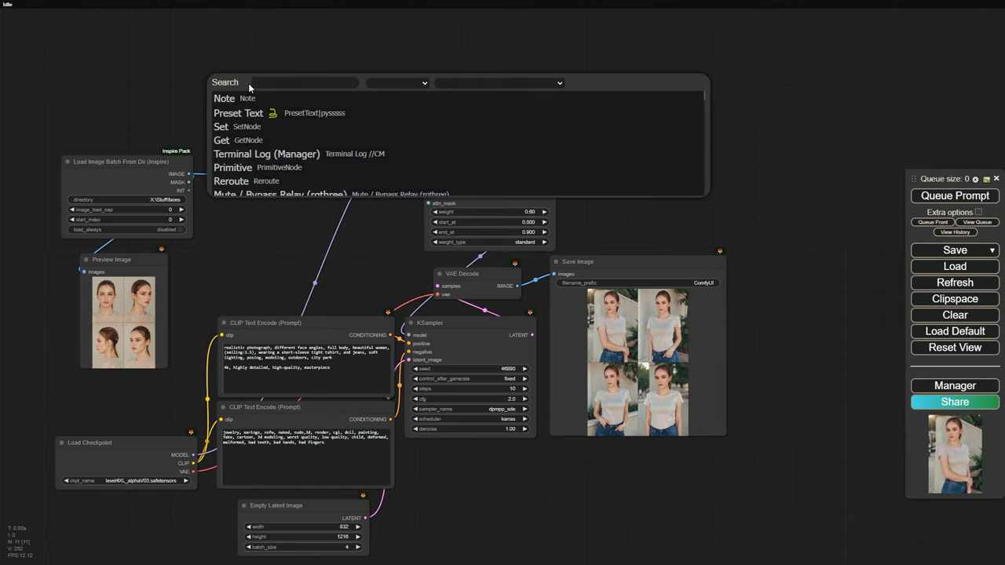
type("unified")
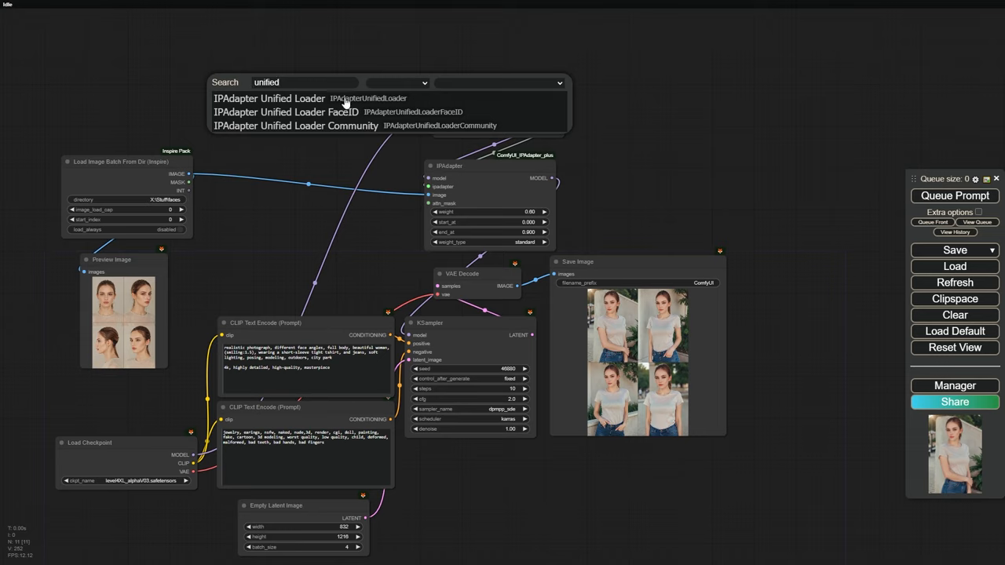
left_click(285, 112)
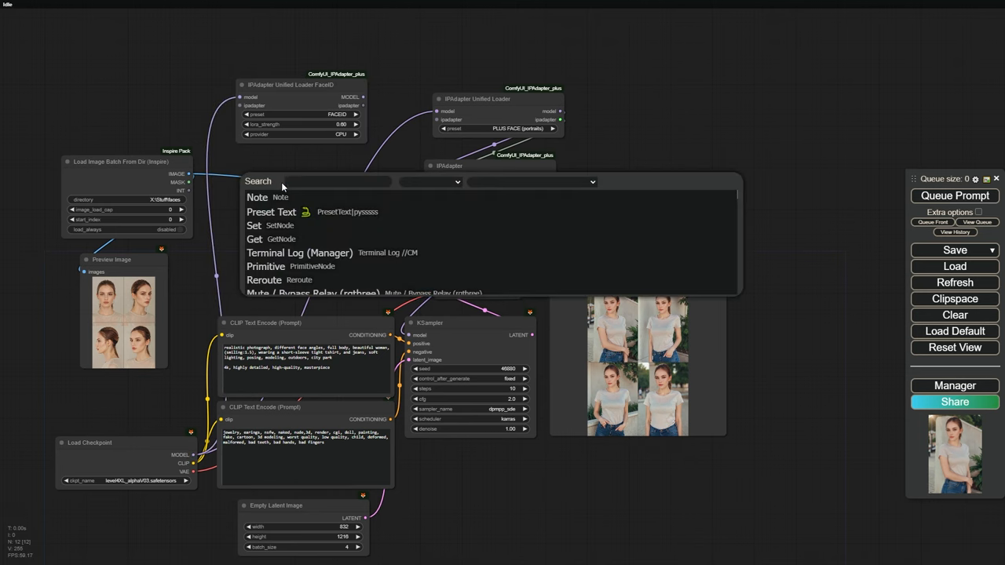
type("ipadapter")
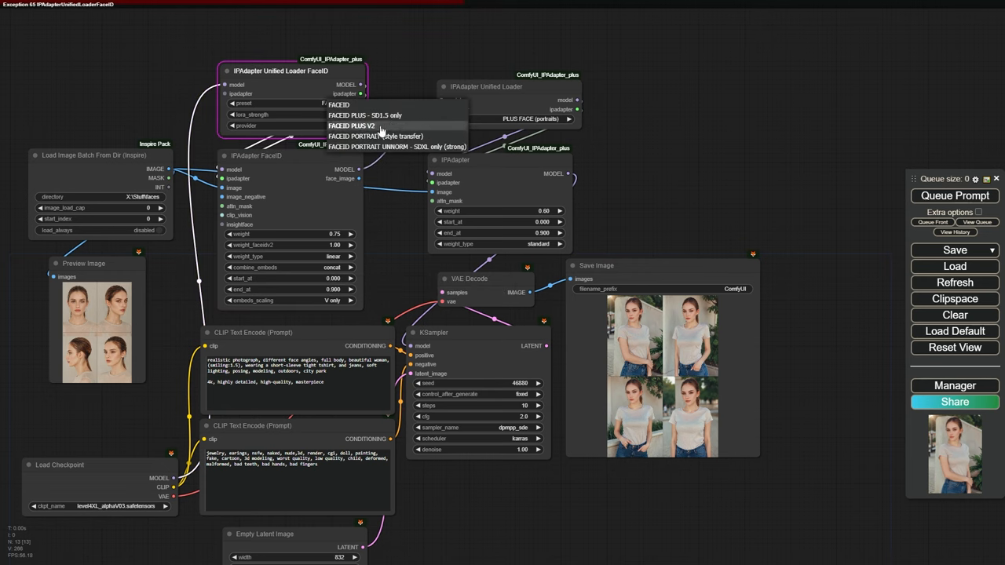
left_click(353, 126)
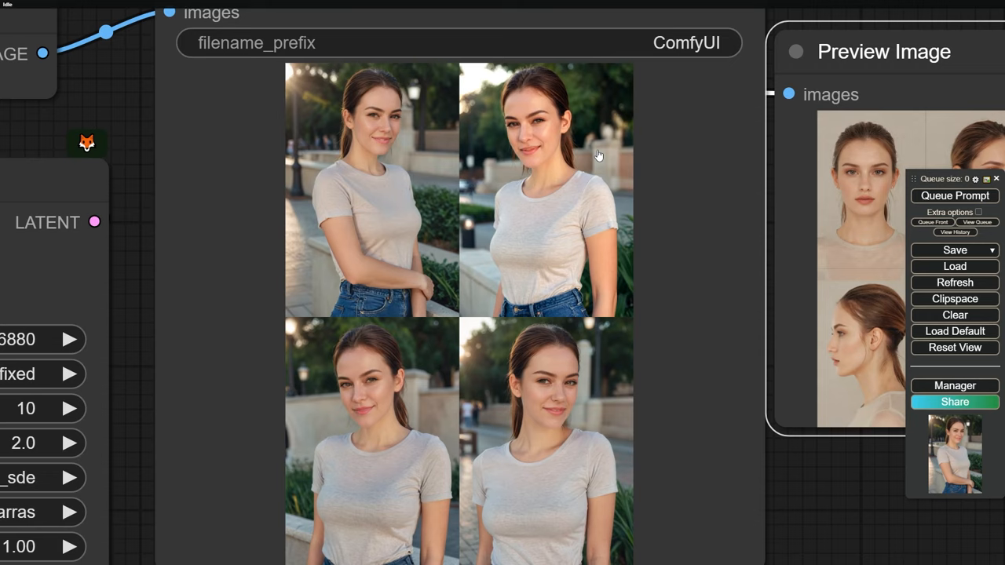
mouse_move(539, 270)
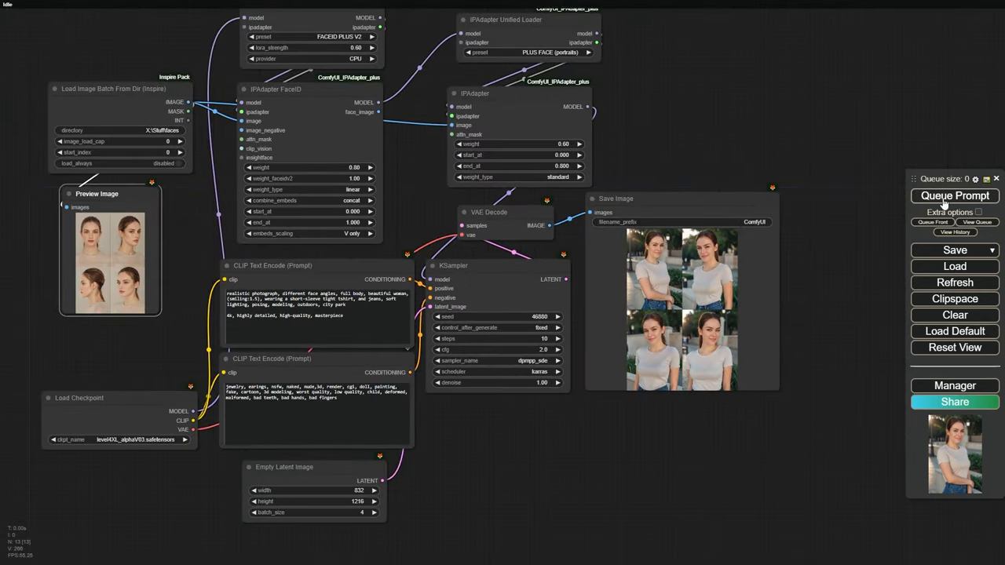
Generate a new batch and cycle the Save Image counter through the four portraits
left_click(954, 196)
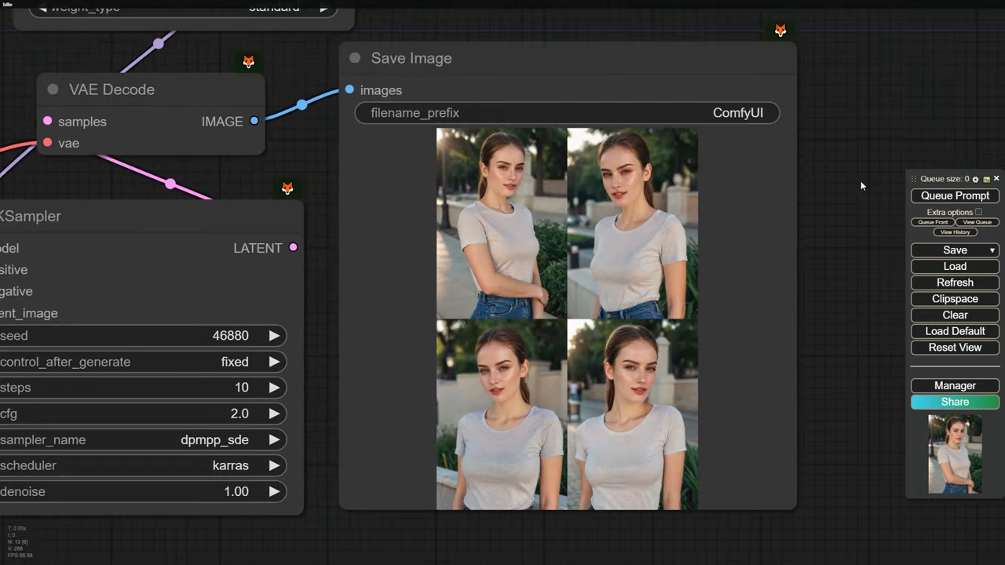
left_click(500, 224)
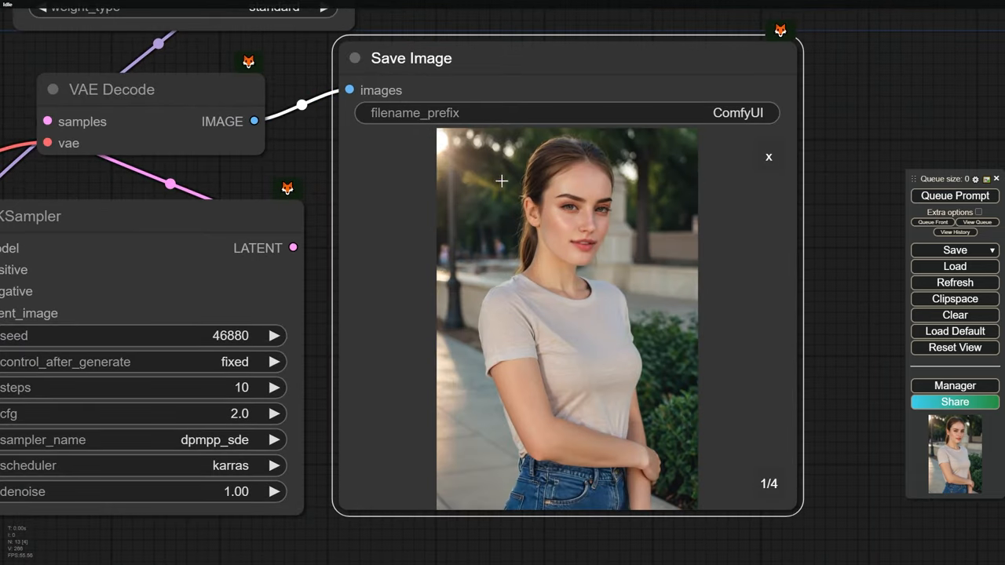
mouse_move(811, 477)
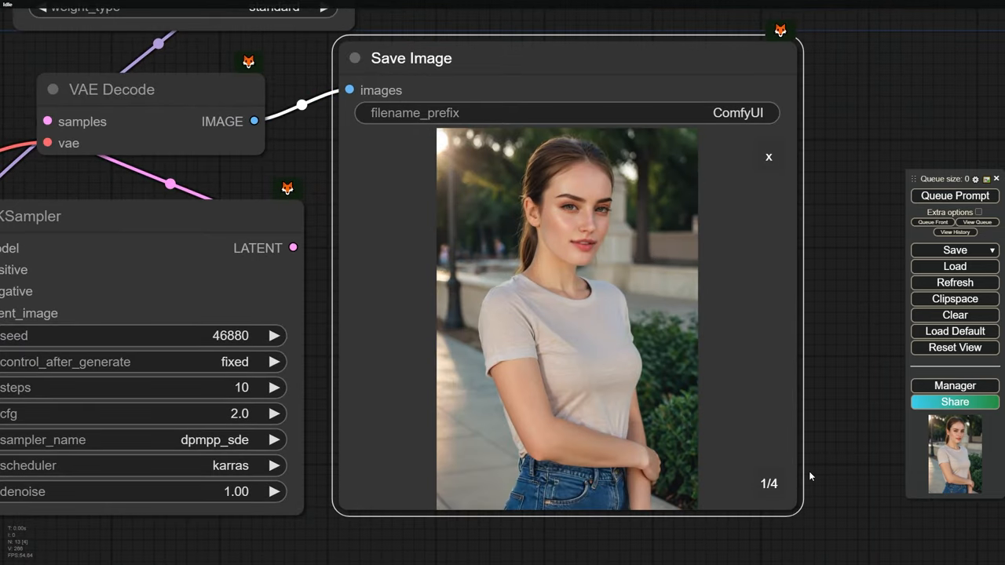
left_click(769, 483)
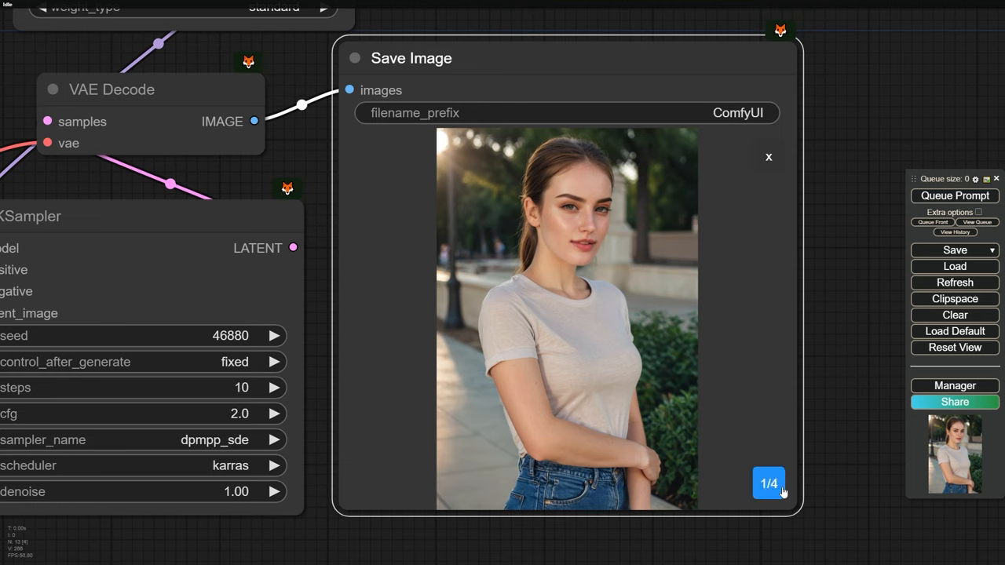
left_click(768, 483)
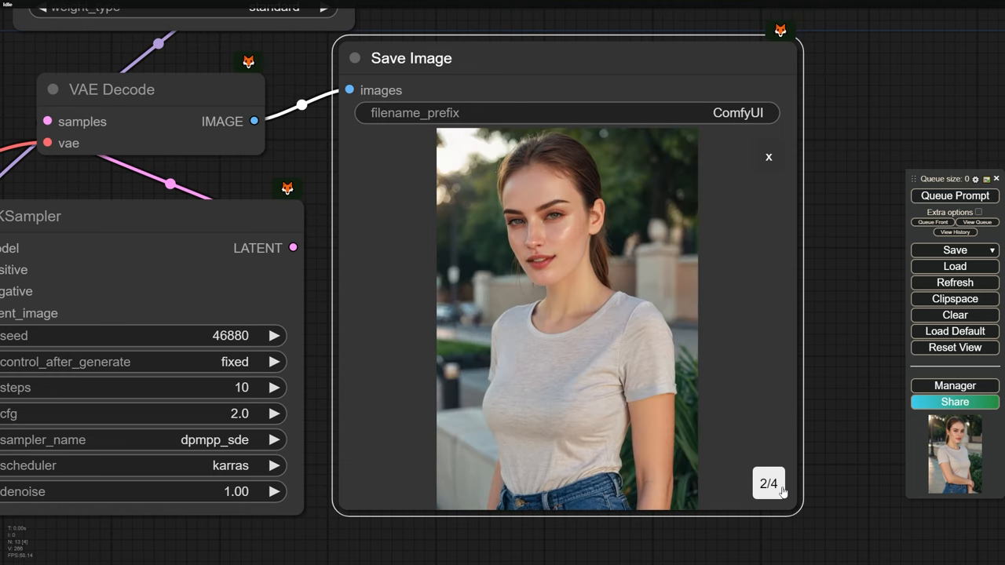
left_click(768, 482)
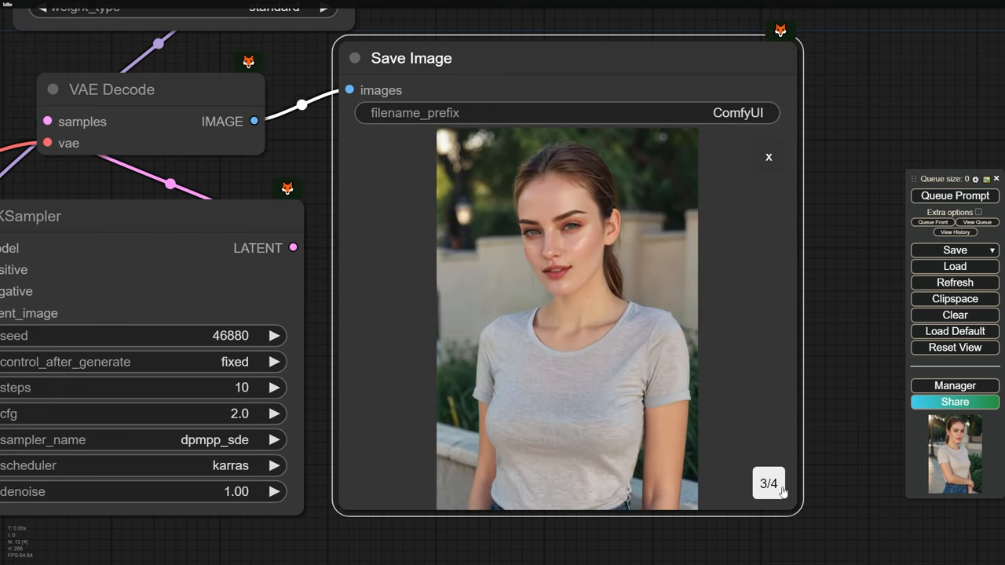
left_click(768, 483)
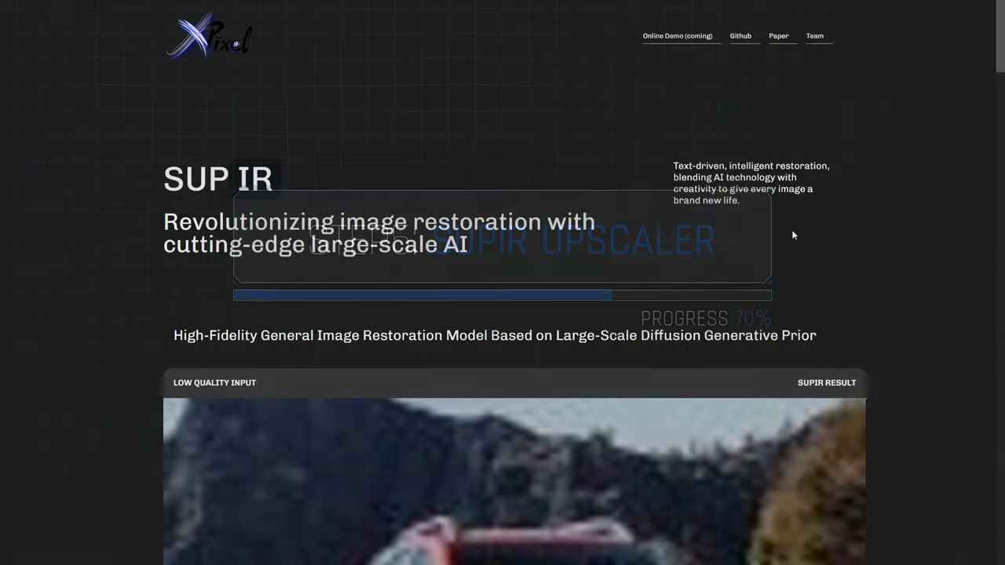
Drag the before/after sliders on the orange car, lake landscape and portrait examples
scroll("down", 3)
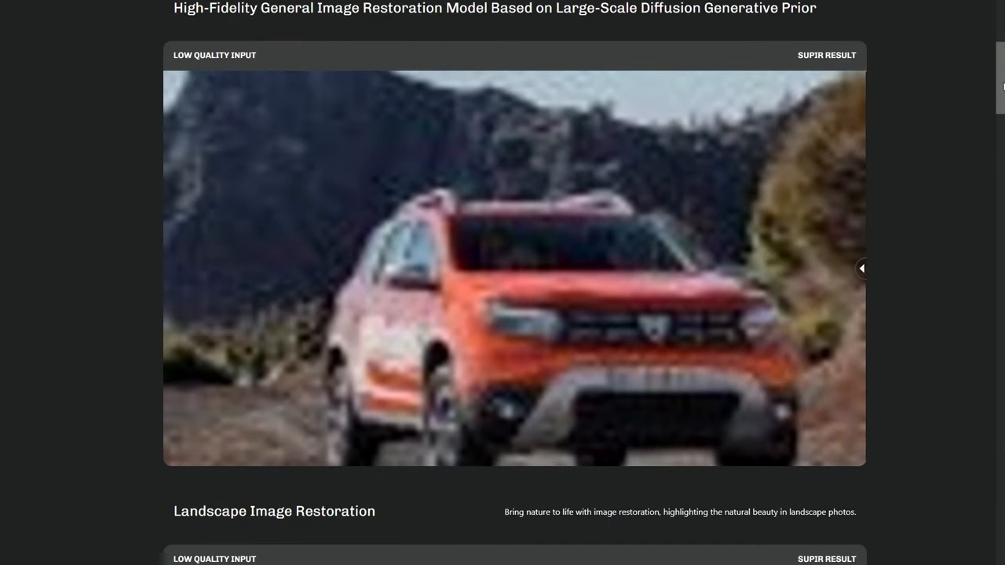
left_click_drag(861, 269, 451, 268)
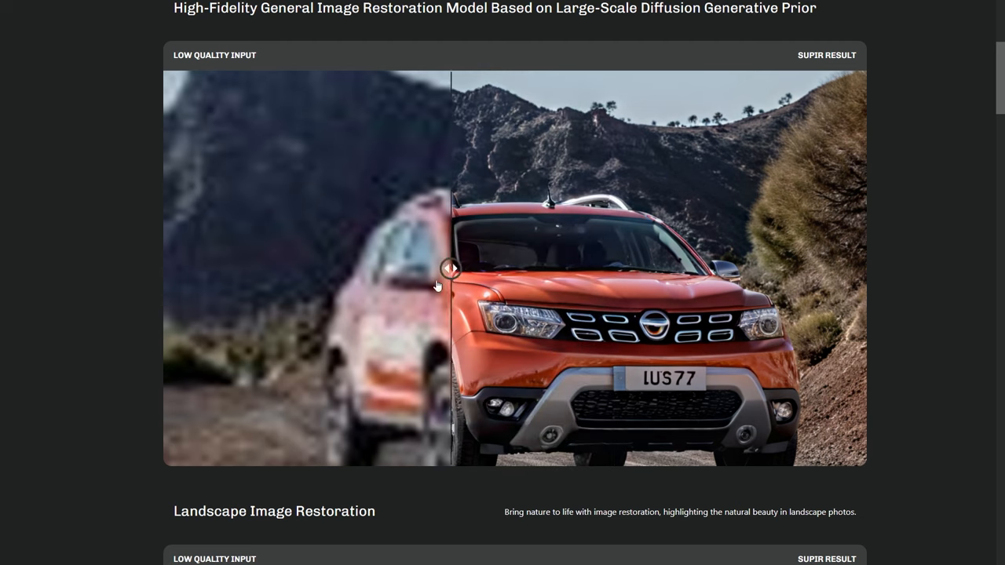
left_click_drag(451, 267, 859, 268)
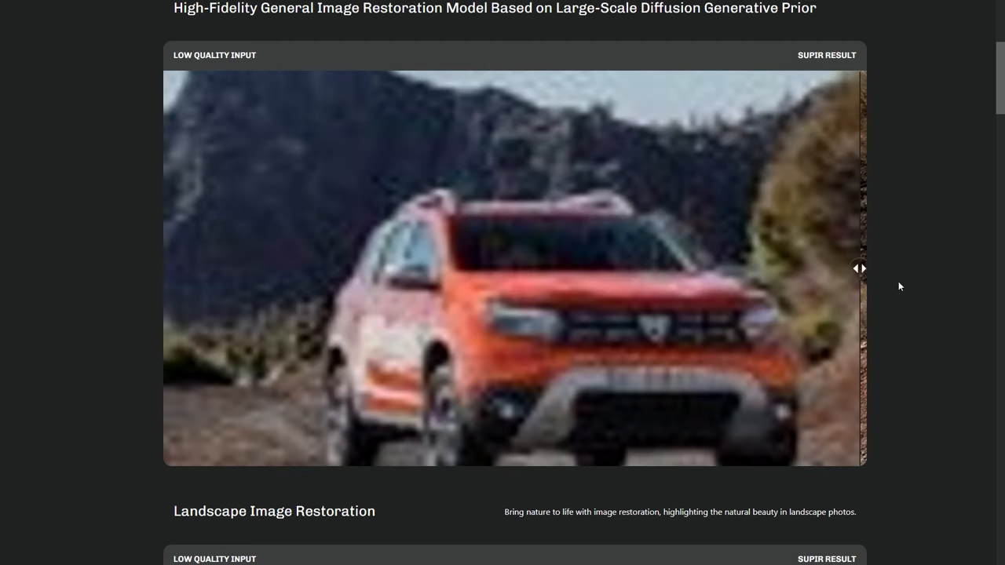
scroll("down", 3)
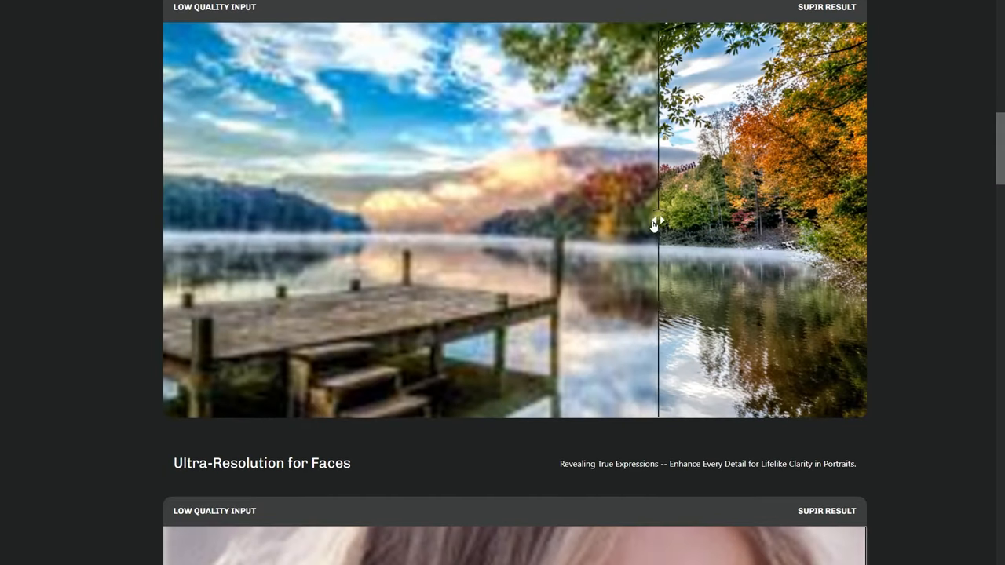
left_click_drag(656, 220, 169, 220)
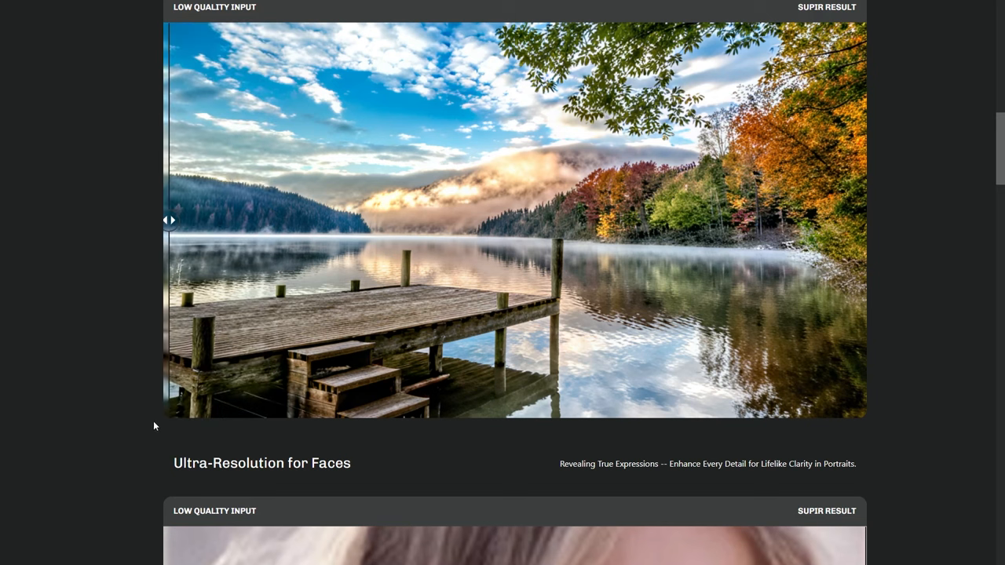
scroll("down", 3)
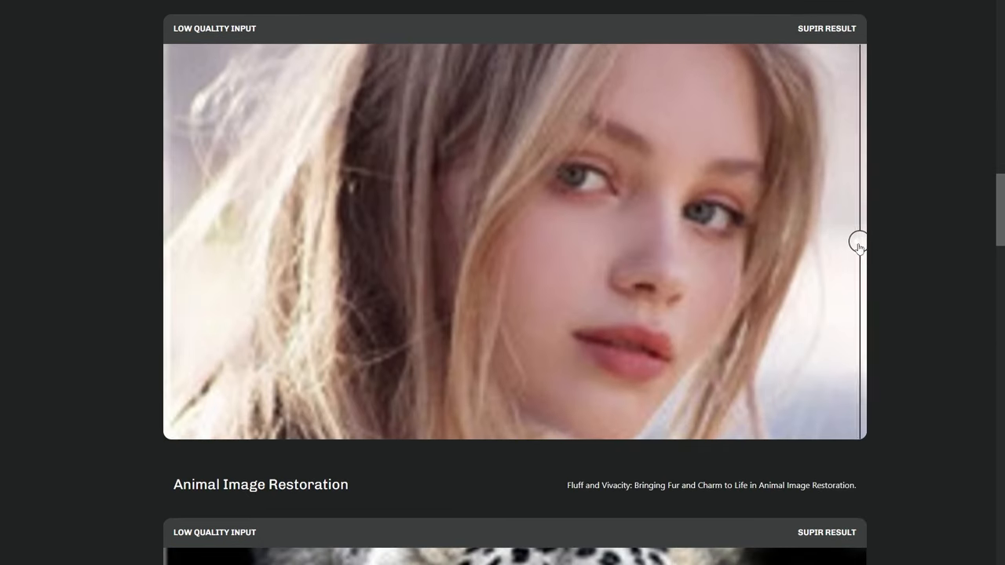
left_click_drag(857, 242, 238, 242)
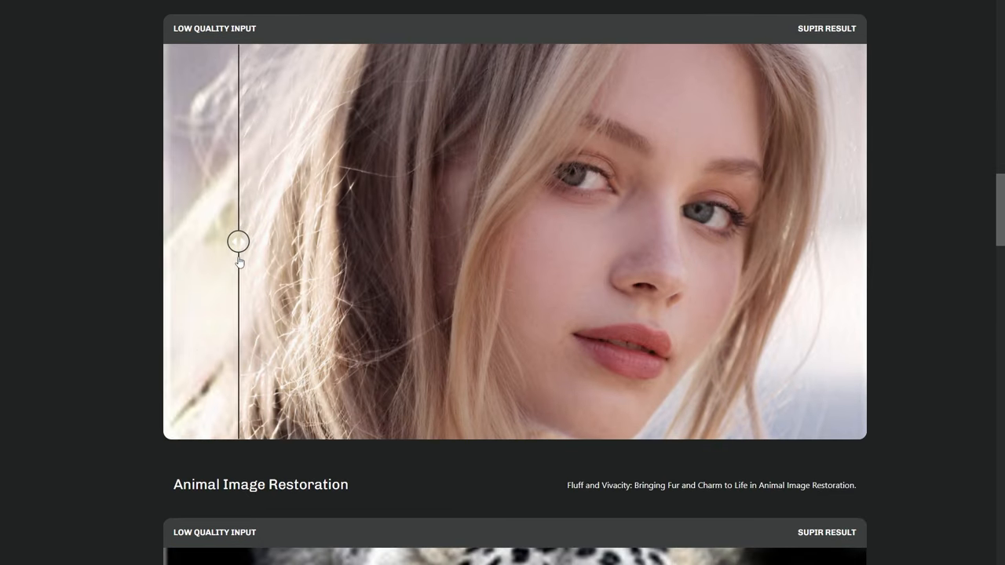
scroll("down", 3)
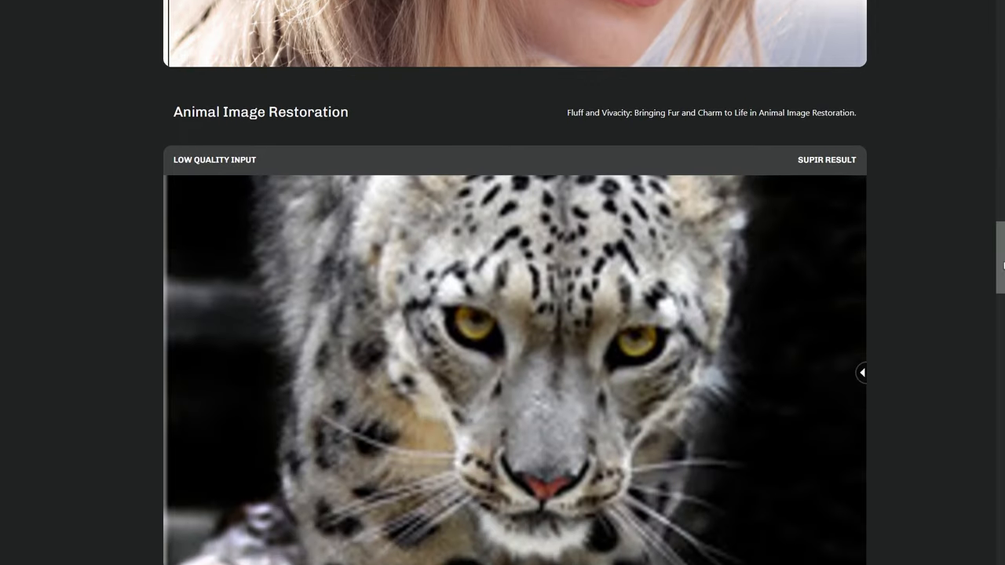
scroll("down", 3)
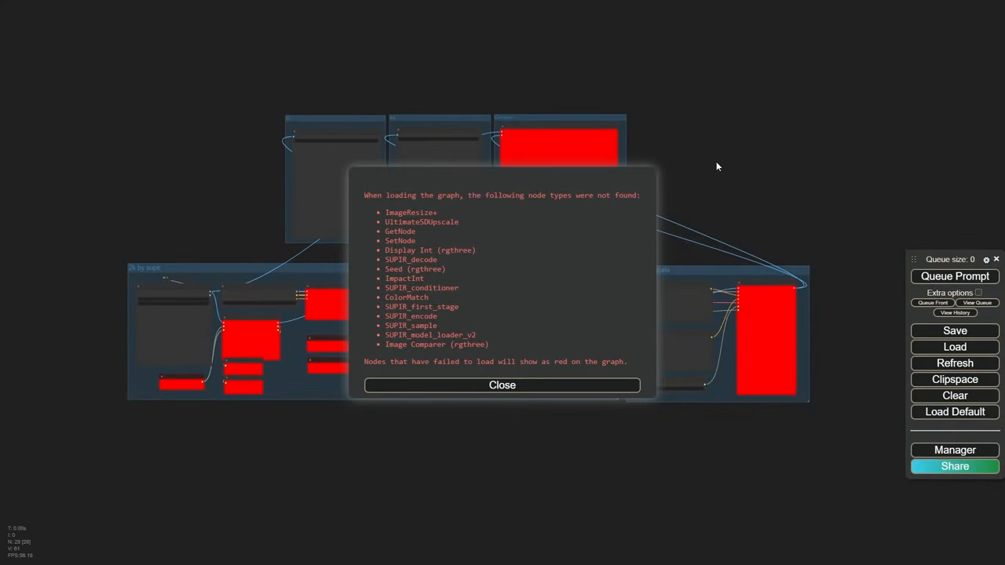
Dismiss the missing-nodes warning and open Manager's Install Missing Custom Nodes list
left_click(502, 384)
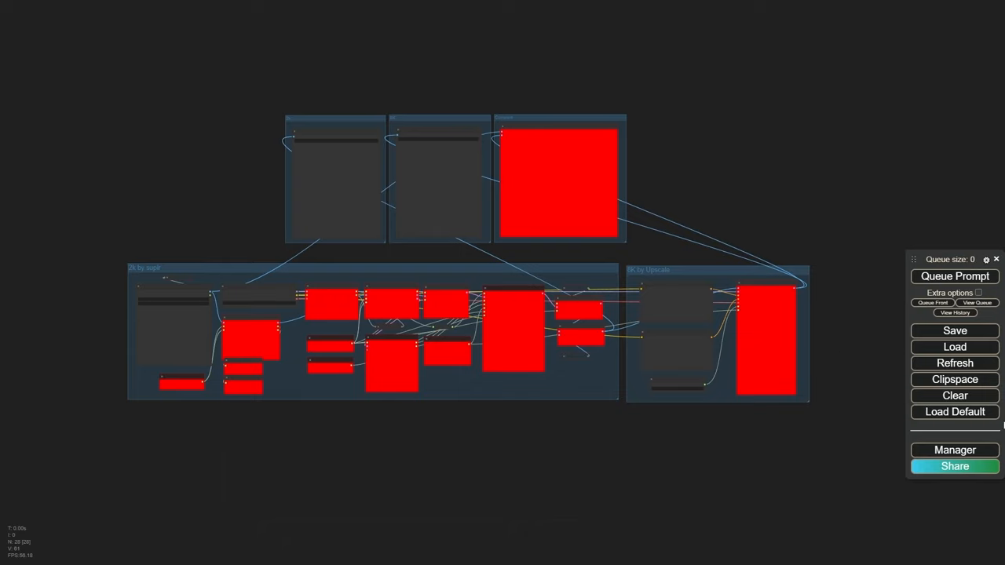
left_click(954, 450)
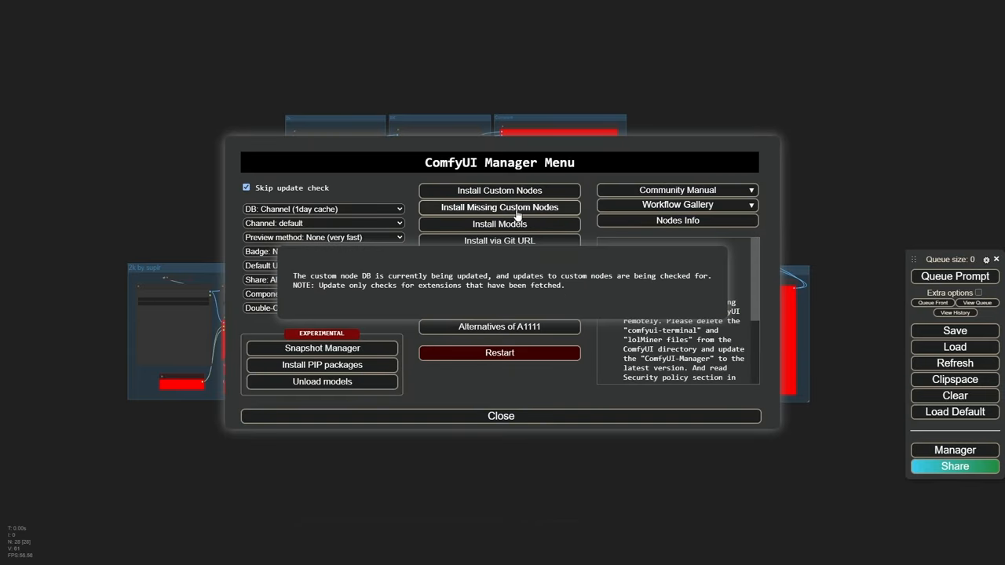
left_click(499, 190)
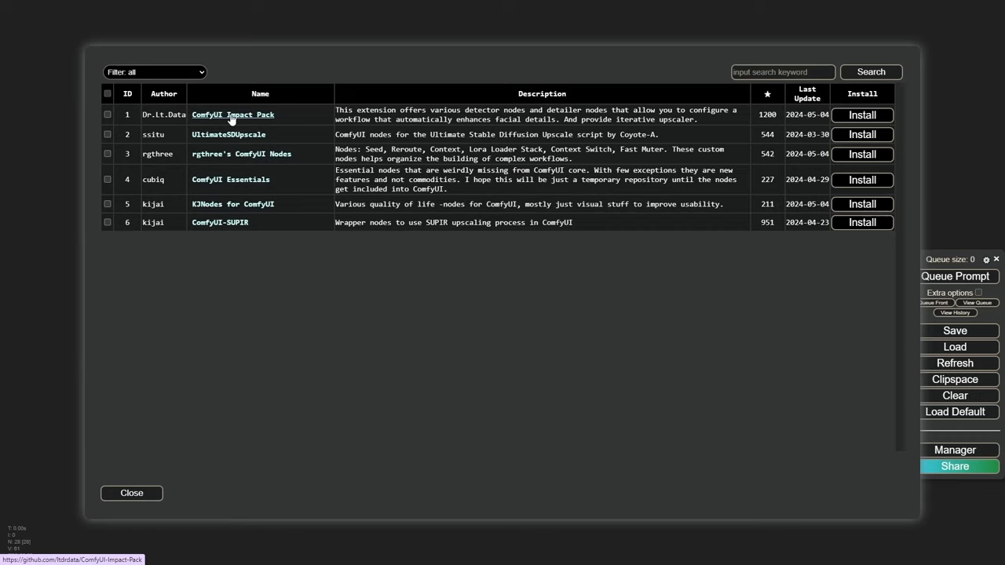
mouse_move(271, 113)
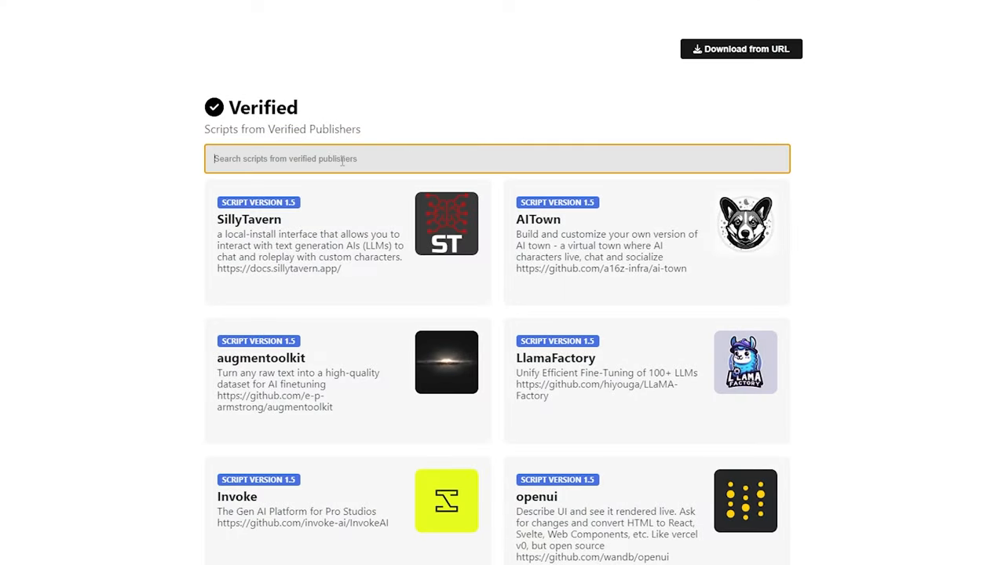
Search verified scripts for 'comfyui' and download the ComfyUI script
type("comfy")
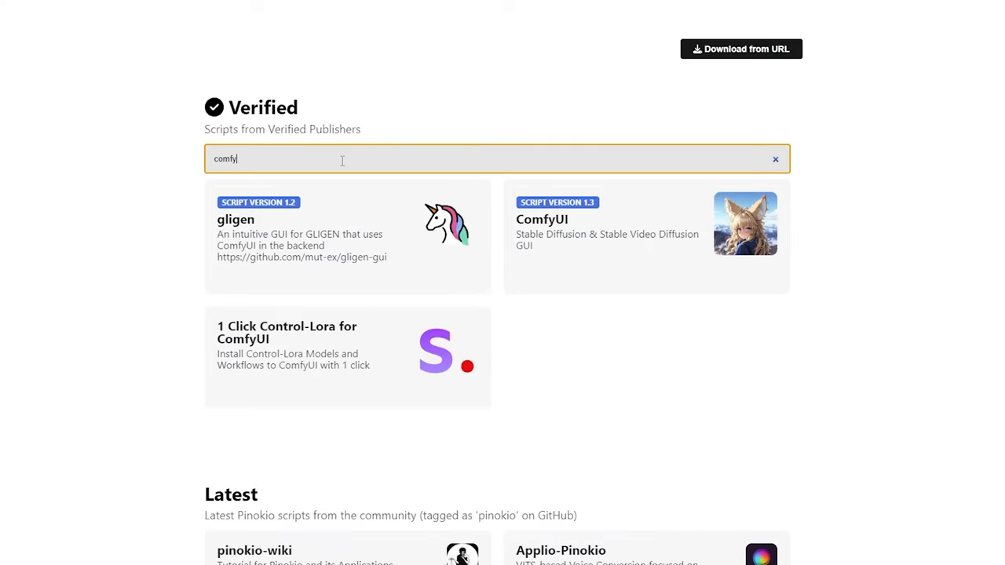
type("ui")
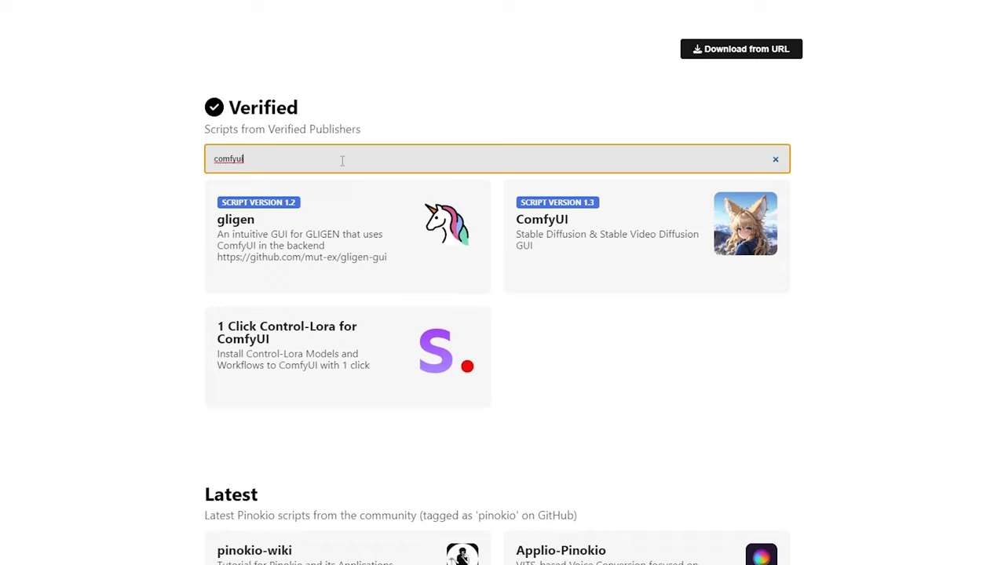
mouse_move(745, 224)
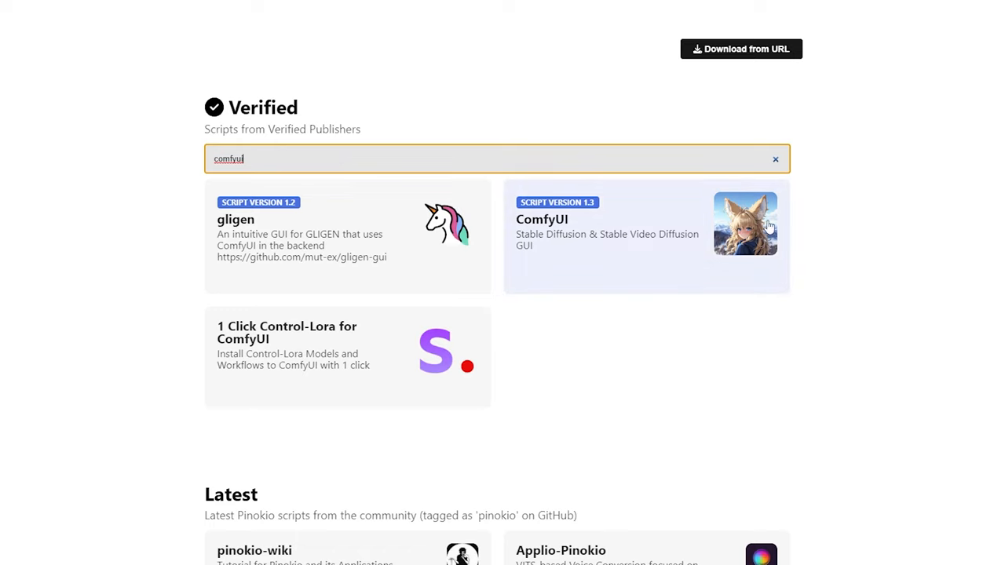
left_click(643, 236)
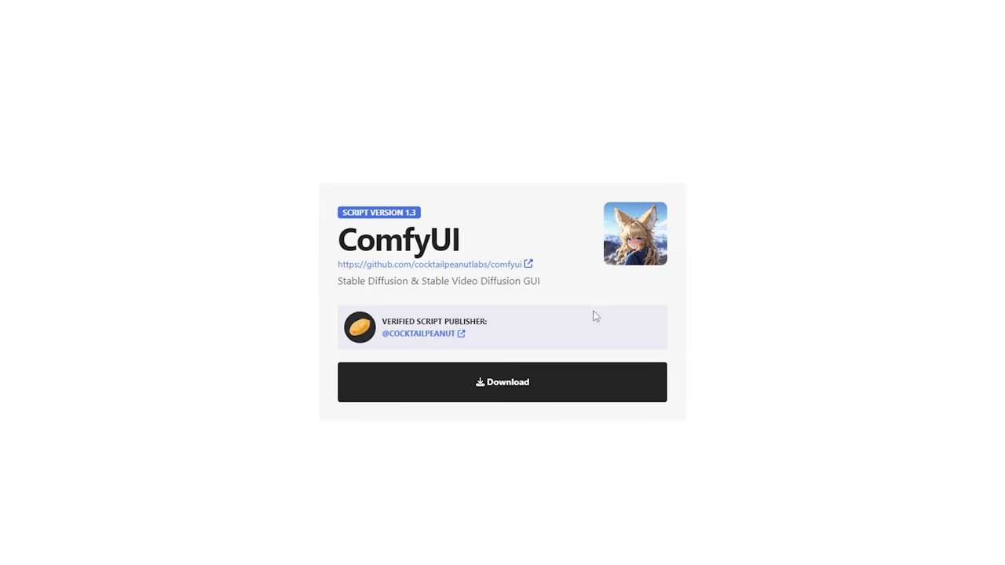
mouse_move(504, 397)
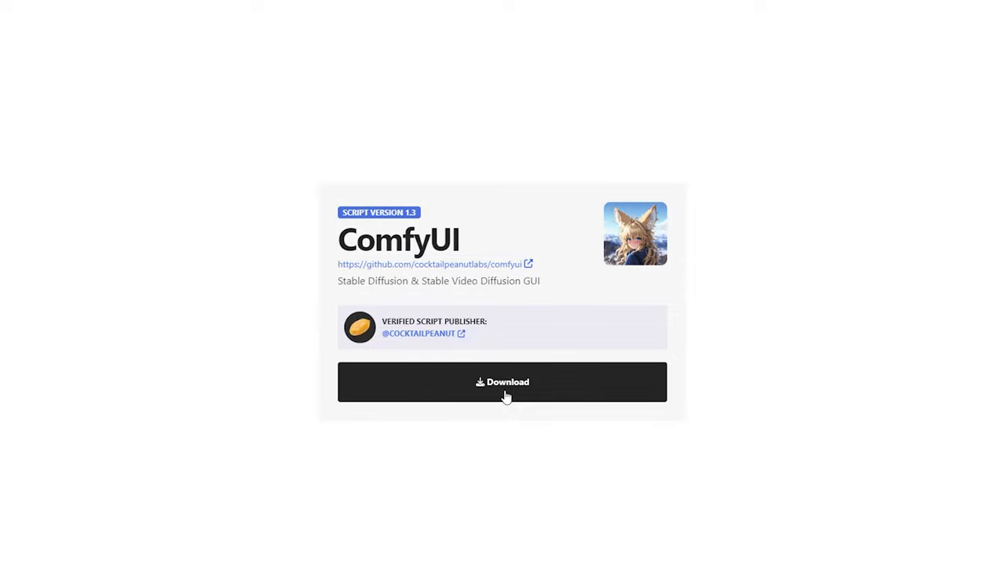
left_click(501, 382)
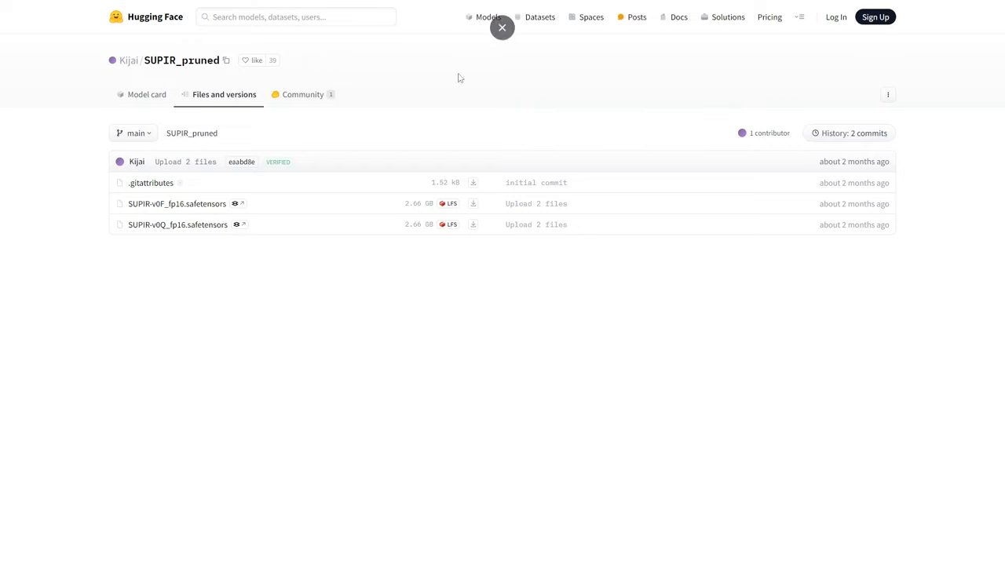
Download SUPIR-v0F_fp16.safetensors from Kijai/SUPIR_pruned's Files and versions
left_click(502, 27)
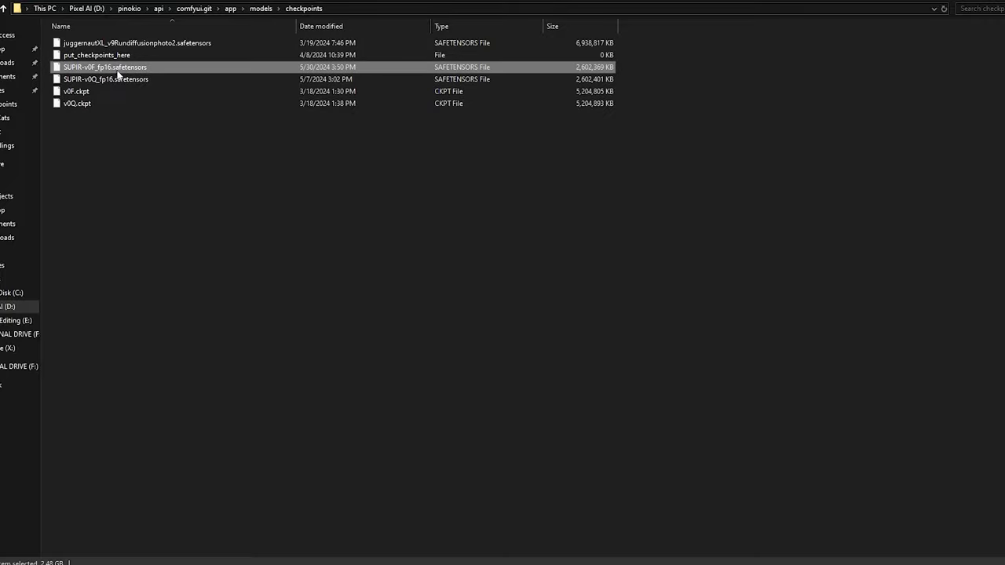
left_click(136, 42)
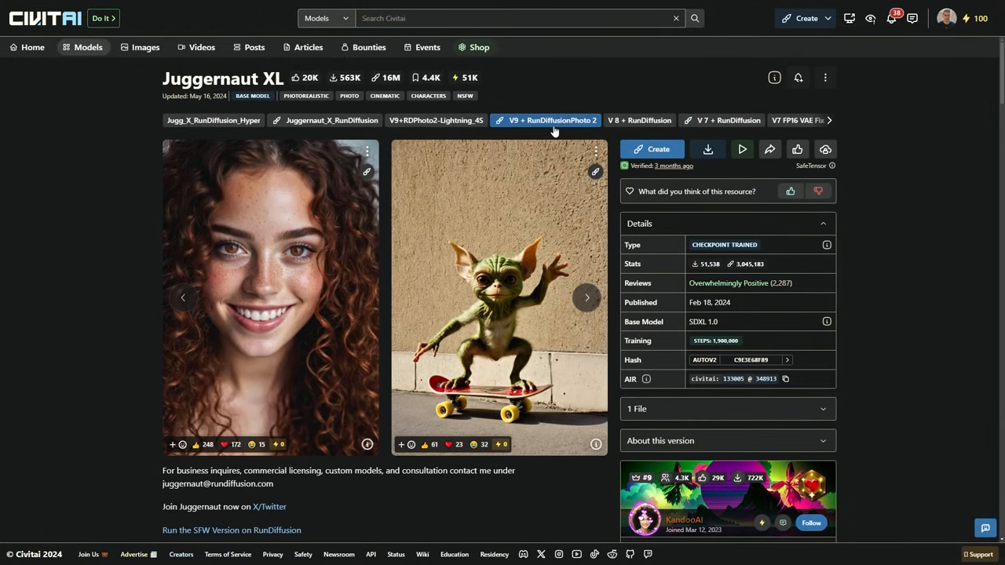
Advance the Juggernaut XL sample-image carousel three times
left_click(586, 296)
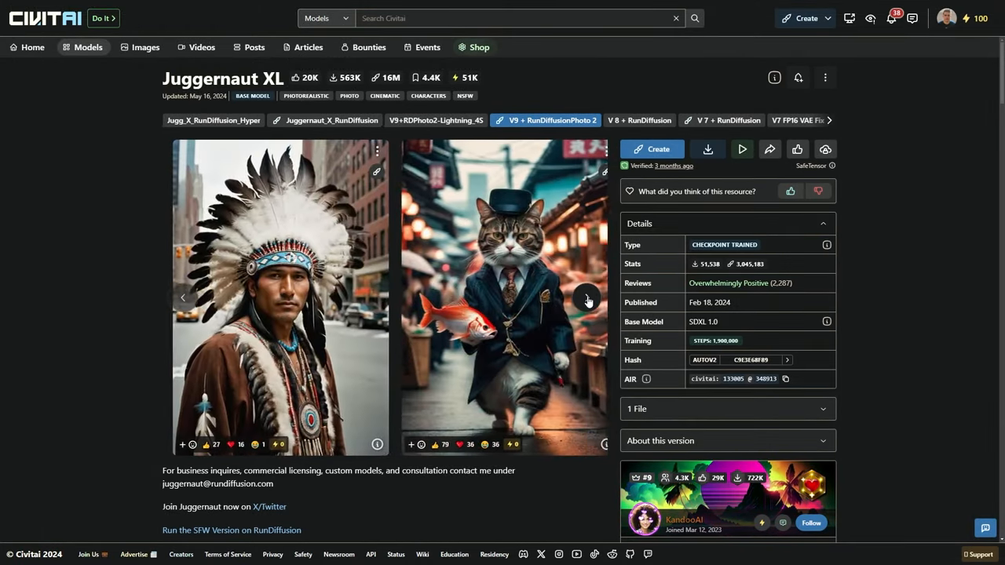
left_click(588, 301)
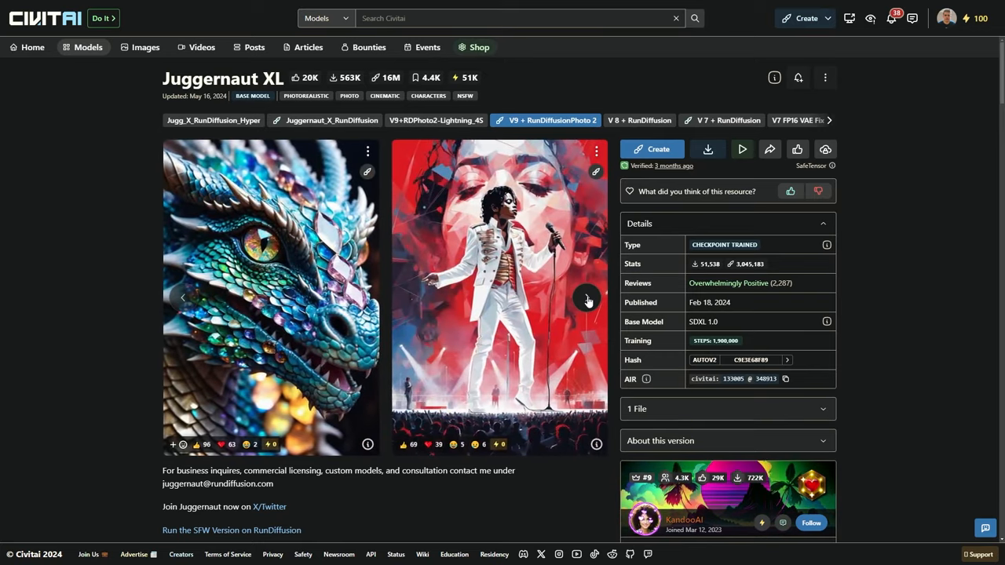
left_click(587, 301)
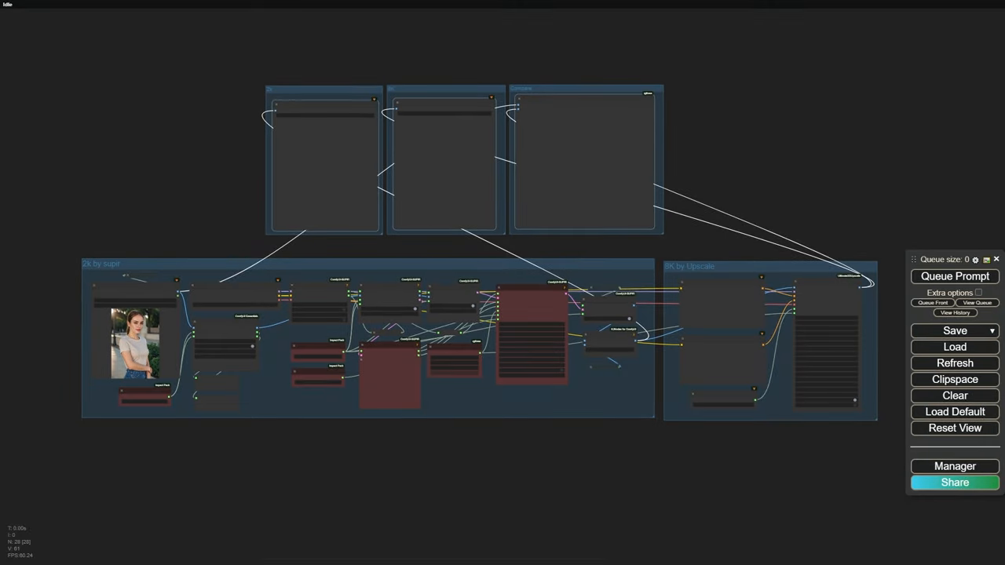
mouse_move(118, 422)
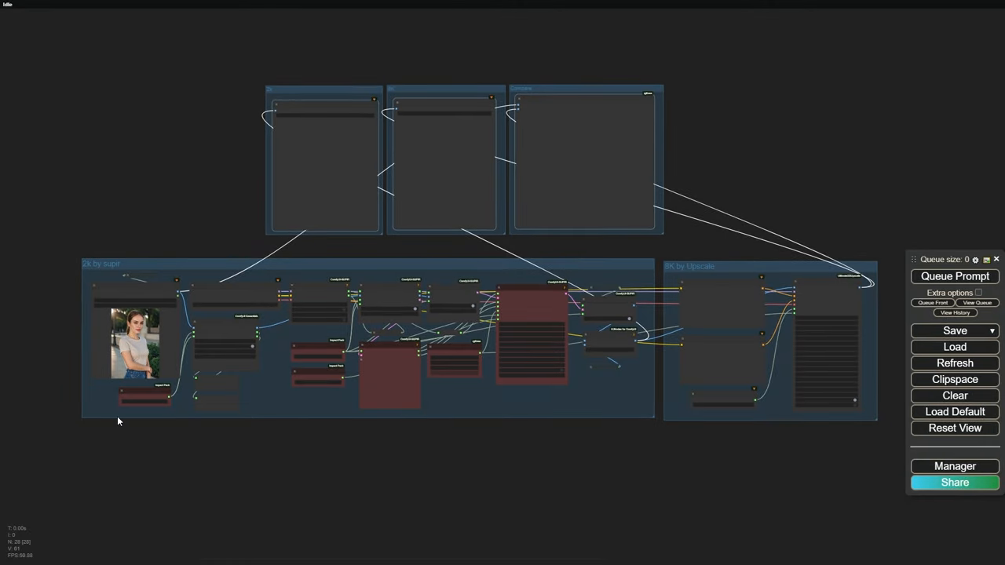
mouse_move(96, 296)
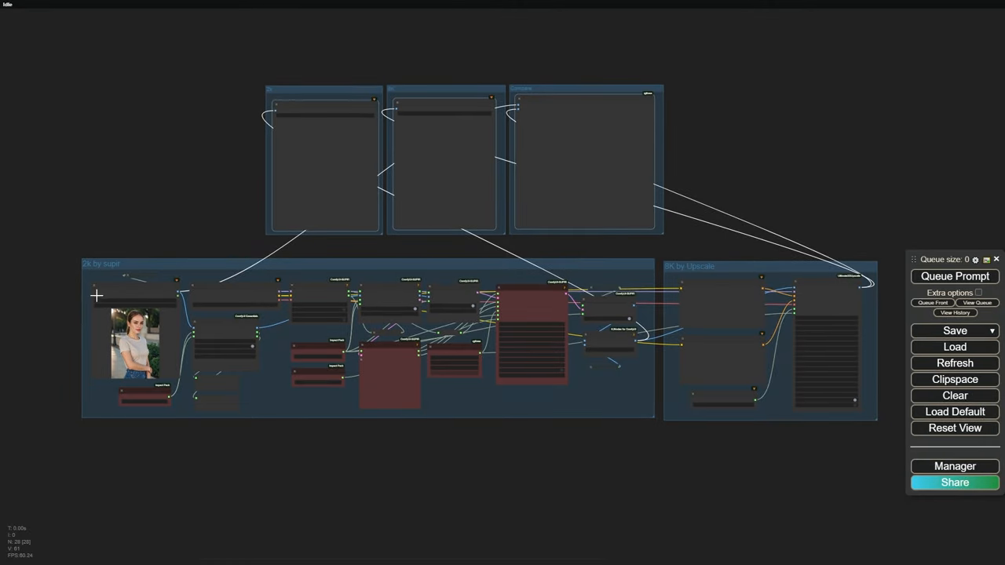
scroll("up", 3)
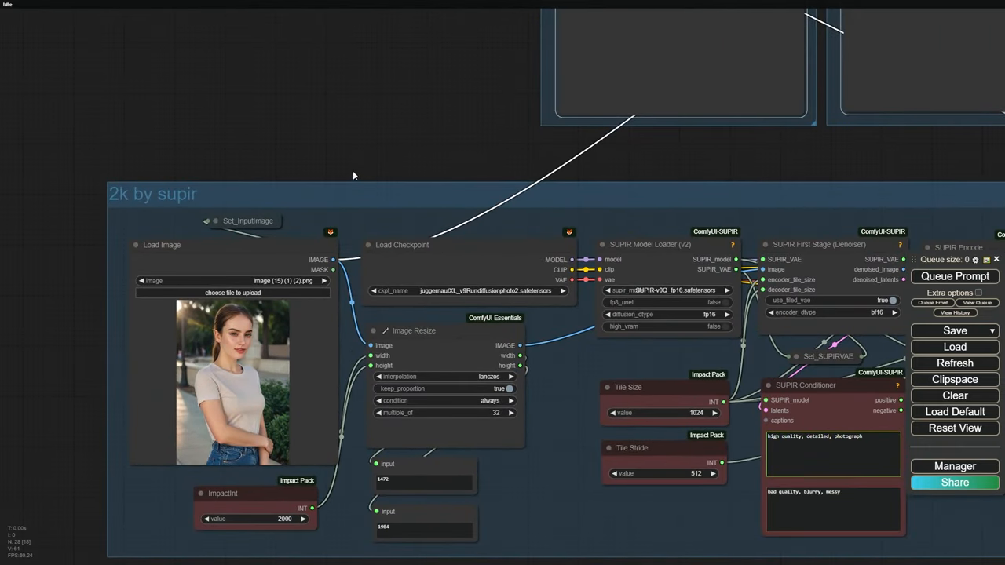
mouse_move(781, 159)
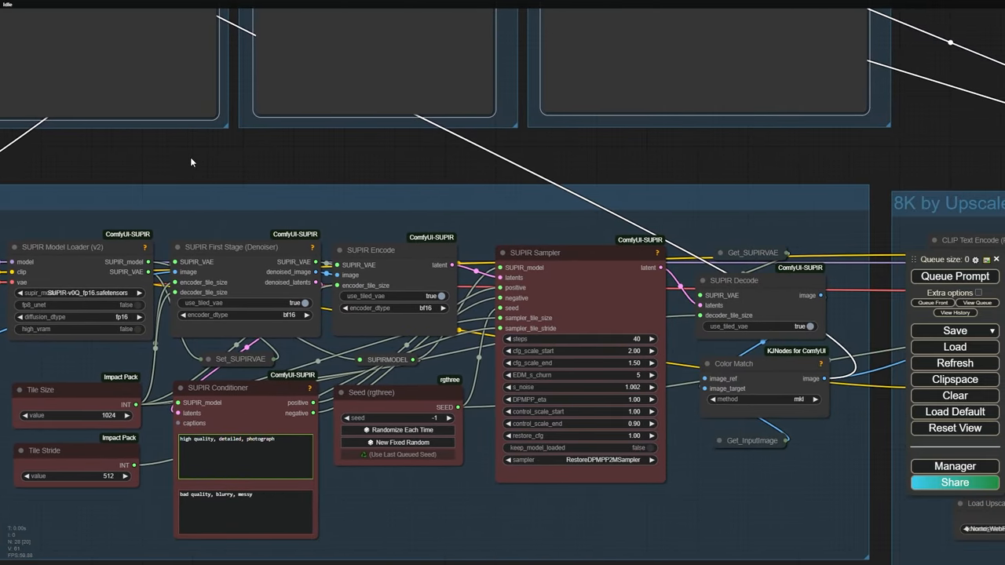
mouse_move(944, 179)
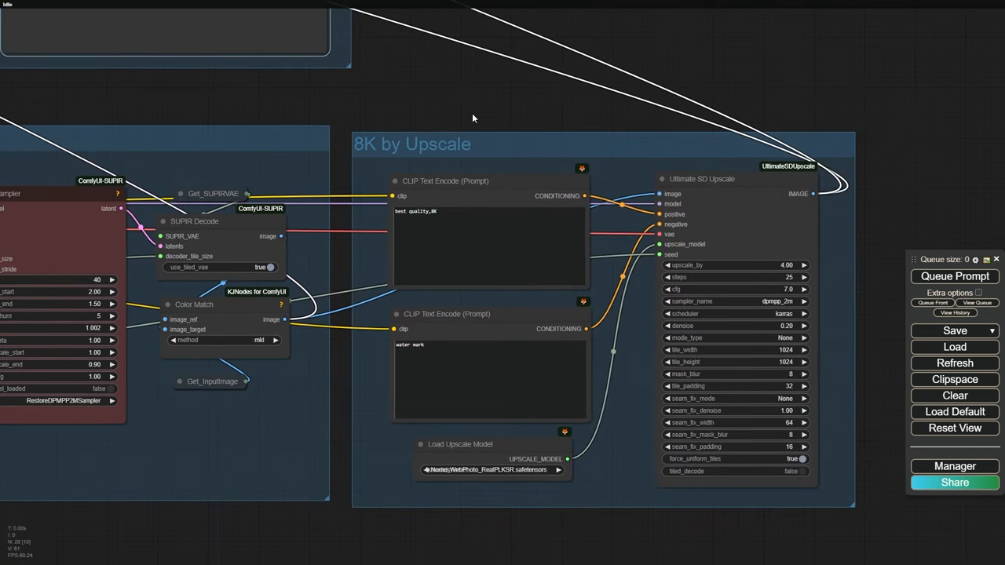
mouse_move(316, 108)
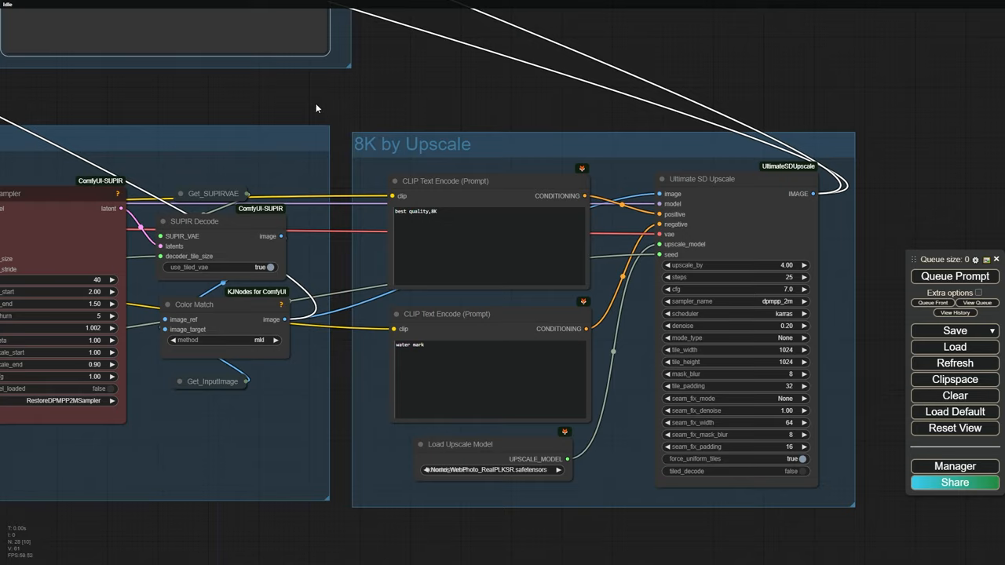
mouse_move(88, 87)
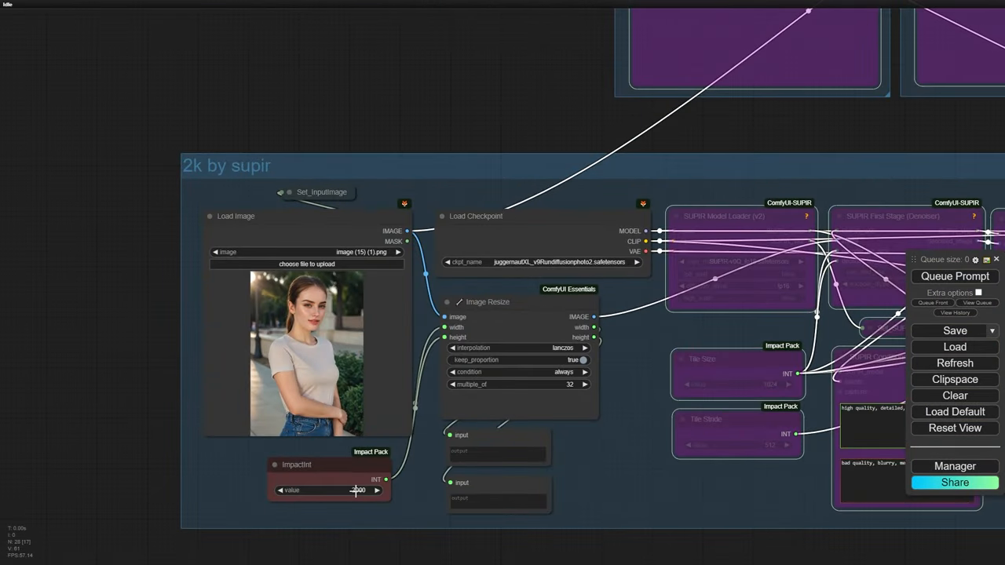
Queue the prompt with SUPIR bypassed to get the 1344 width, then restore SUPIR nodes
left_click(954, 275)
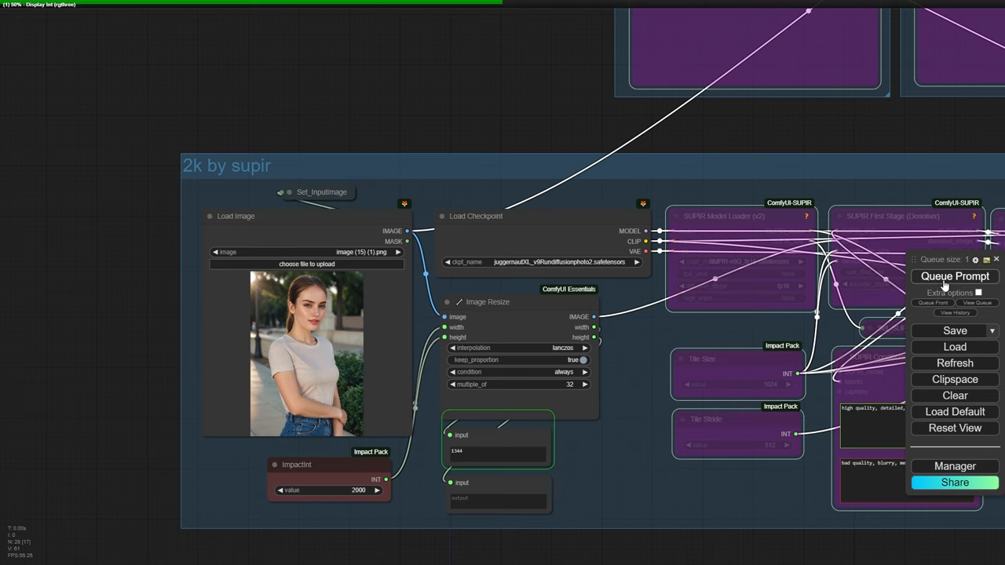
double_click(330, 490)
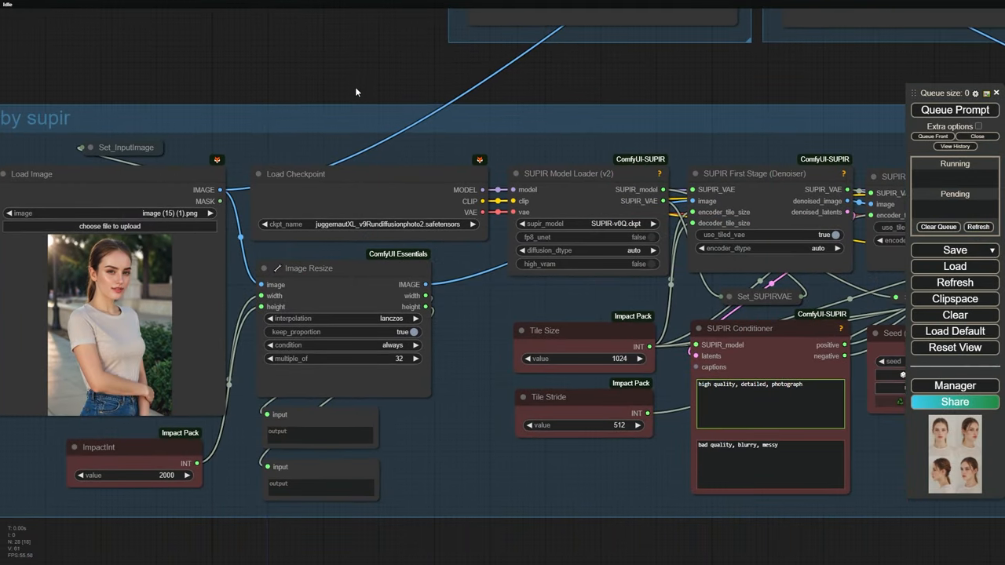
Select SUPIR-v0Q_fp16.safetensors in the SUPIR loader and set first-stage encoder_dtype to bf16
left_click(295, 173)
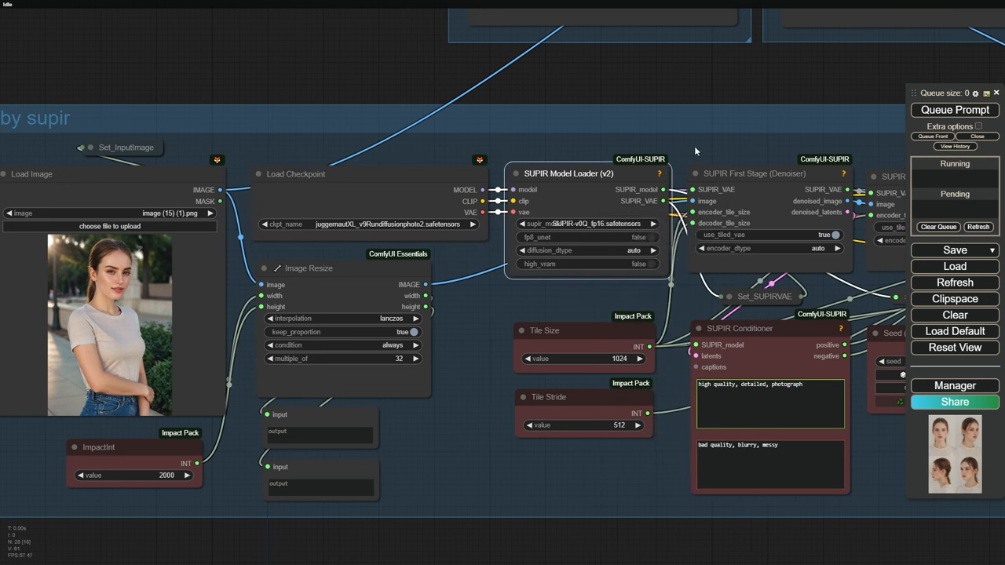
mouse_move(606, 113)
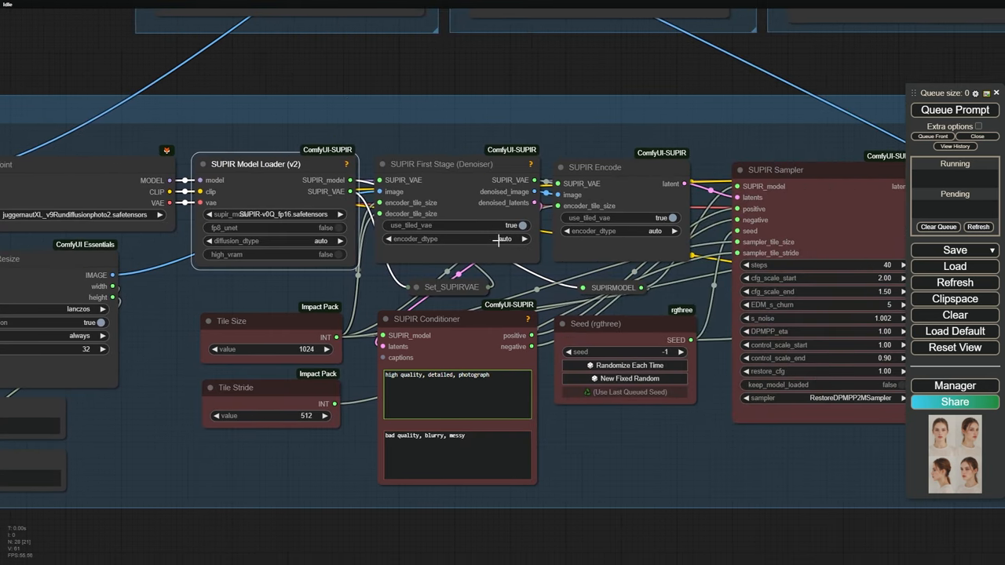
left_click(502, 239)
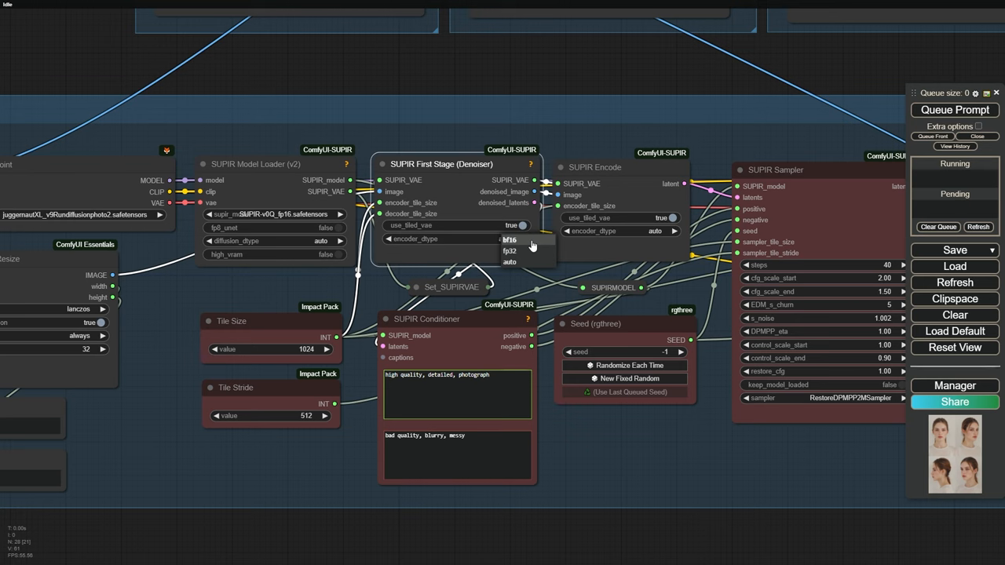
left_click(509, 240)
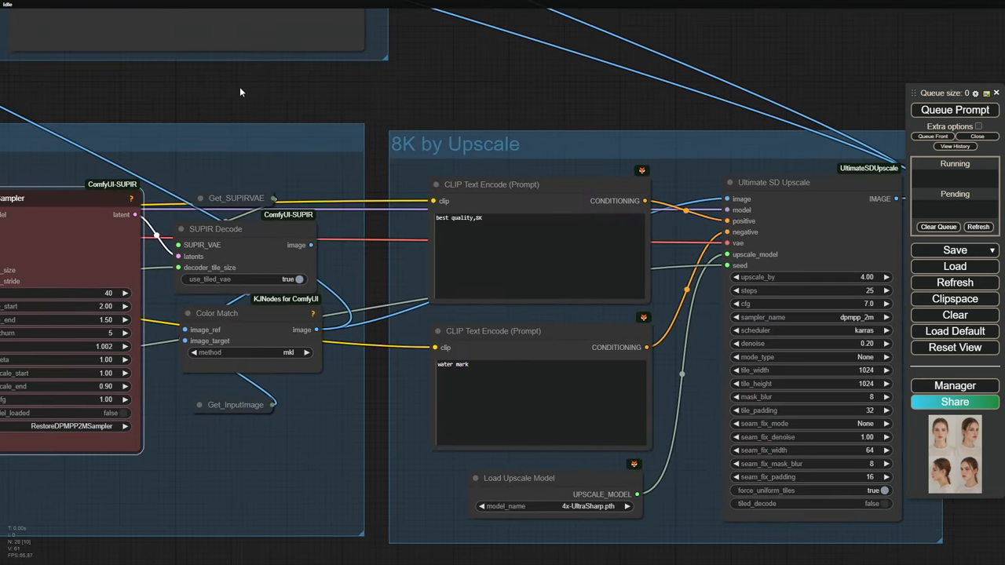
Choose 4xFaceUpDAT.pth as the Load Upscale Model's model_name, then zoom out
left_click(589, 506)
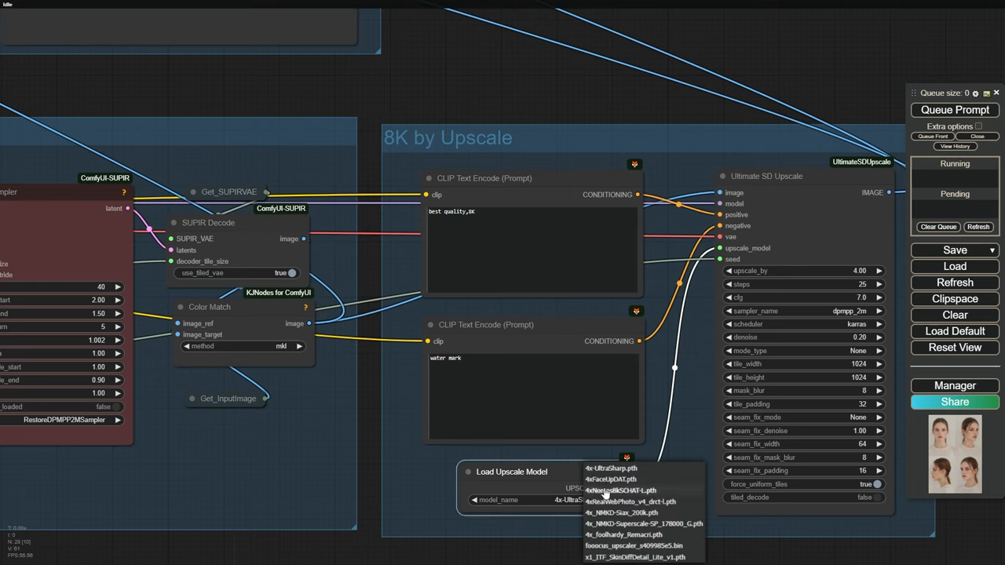
mouse_move(621, 480)
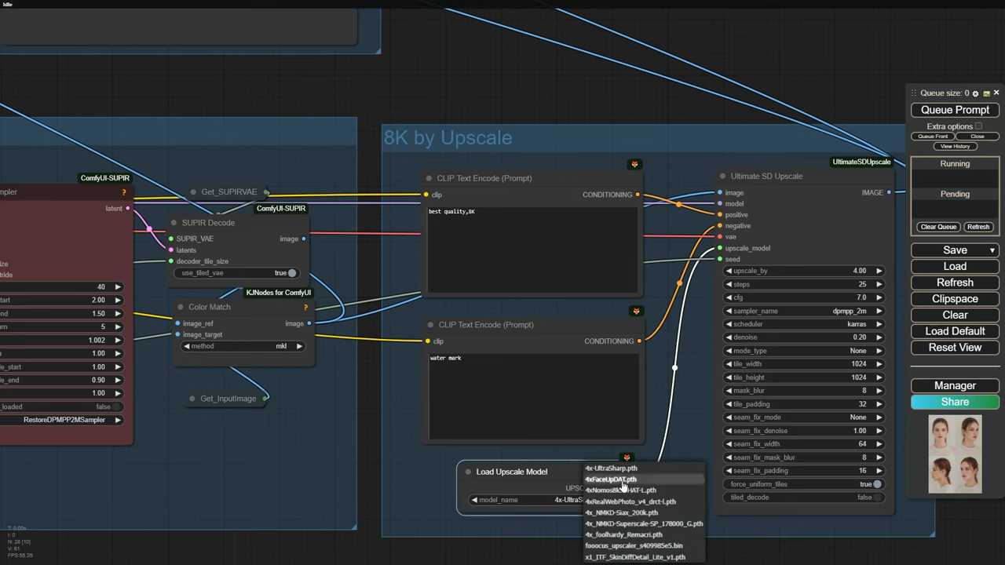
left_click(610, 479)
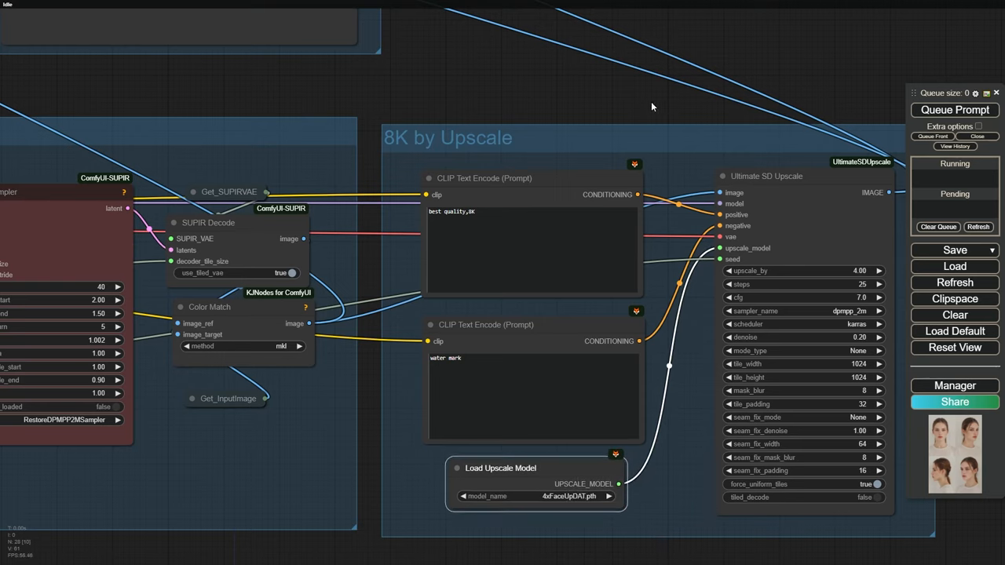
scroll("down", 3)
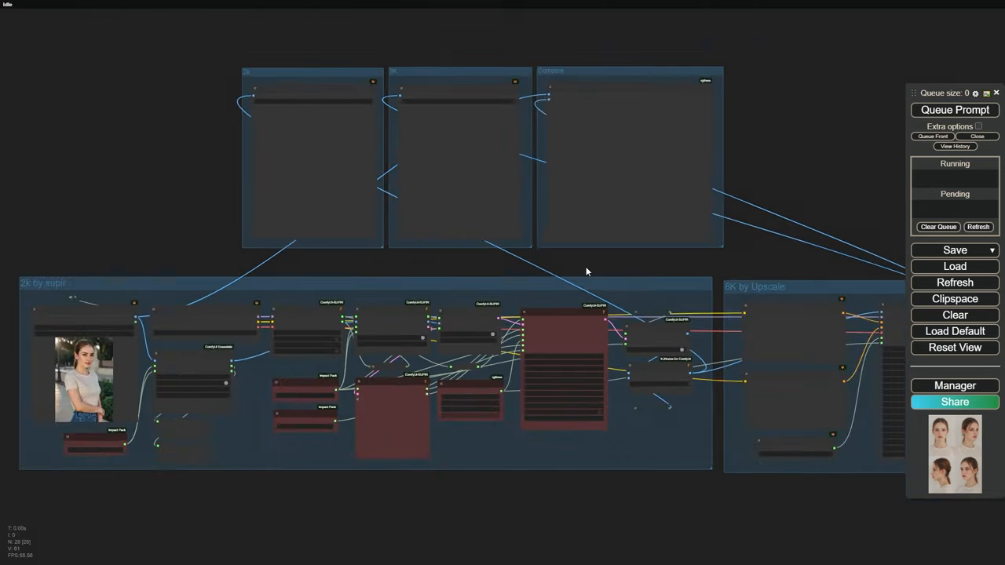
Queue the full SUPIR 2K and 8K upscaling workflow
left_click(954, 109)
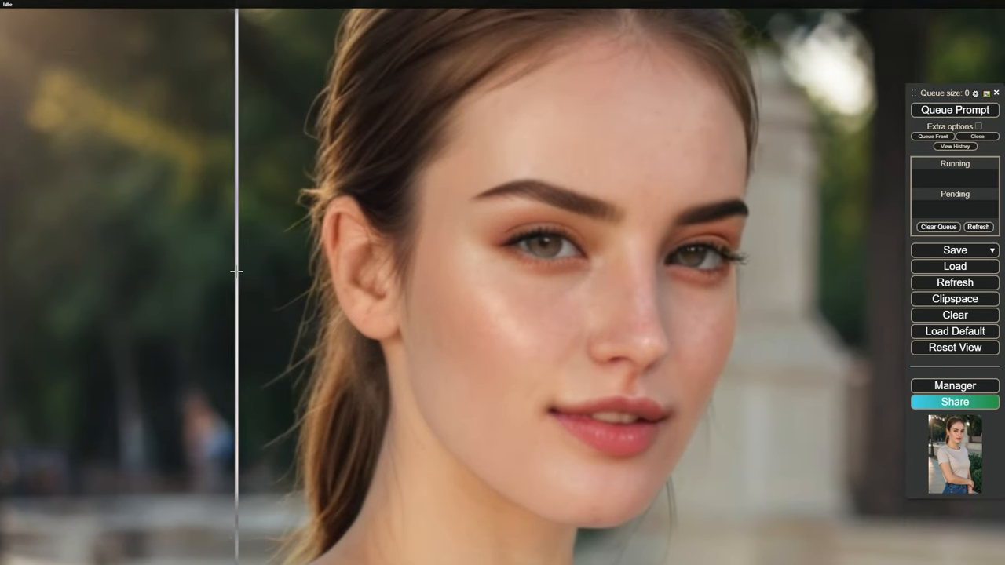
Sweep the Image Comparer divider from the ear across the eyes and past the face
left_click_drag(237, 272, 377, 272)
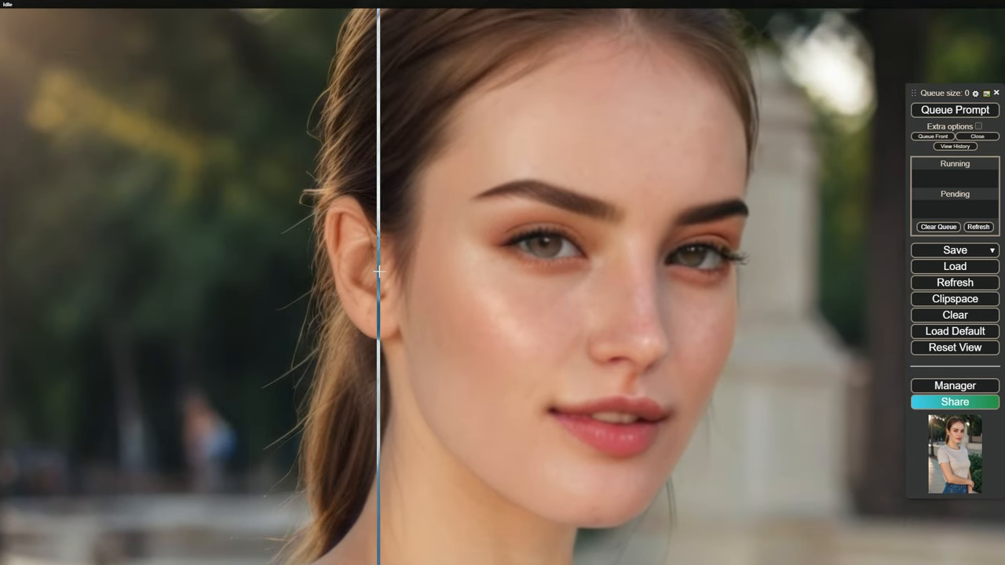
left_click_drag(379, 272, 714, 260)
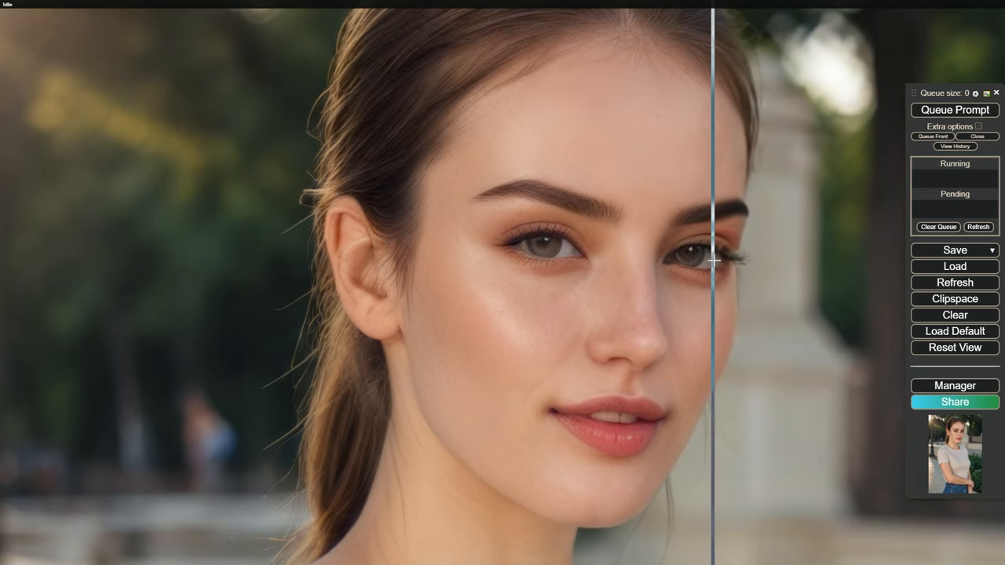
left_click_drag(715, 260, 824, 255)
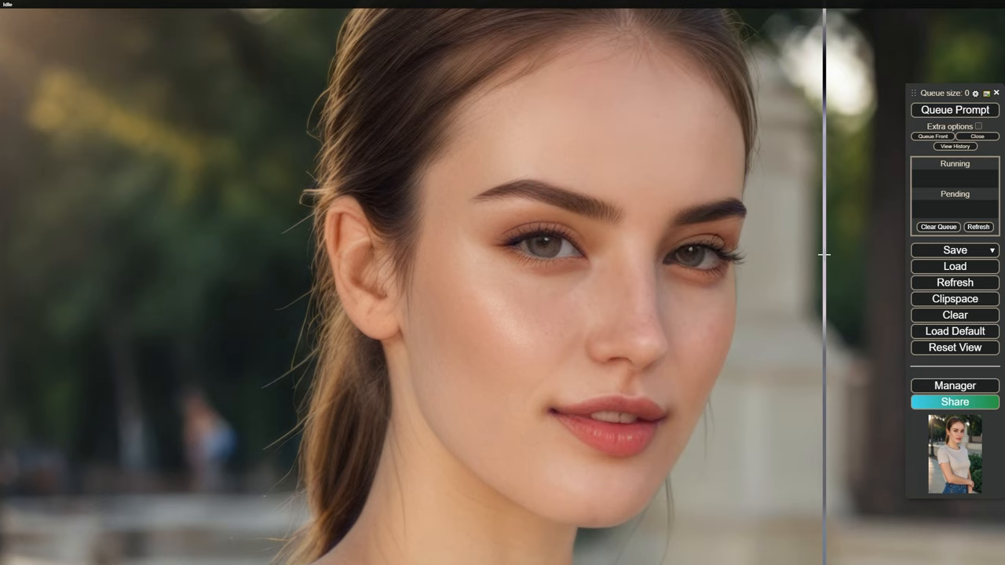